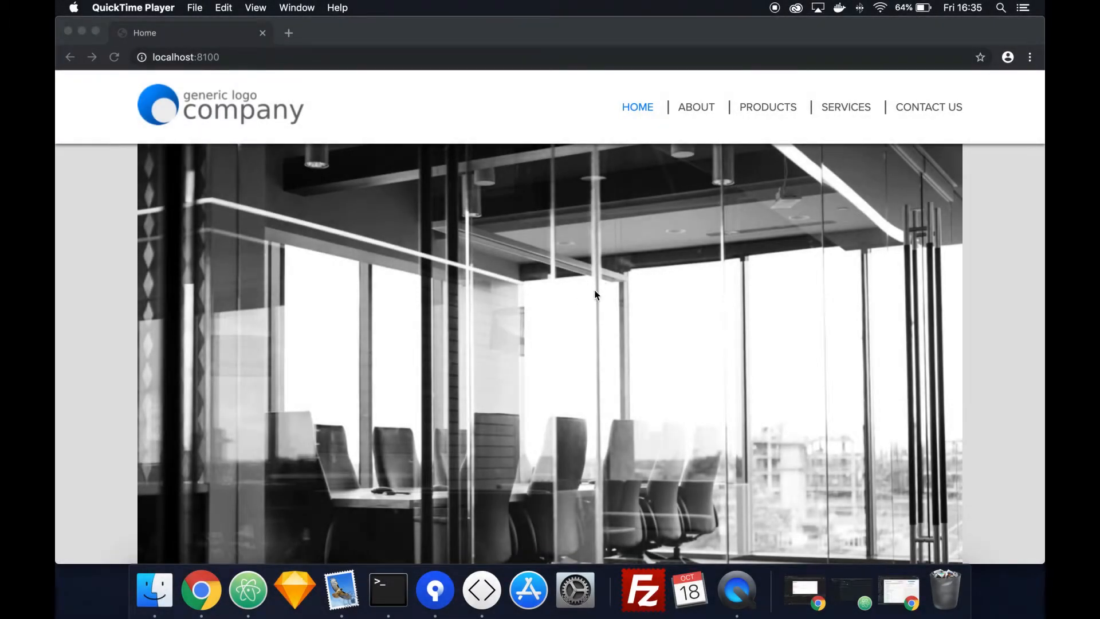
mouse_move(258, 135)
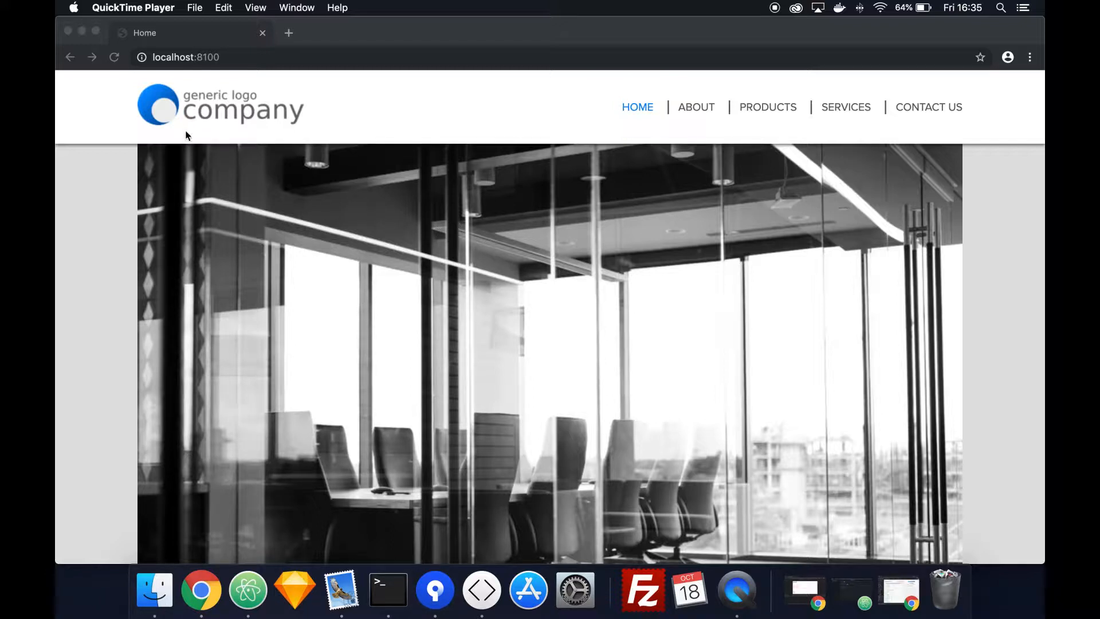
mouse_move(442, 202)
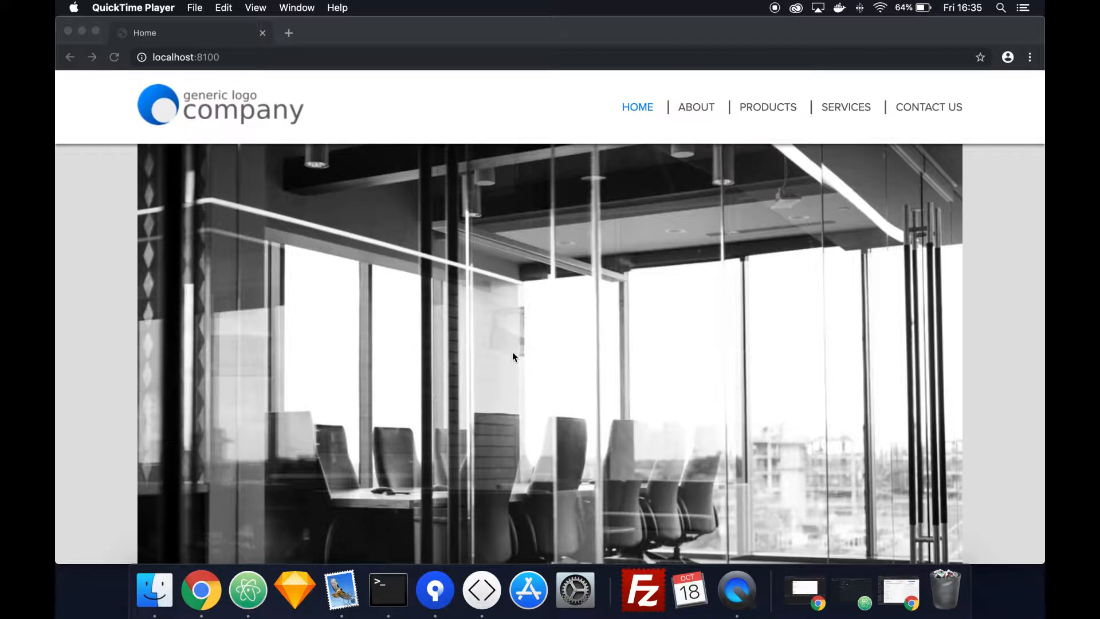
mouse_move(387, 589)
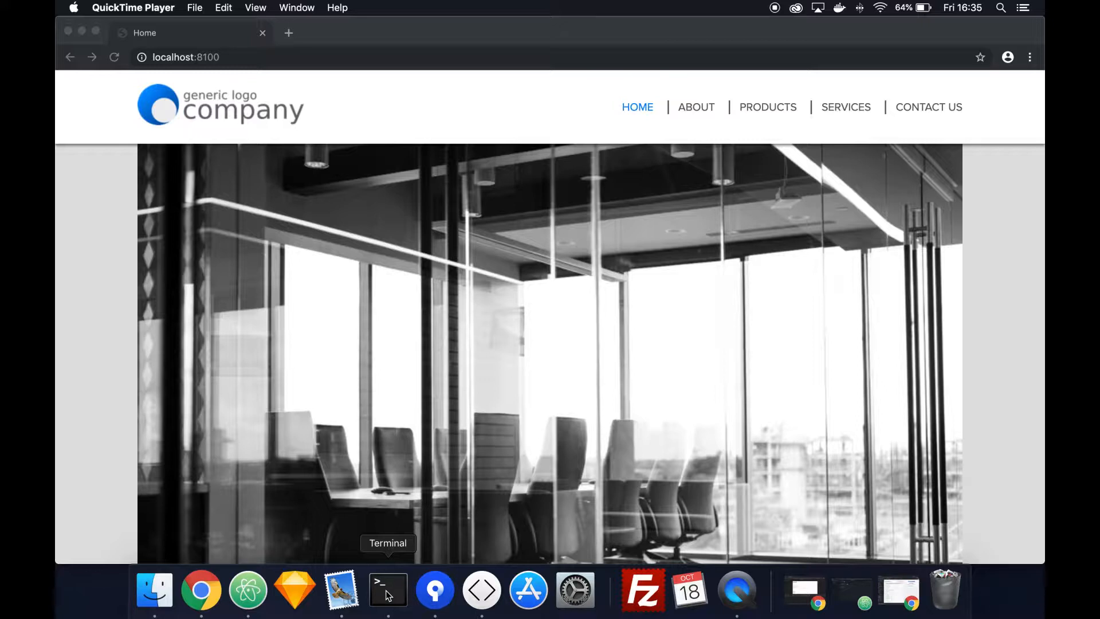
Bring up Terminal and a Finder window showing Dev > jons-tasks > task-4 > php.
left_click(389, 589)
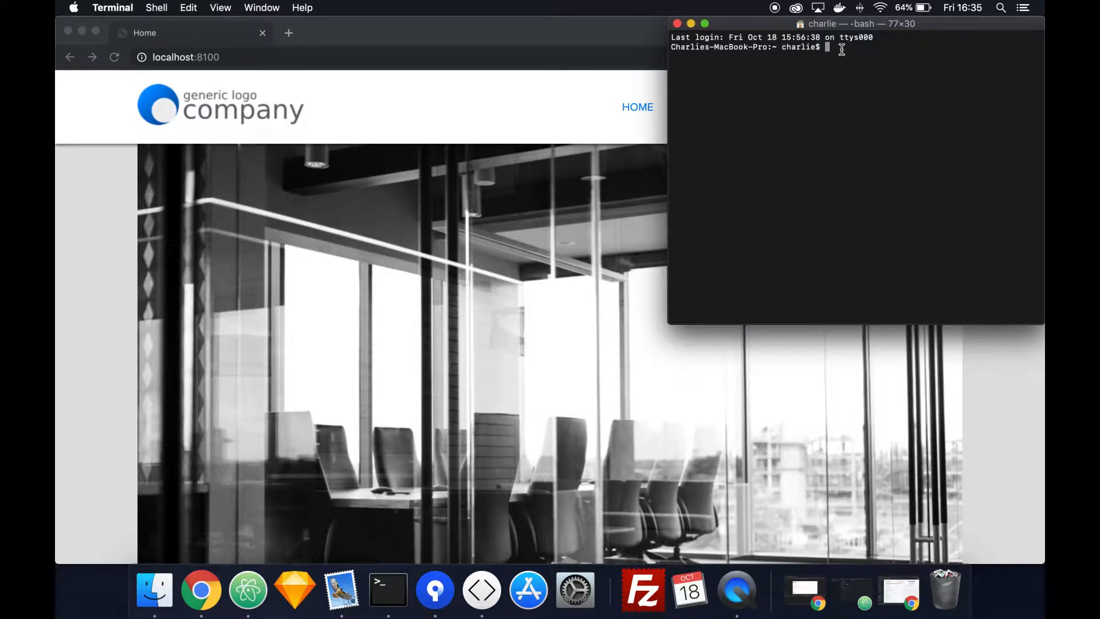
mouse_move(154, 589)
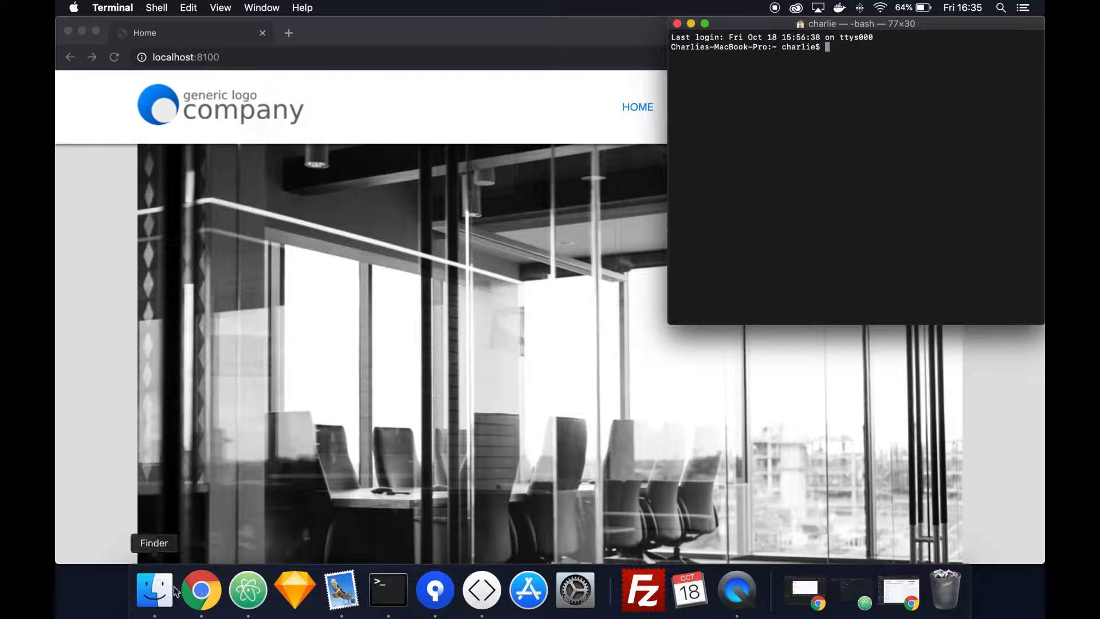
left_click(154, 588)
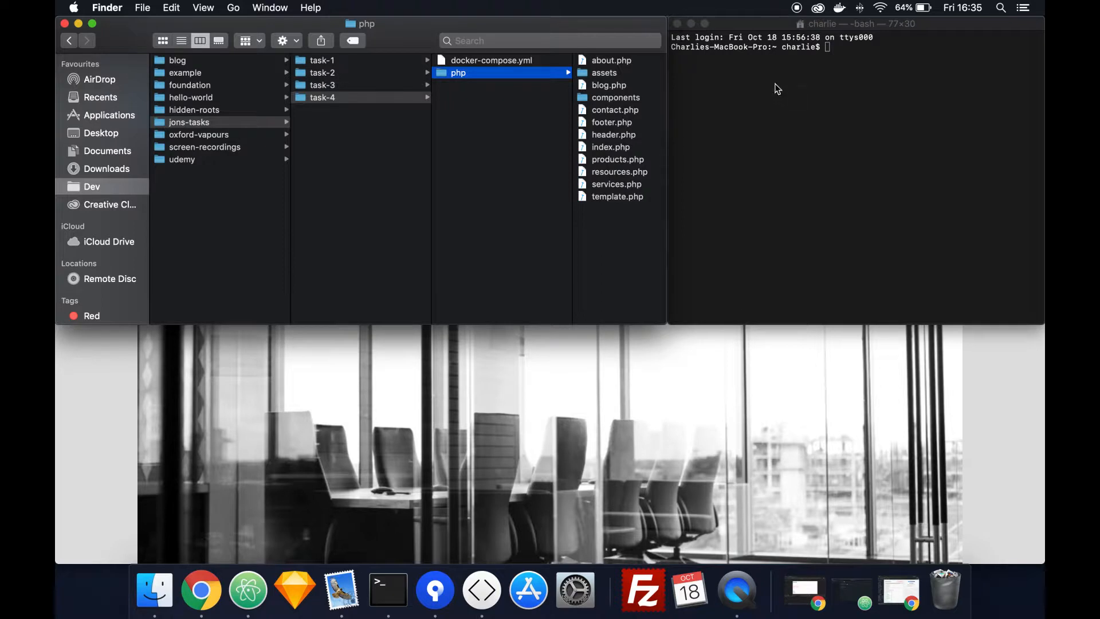
mouse_move(247, 131)
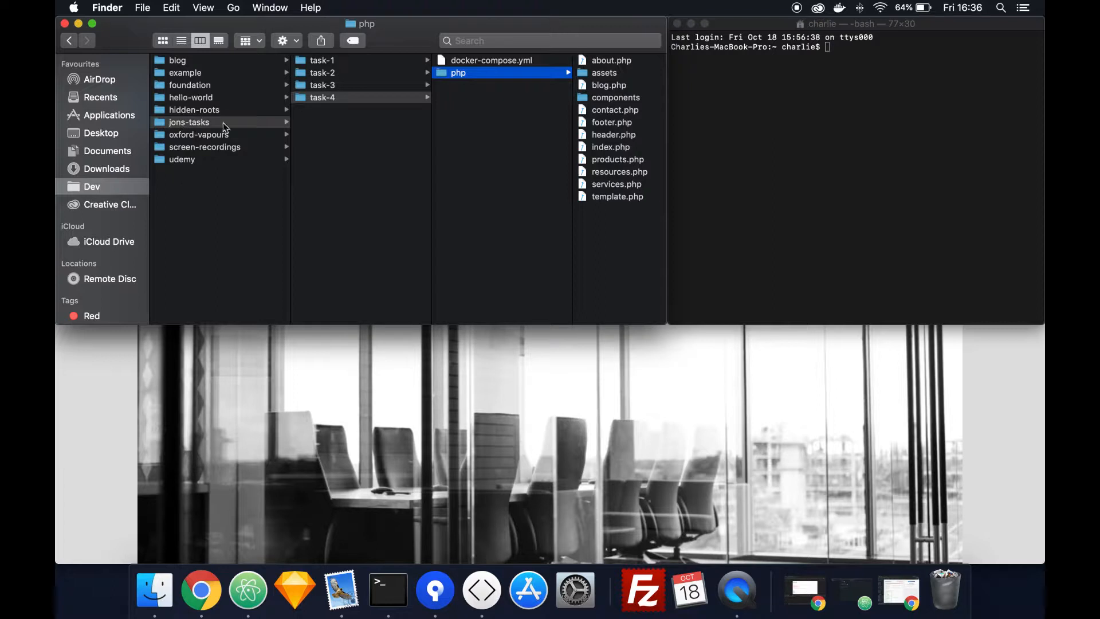
mouse_move(467, 83)
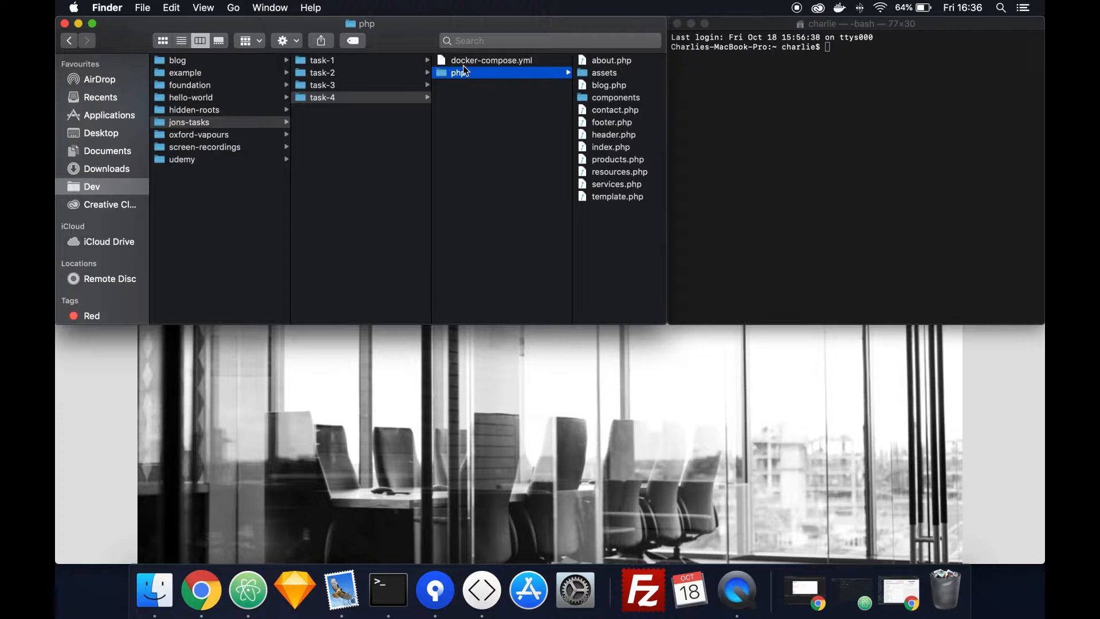
mouse_move(492, 66)
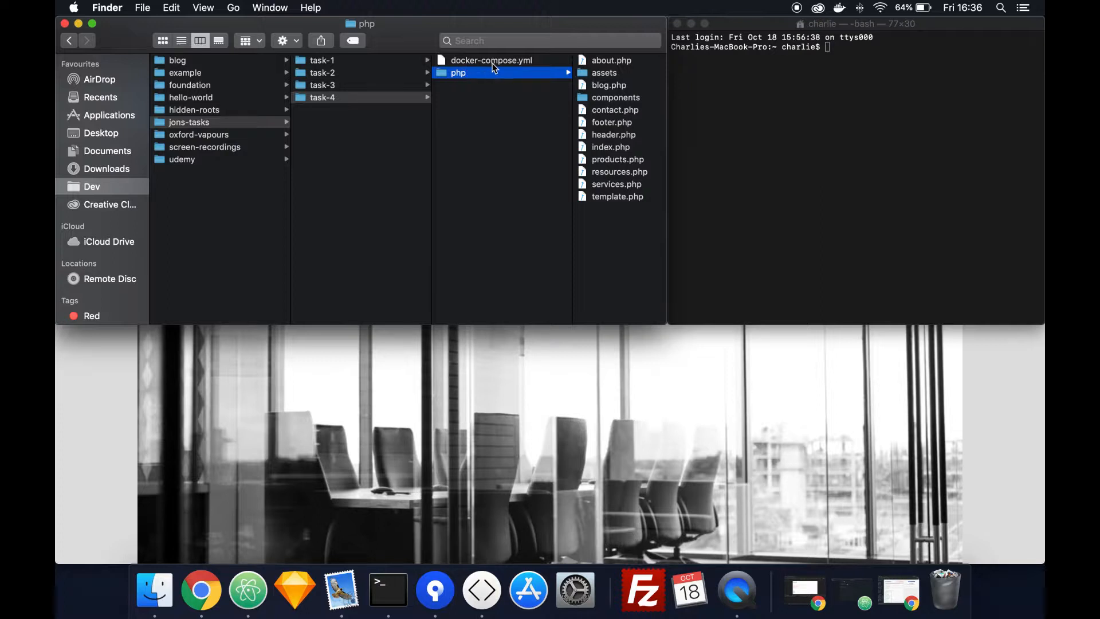
mouse_move(730, 76)
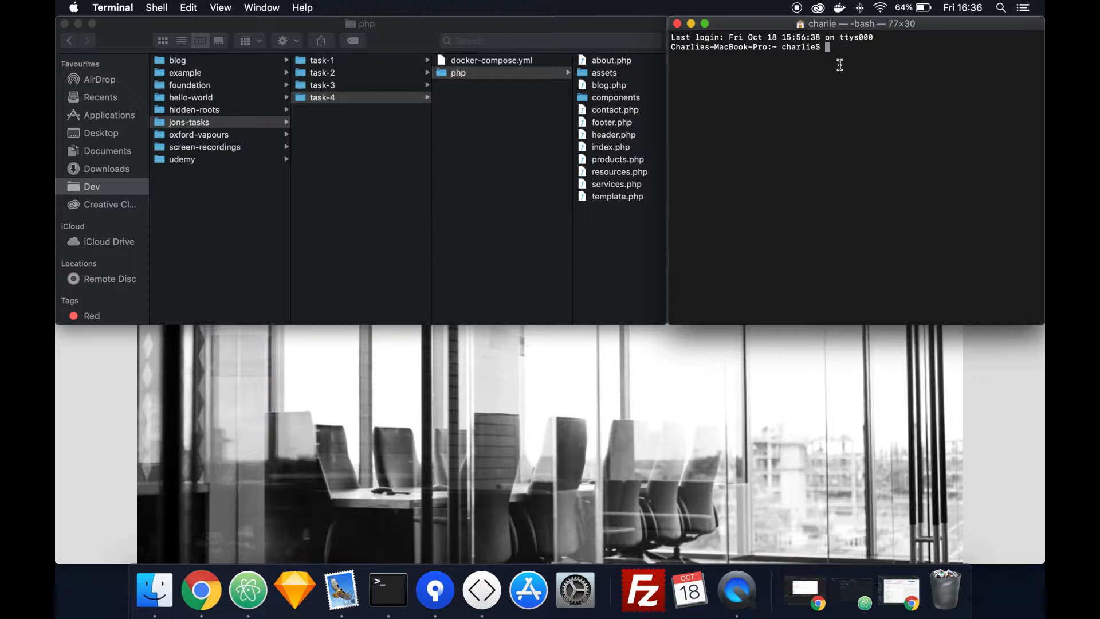
List the home folder and glance at the task-3 and task-4 project folders in Finder.
type("ls")
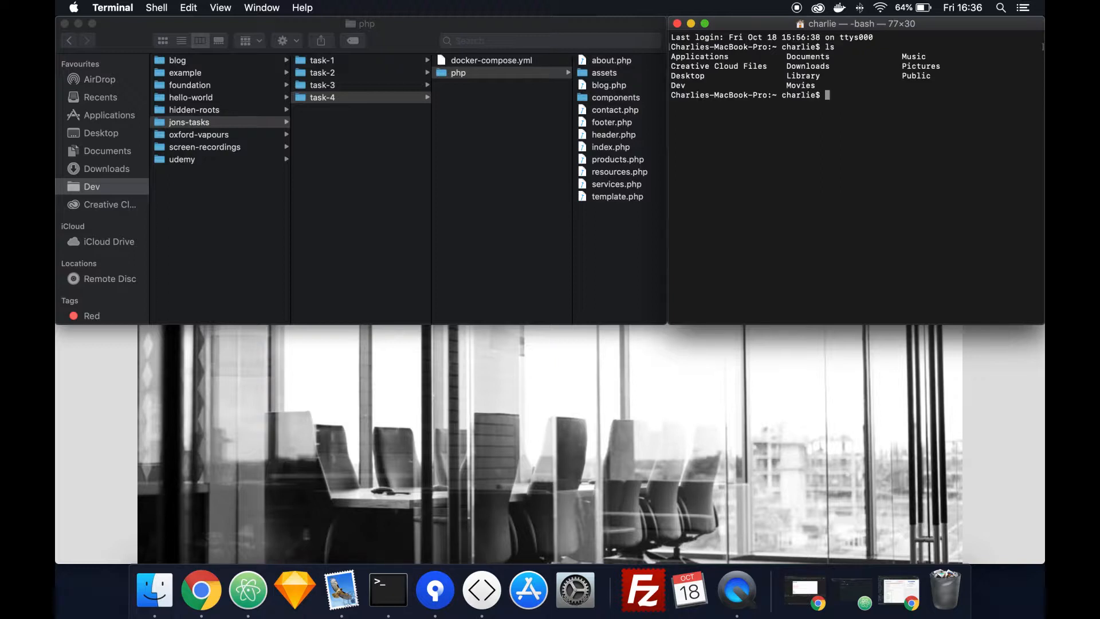
mouse_move(839, 95)
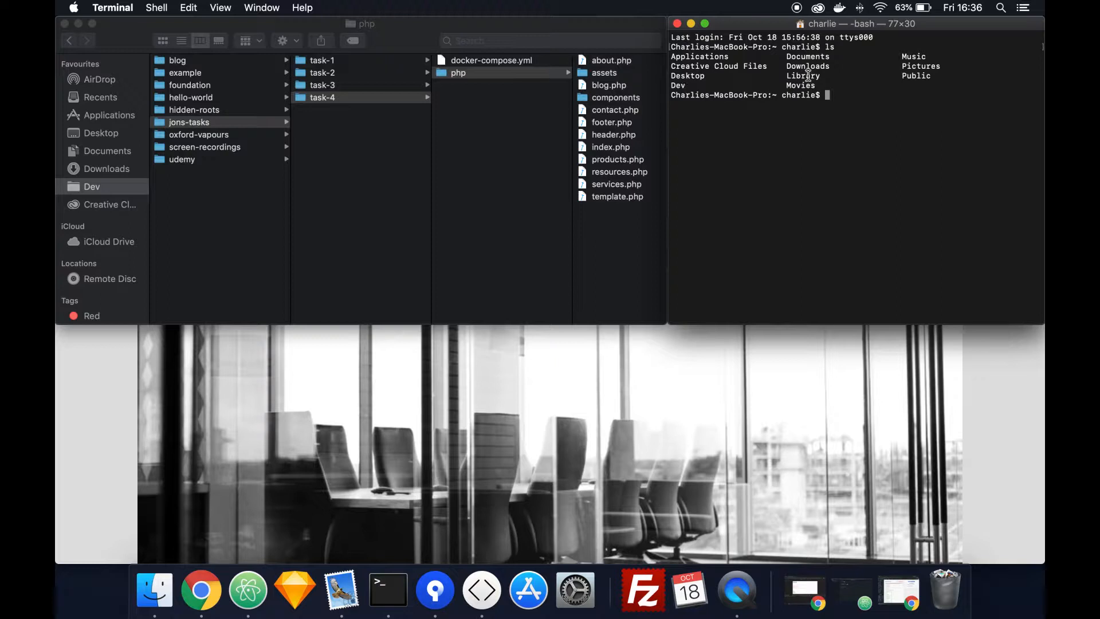
mouse_move(330, 148)
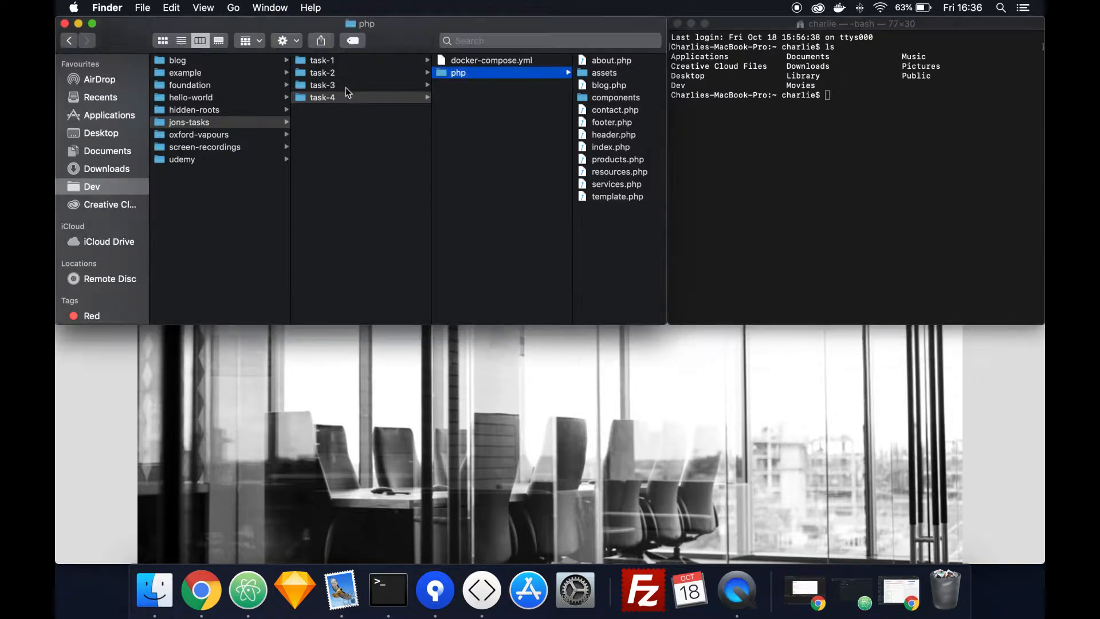
left_click(322, 85)
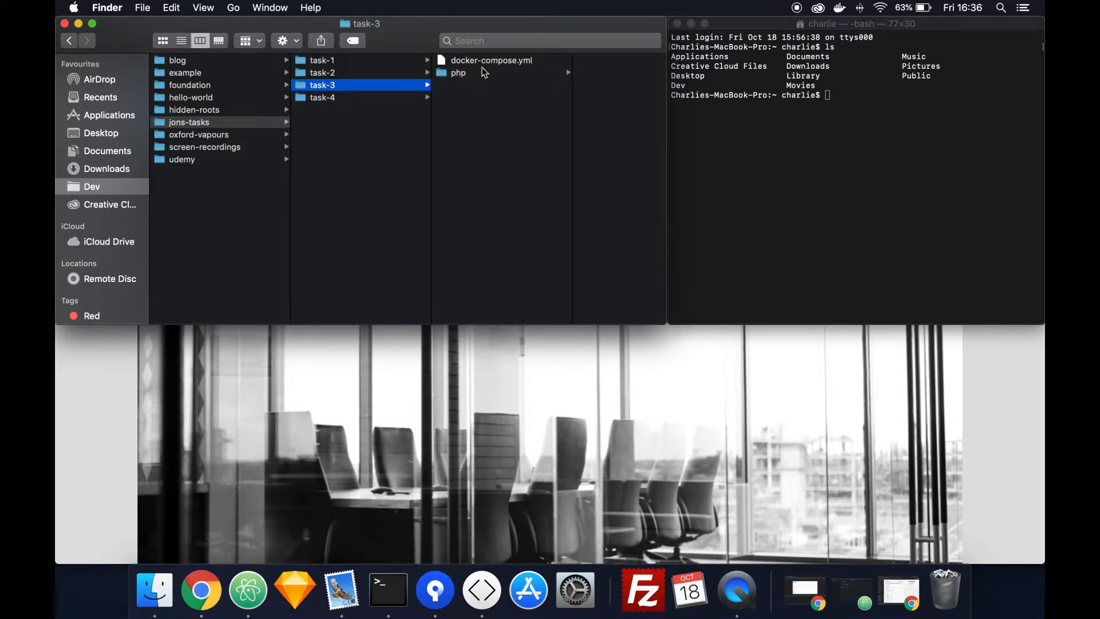
mouse_move(478, 71)
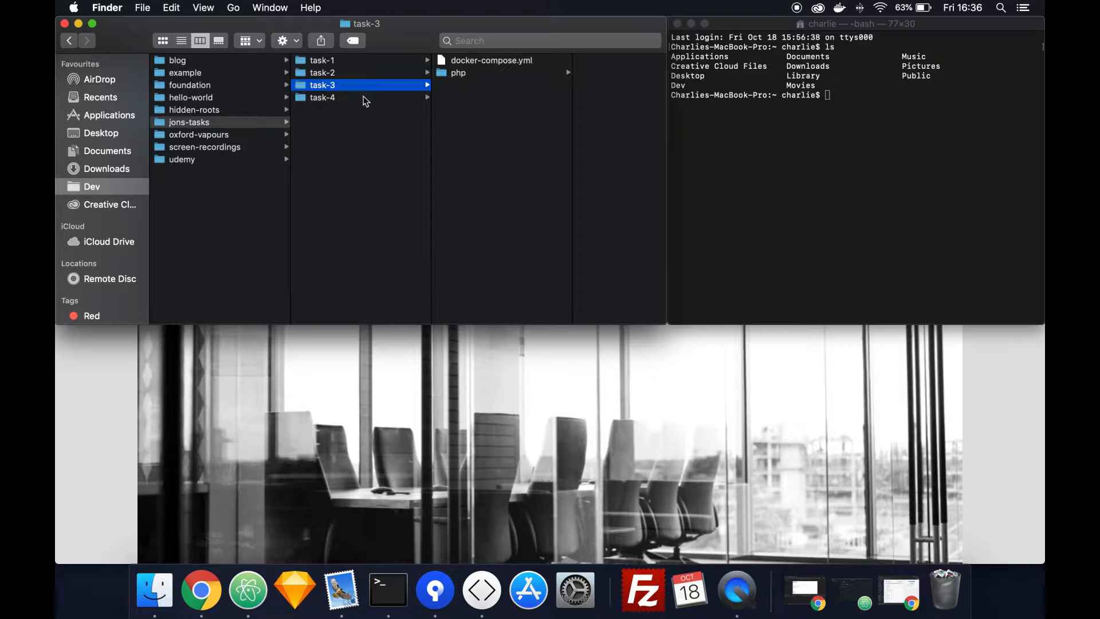
left_click(321, 97)
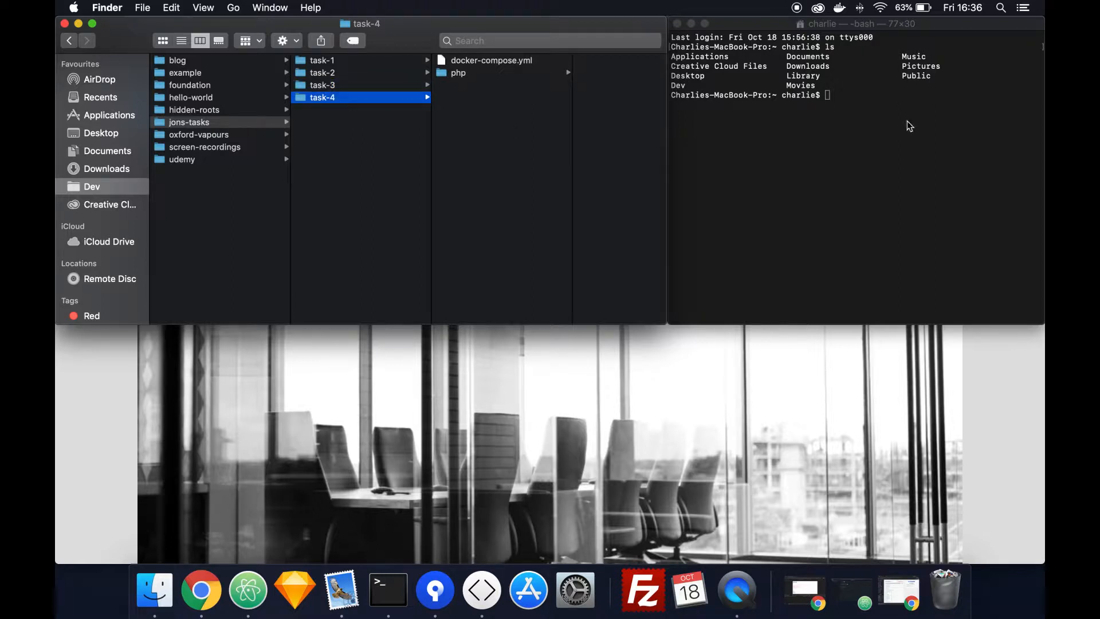
left_click(842, 97)
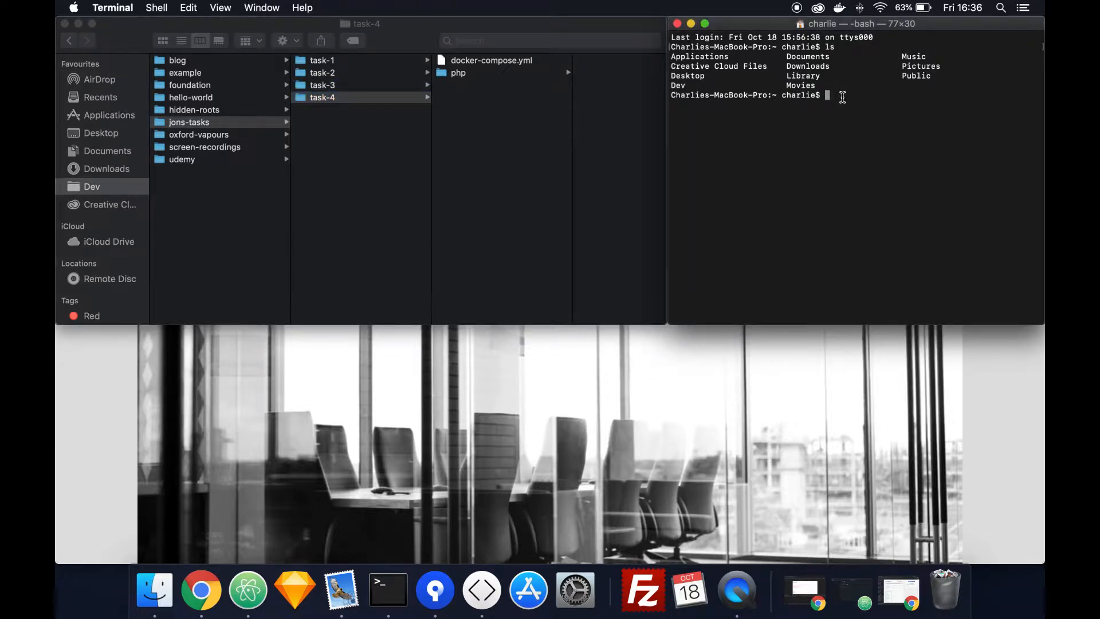
Change into dev/jons-tasks/task-3 and run docker-compose down to stop its containers.
type("cd")
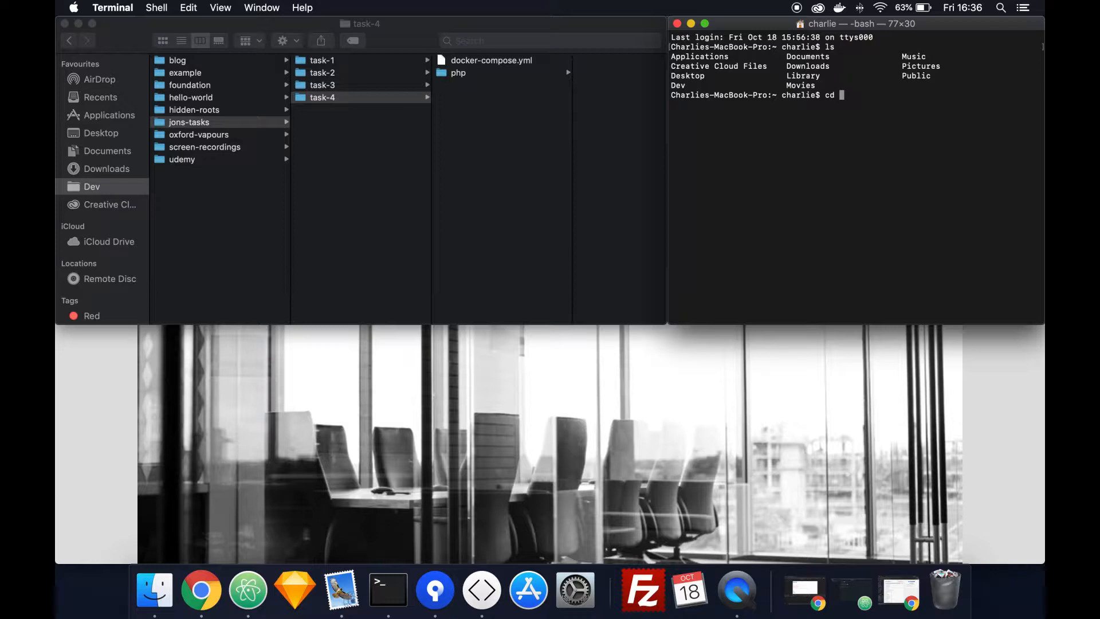
type("dev")
type("ls")
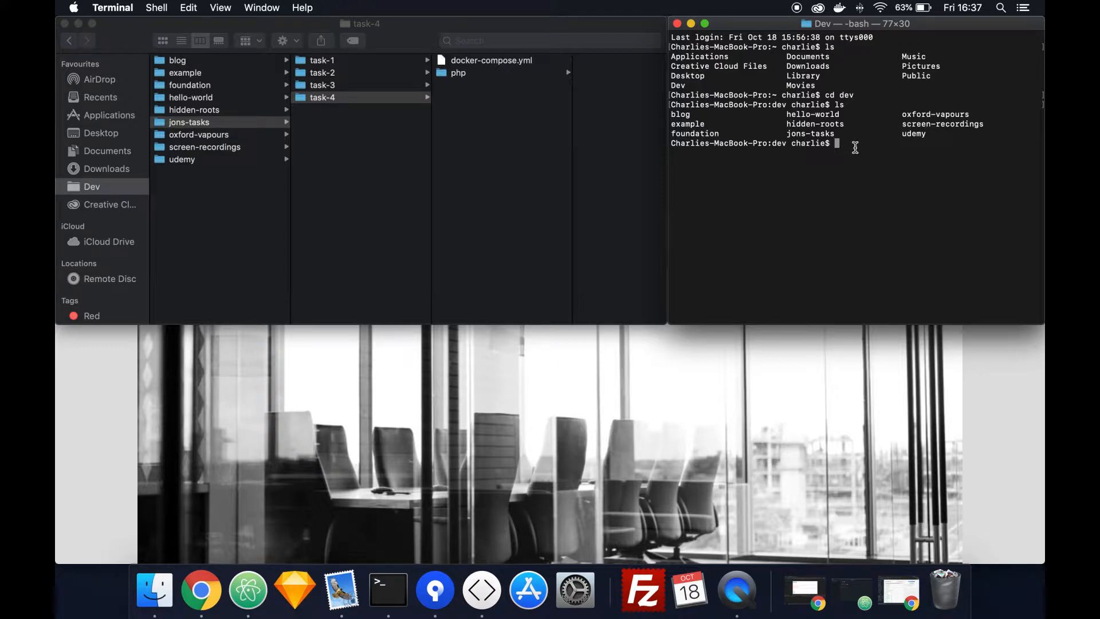
type("jo")
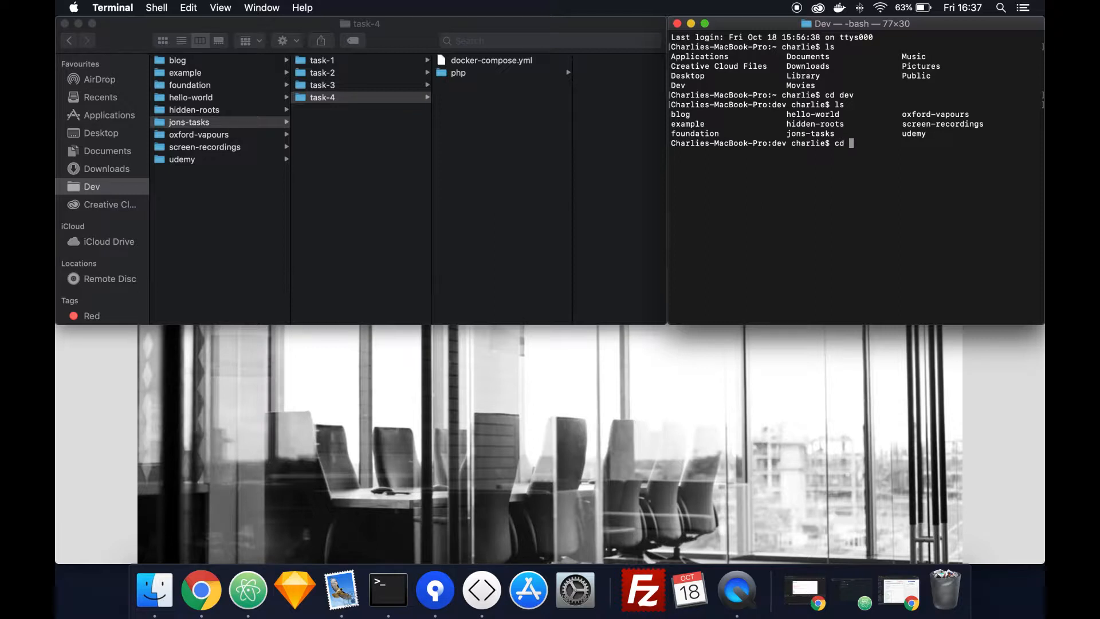
type("jons-tasks")
type("ls")
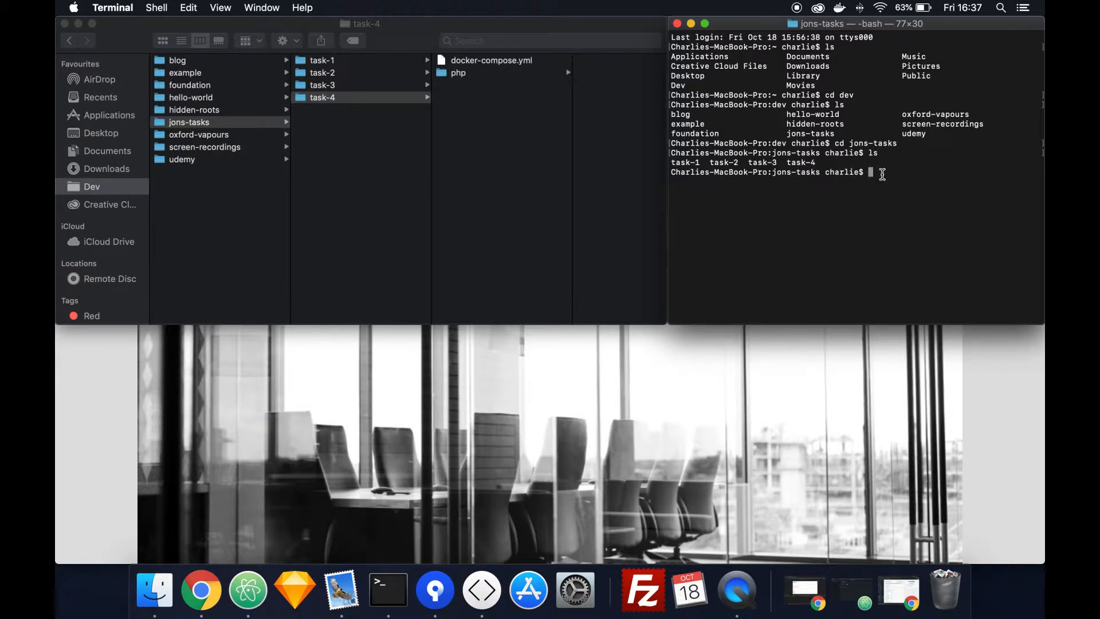
type("task-3")
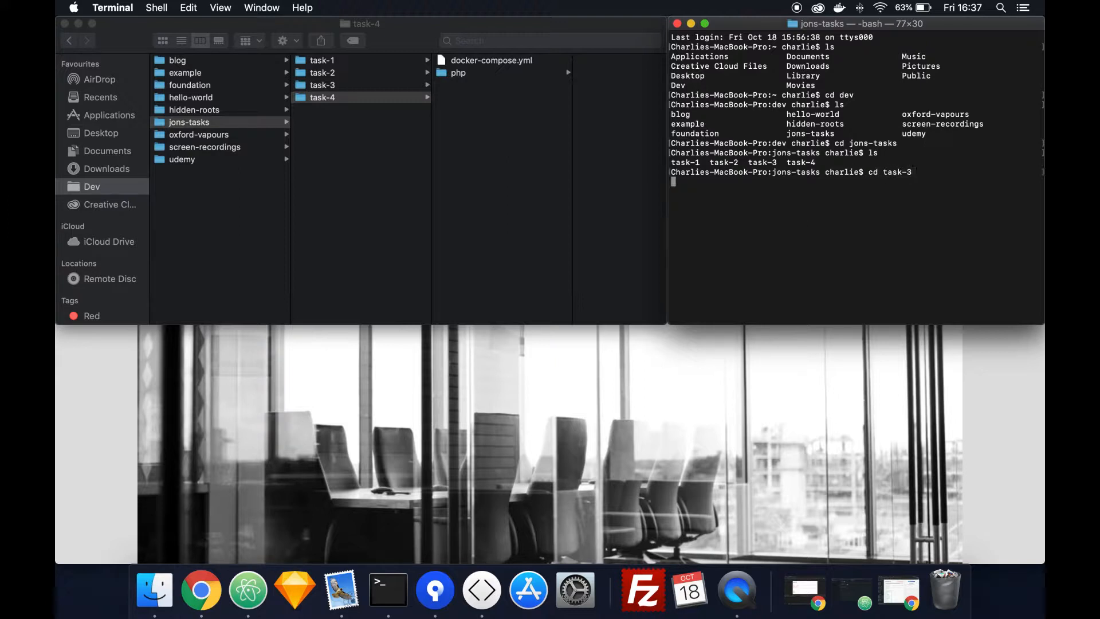
type("docker-compose down")
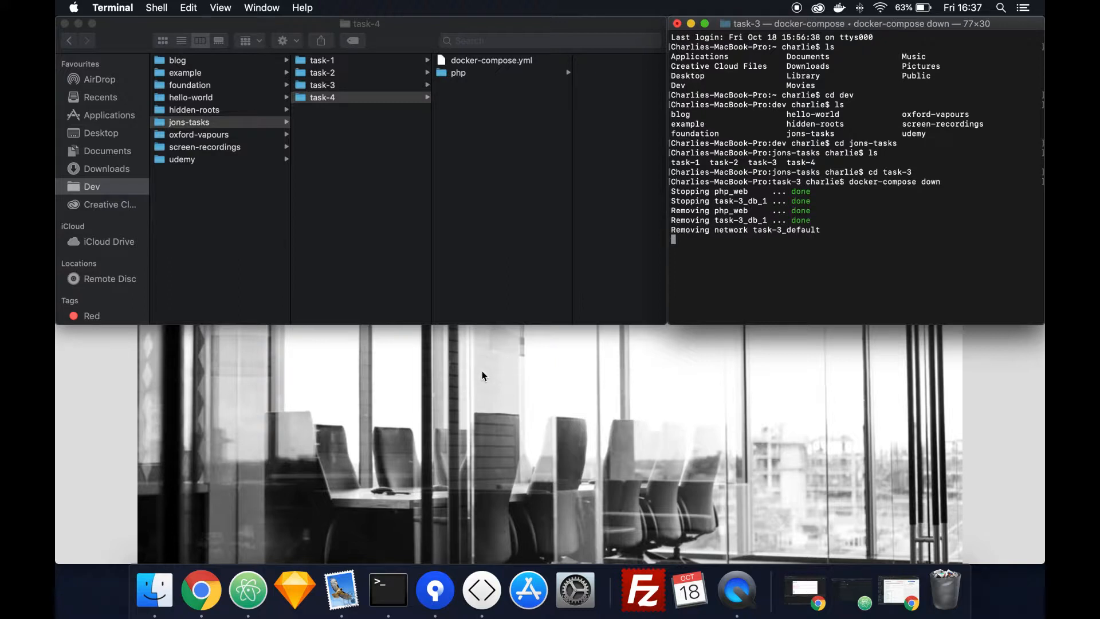
Confirm localhost:8100 shows ERR_CONNECTION_REFUSED in Chrome, then return to the shell.
left_click(201, 589)
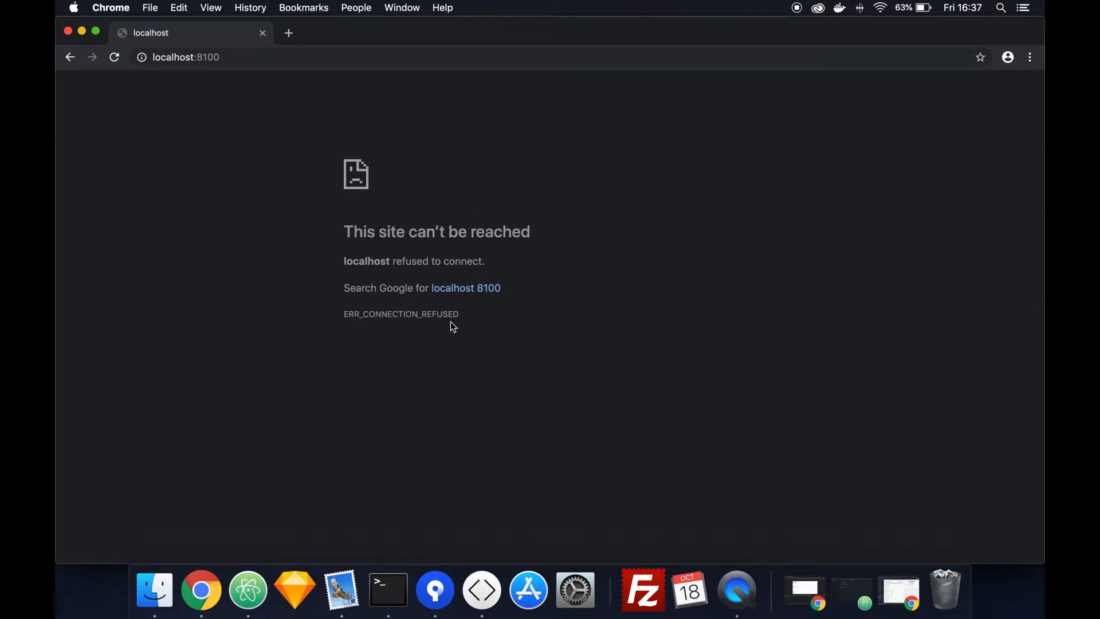
left_click(388, 589)
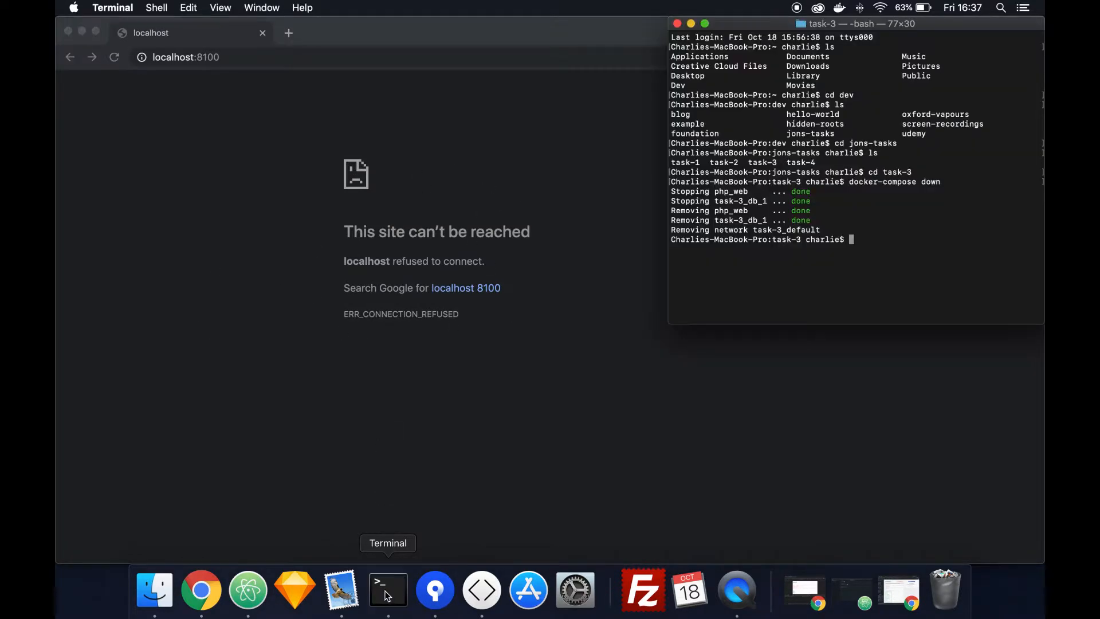
mouse_move(202, 588)
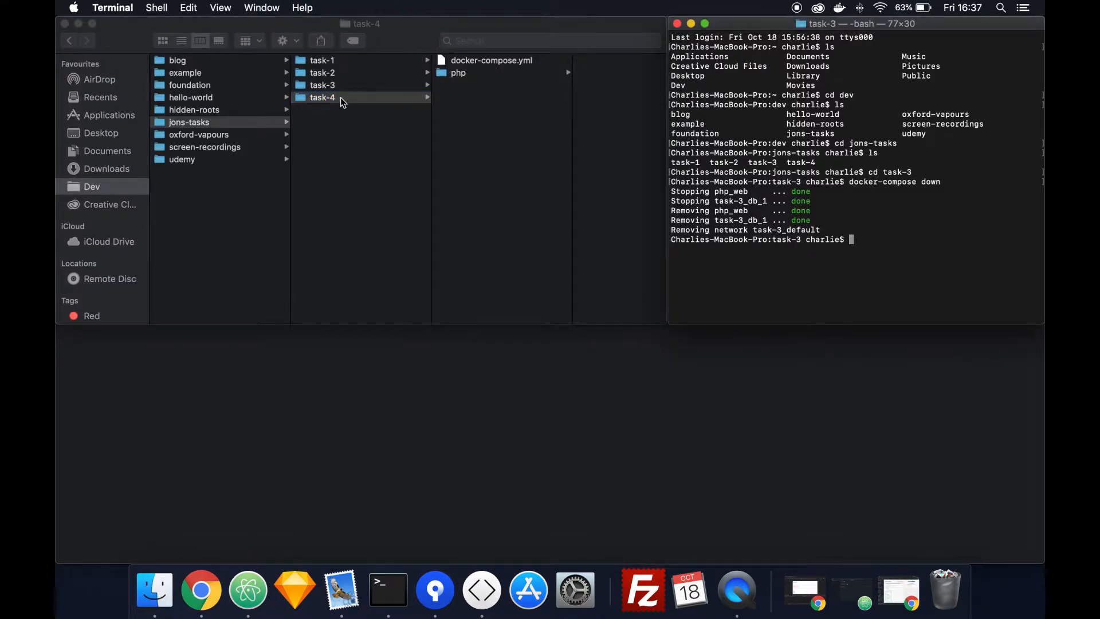
Go up from task-3 and cd into task-4, starting the docker-compose command.
left_click(321, 96)
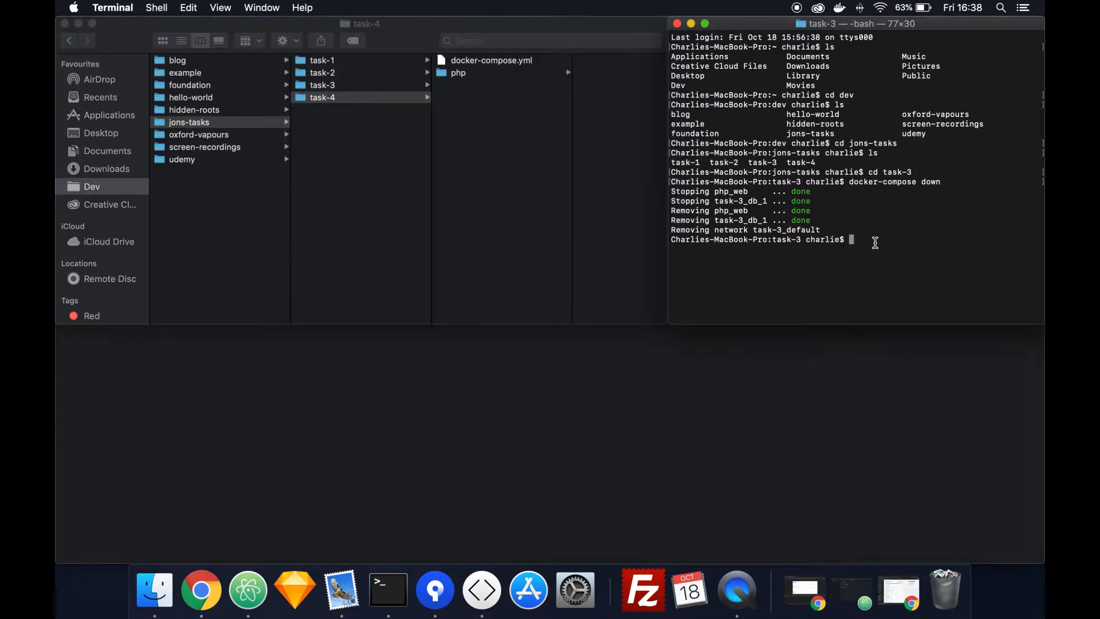
type("ls")
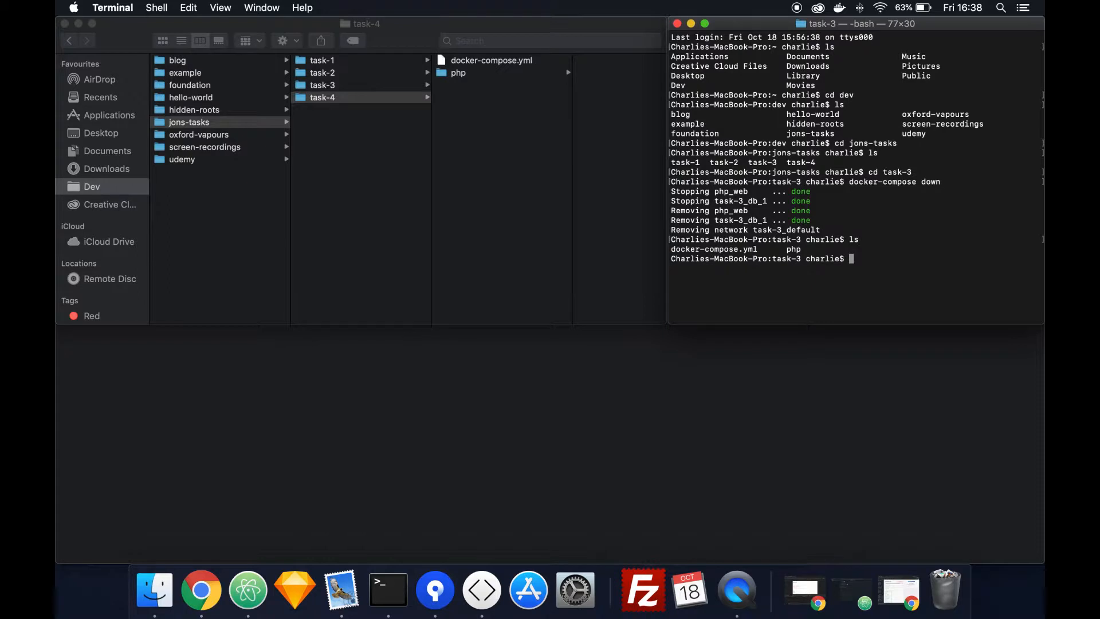
type("cd ..")
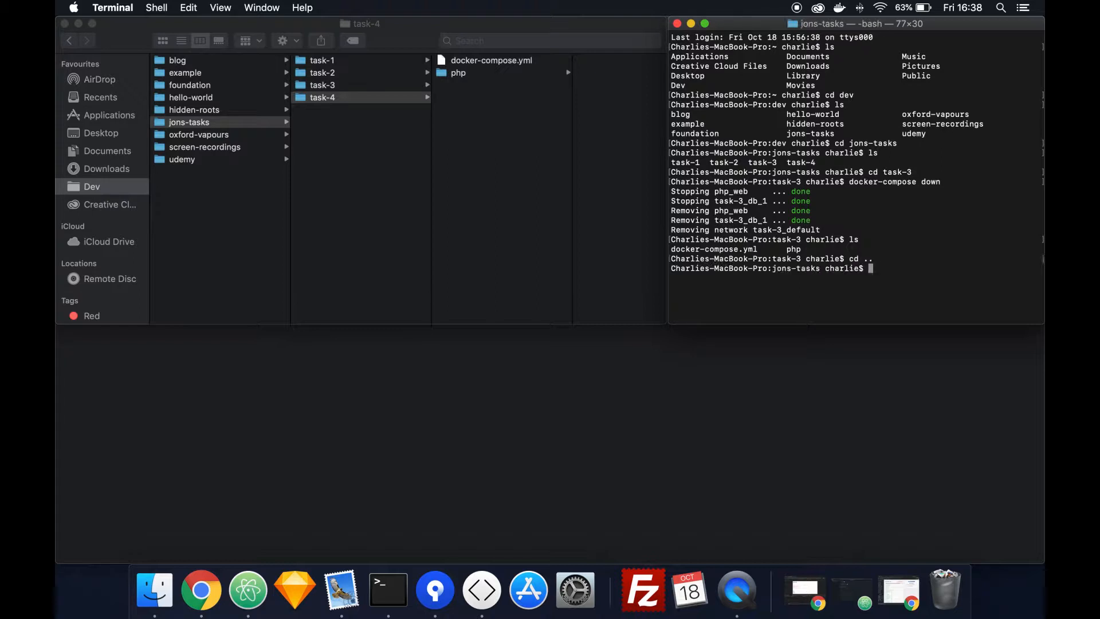
type("ls")
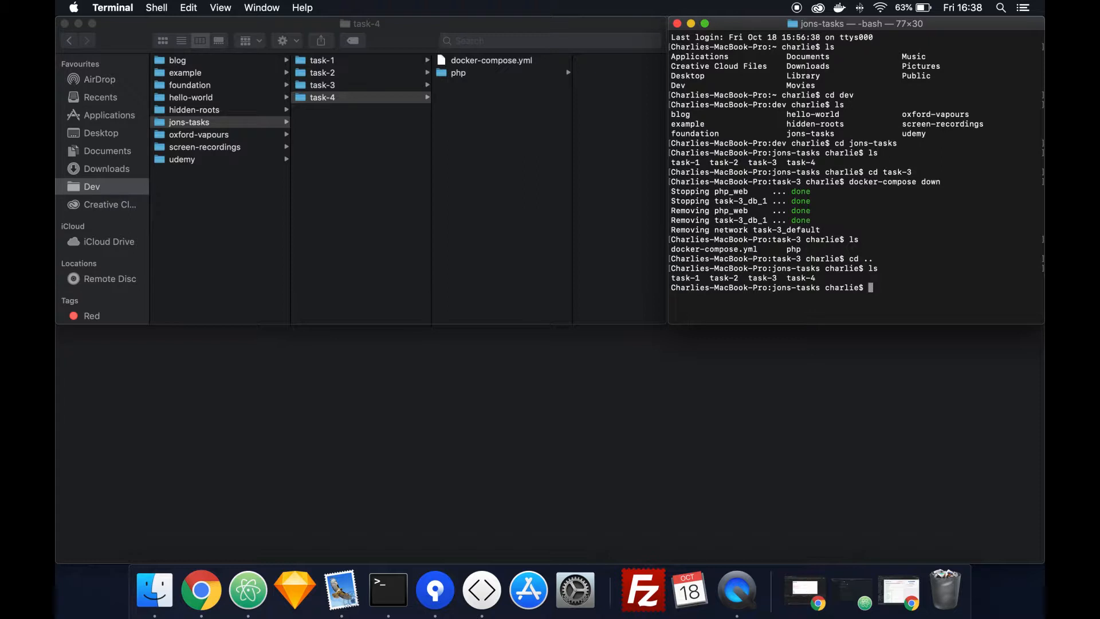
type("cd")
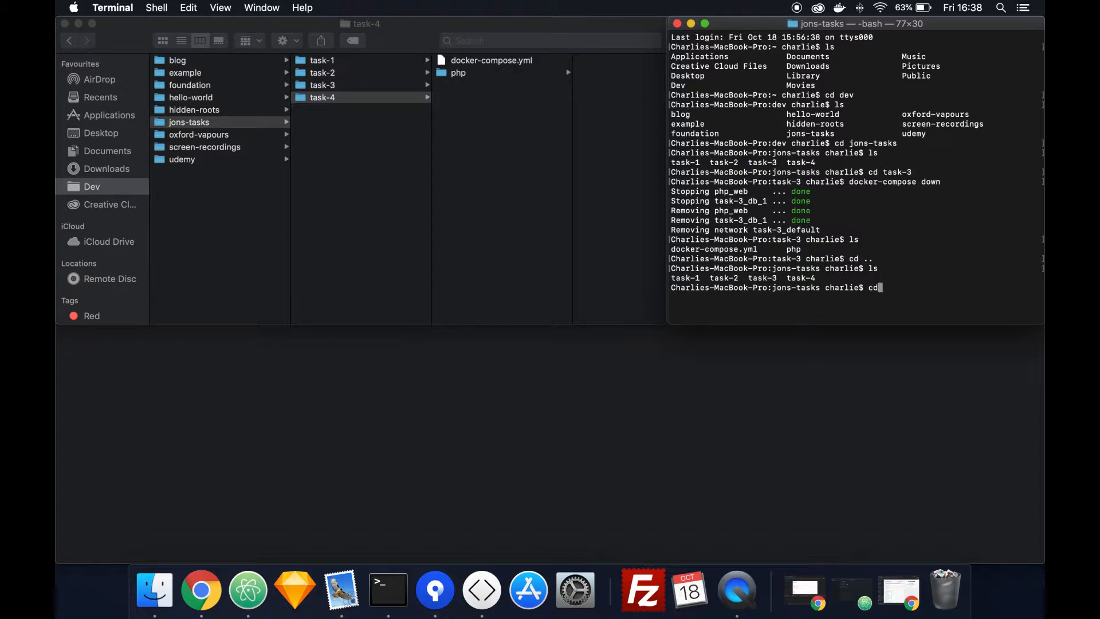
type("task-4")
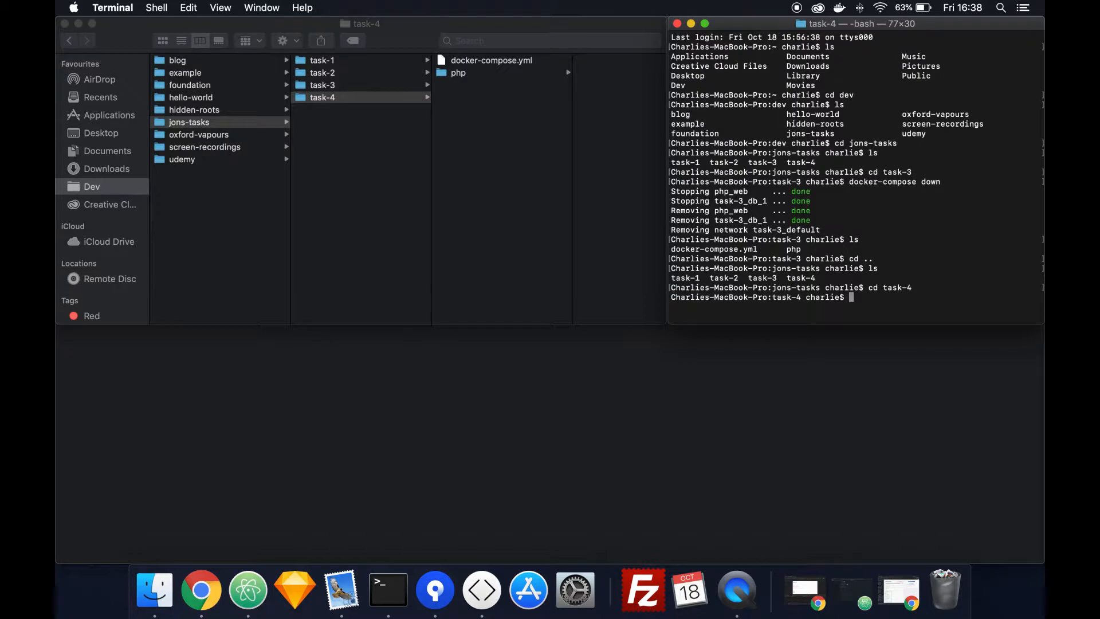
type("dock")
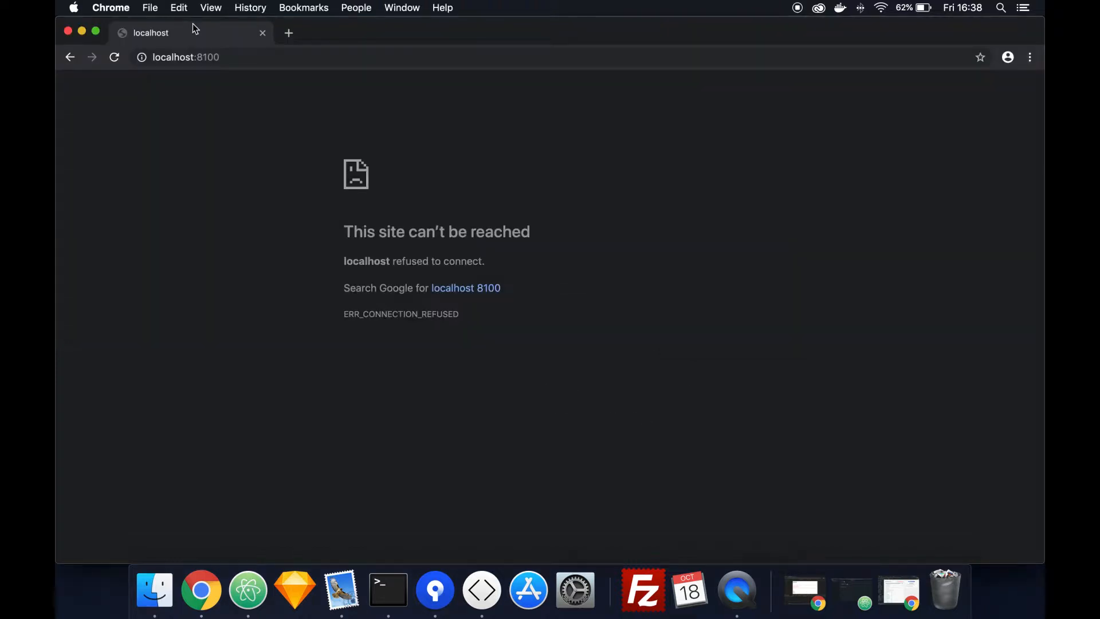
Reload localhost:8100 so the Data Mountain homepage loads.
left_click(114, 57)
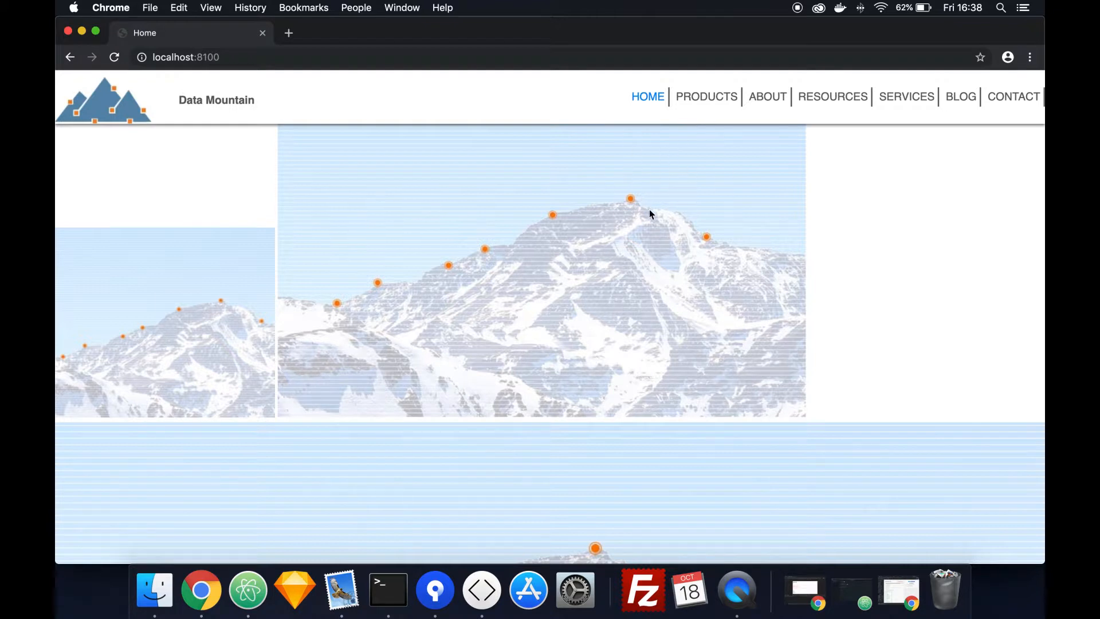
mouse_move(688, 217)
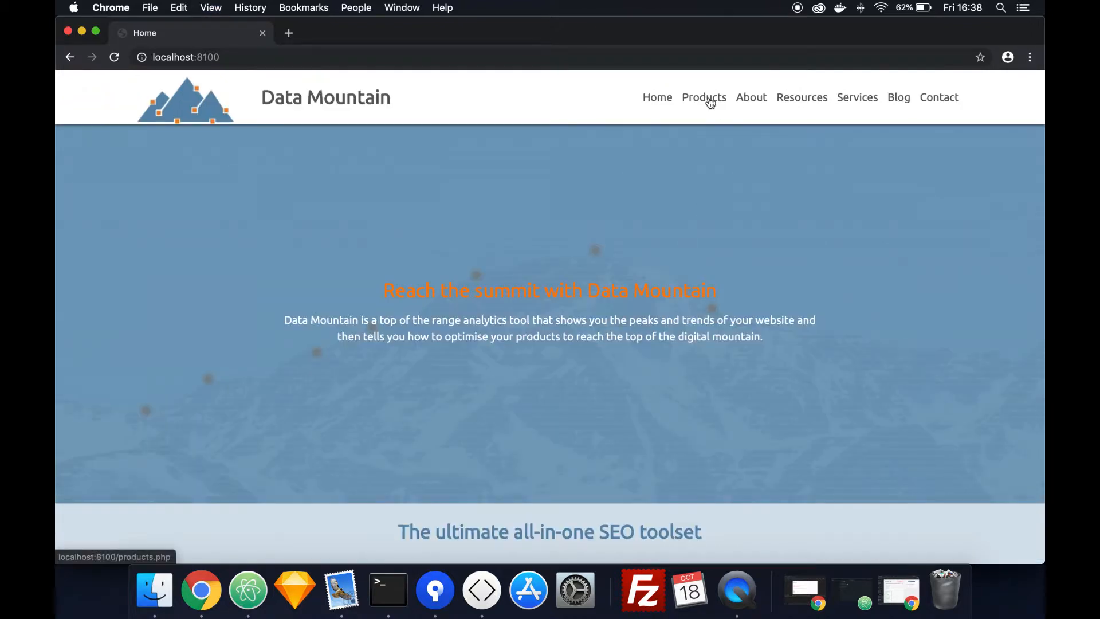
left_click(703, 97)
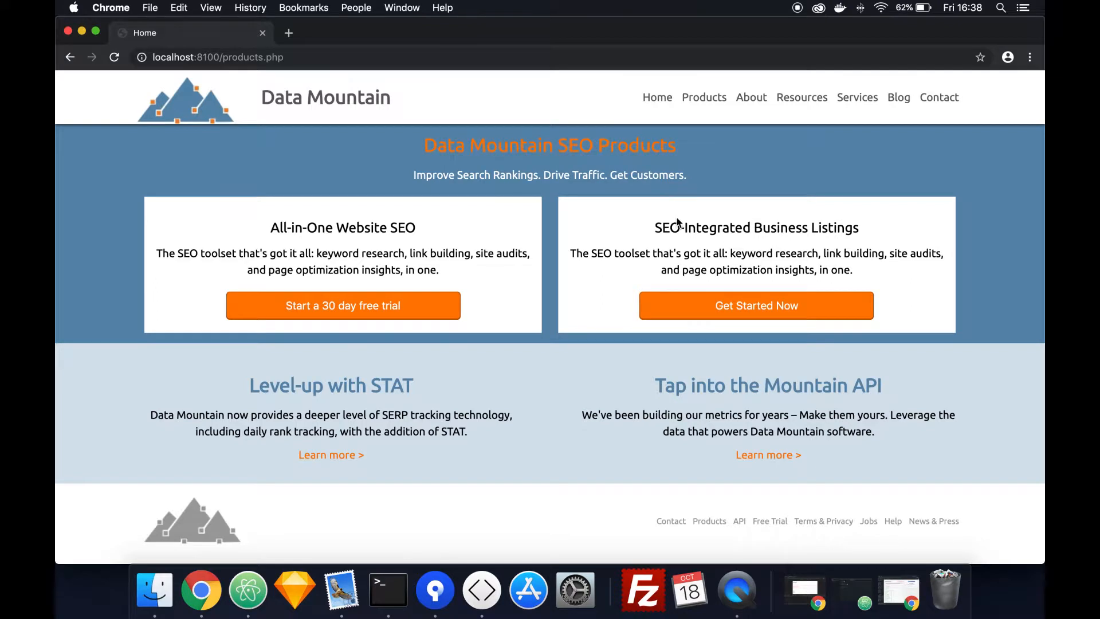
left_click(750, 96)
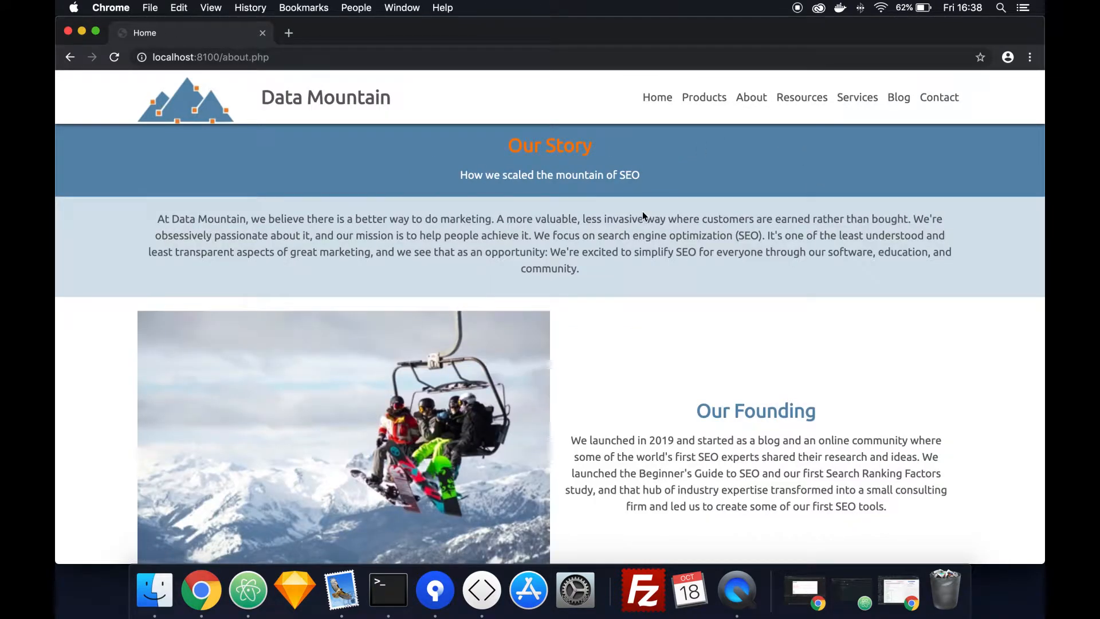
left_click(800, 96)
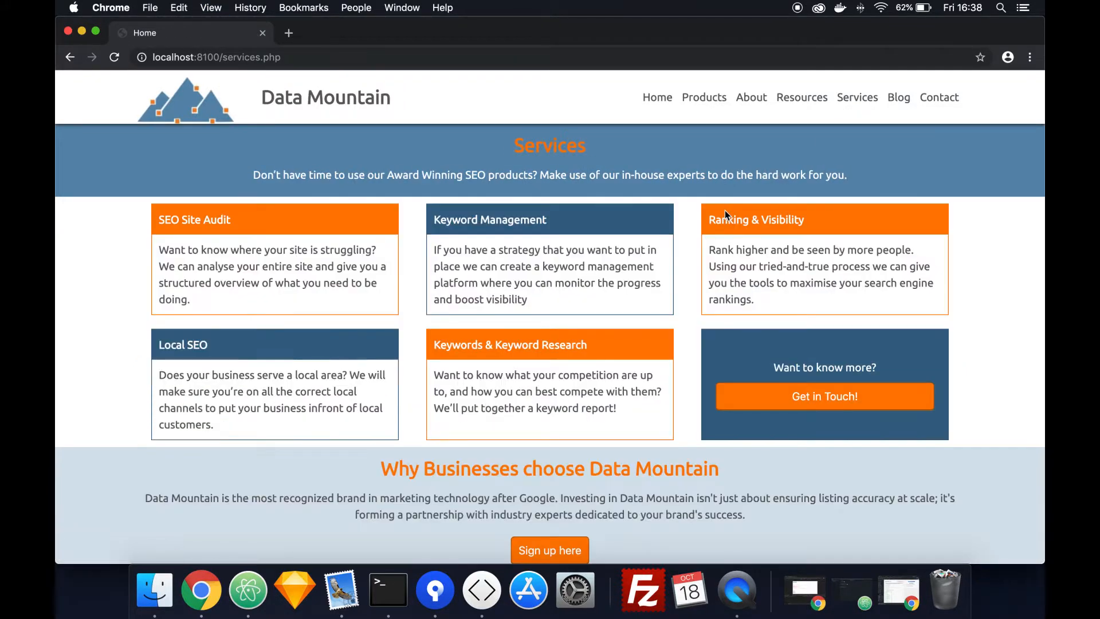
left_click(898, 96)
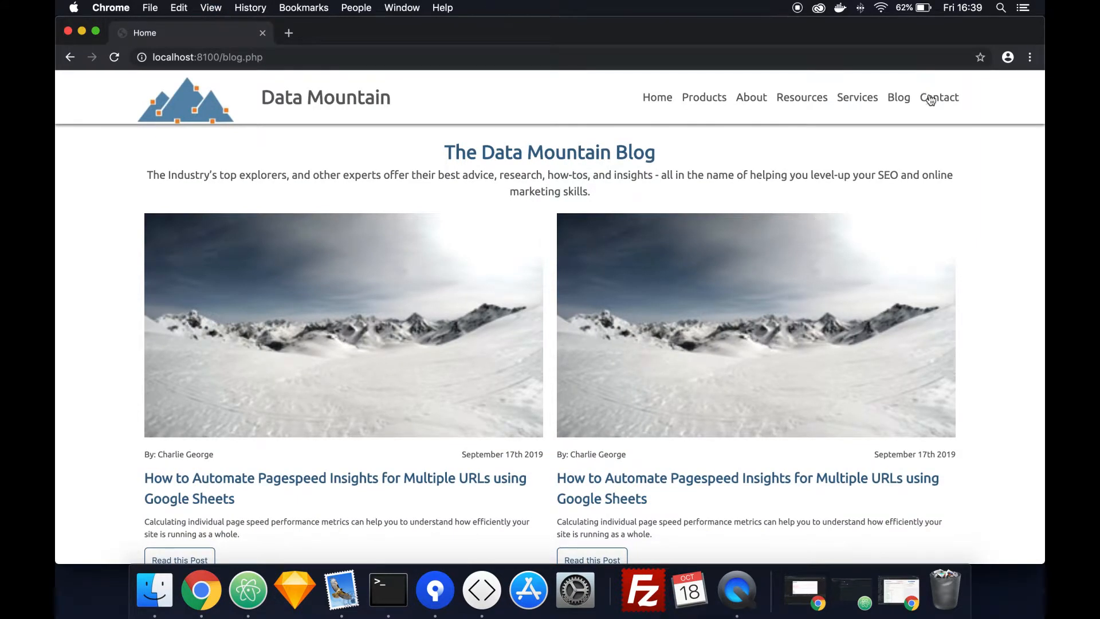
left_click(938, 96)
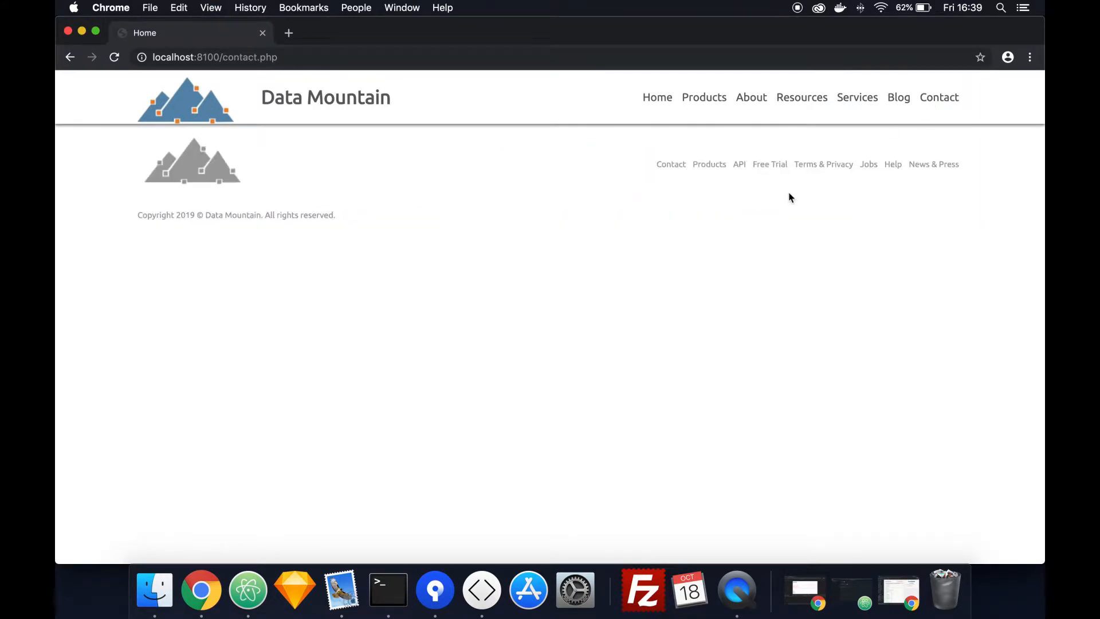
left_click(655, 96)
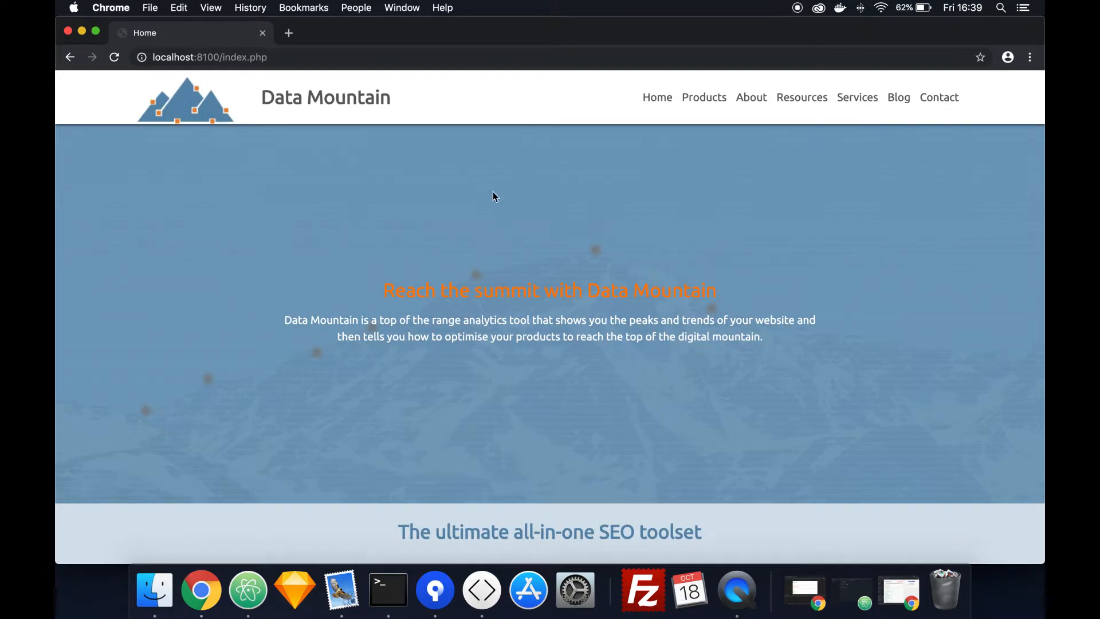
mouse_move(331, 140)
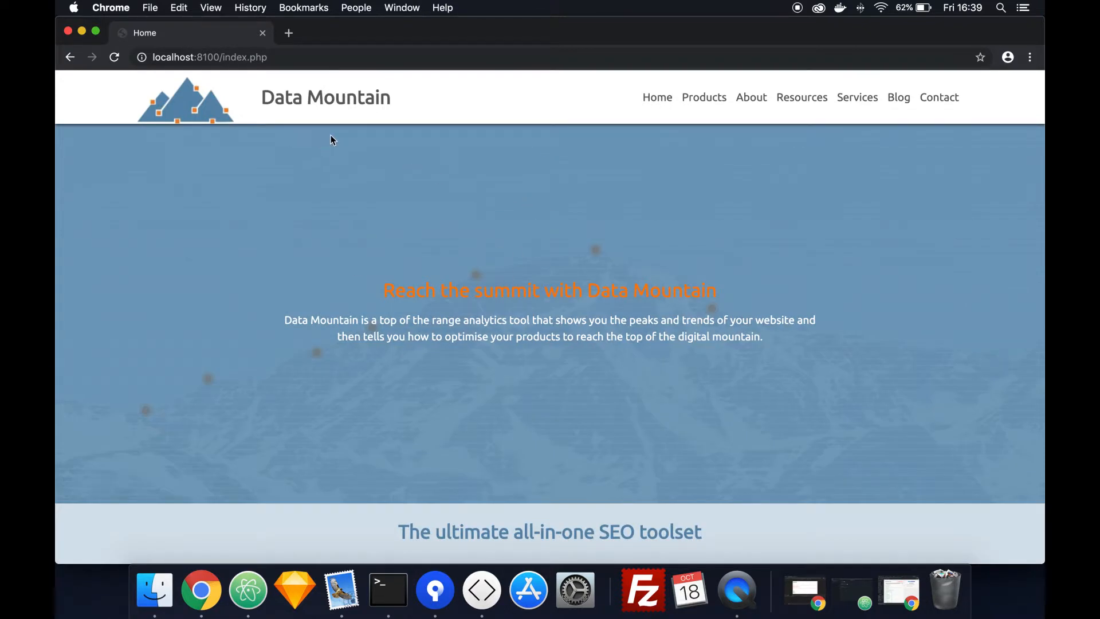
mouse_move(673, 272)
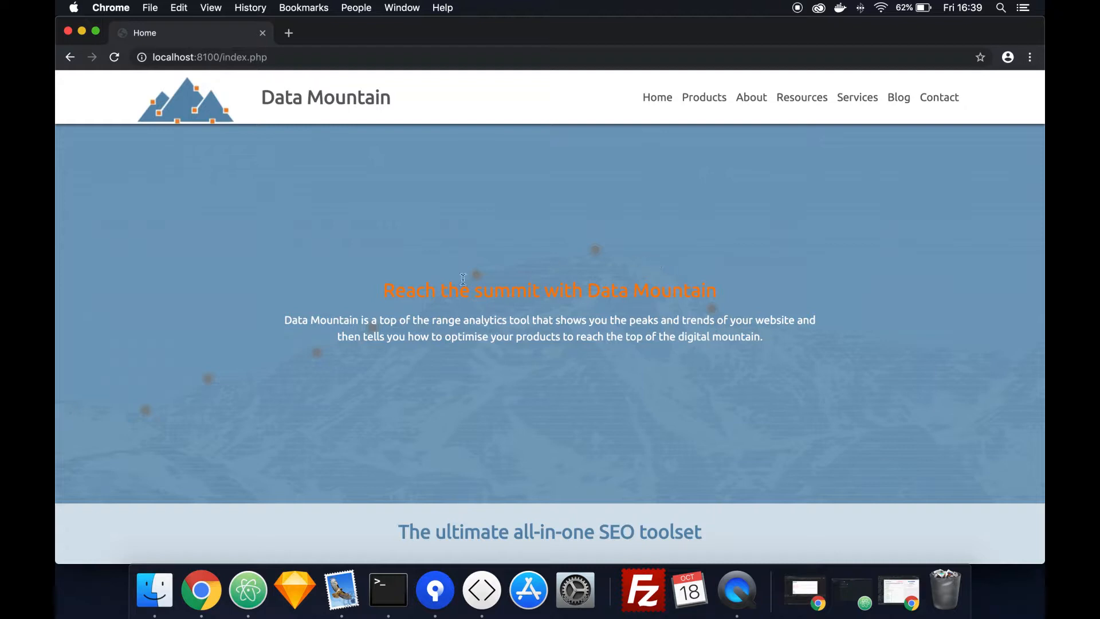
scroll("down", 3)
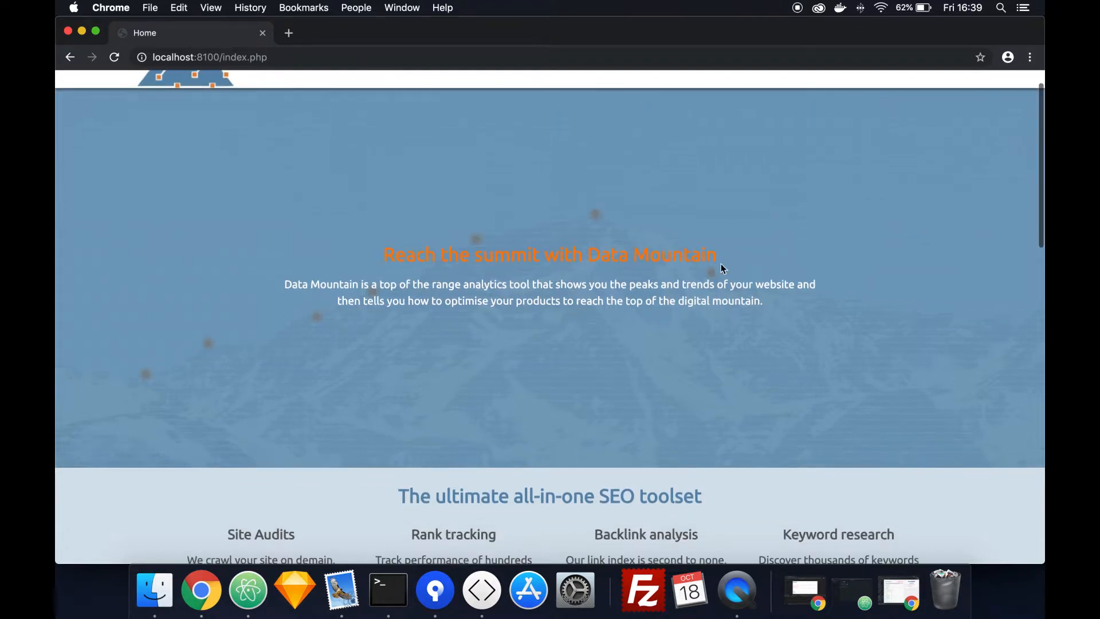
Inspect the masthead in DevTools and resize the responsive preview taller and narrower.
right_click(723, 268)
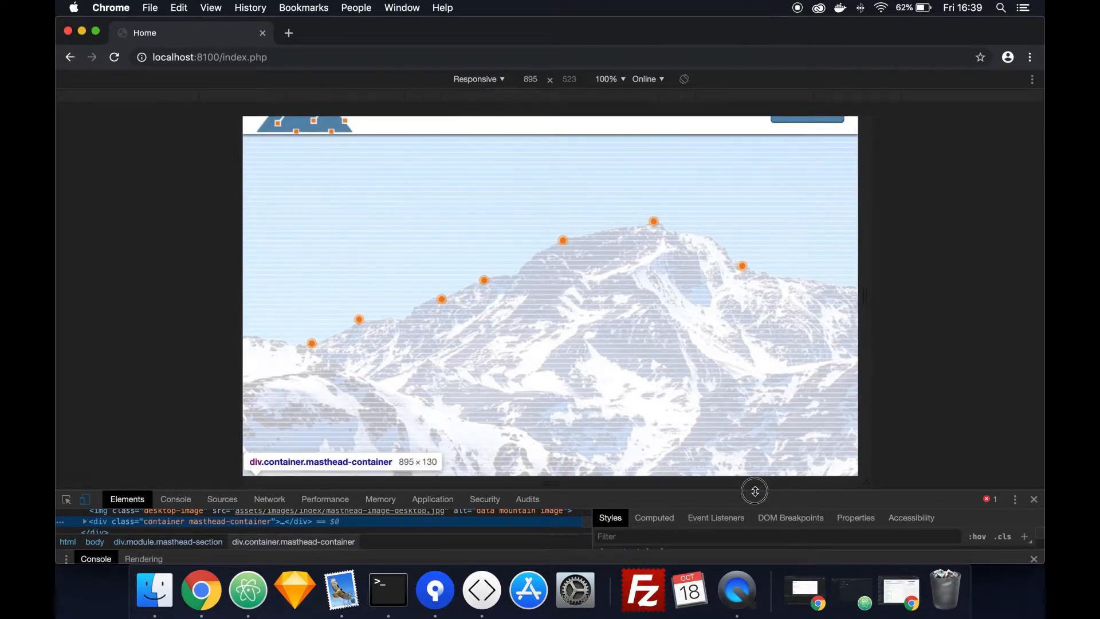
left_click_drag(754, 489, 753, 522)
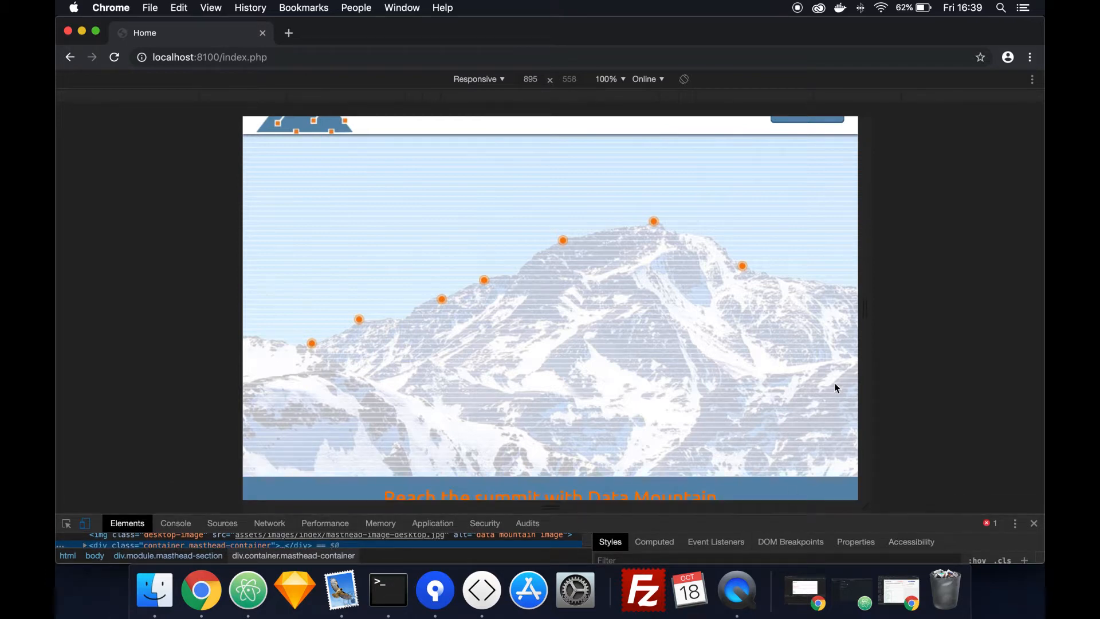
mouse_move(860, 306)
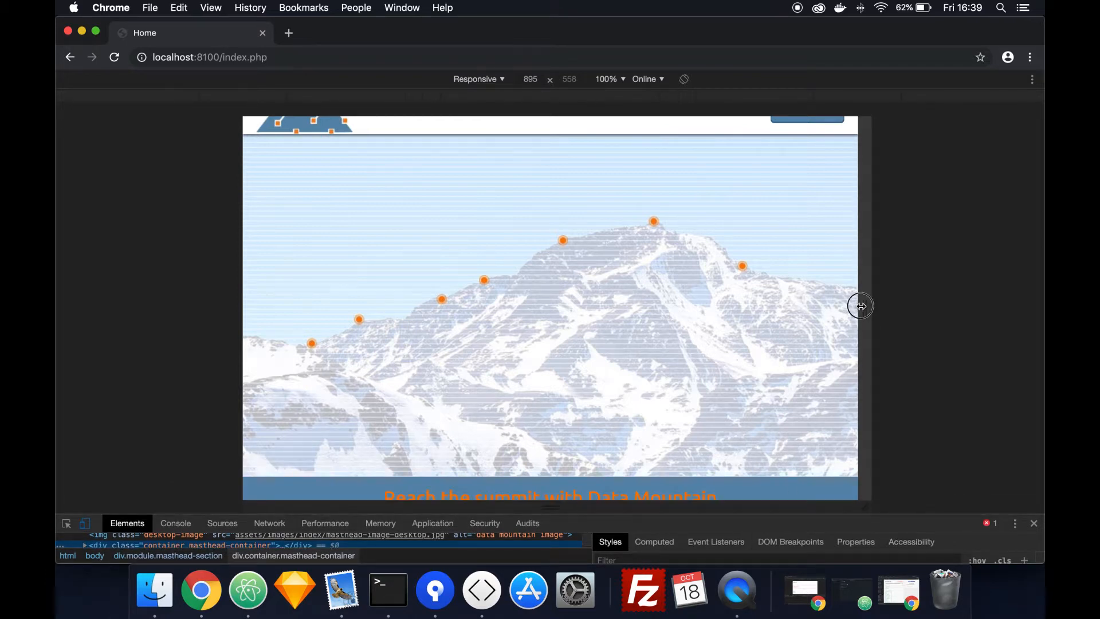
left_click_drag(859, 304, 635, 303)
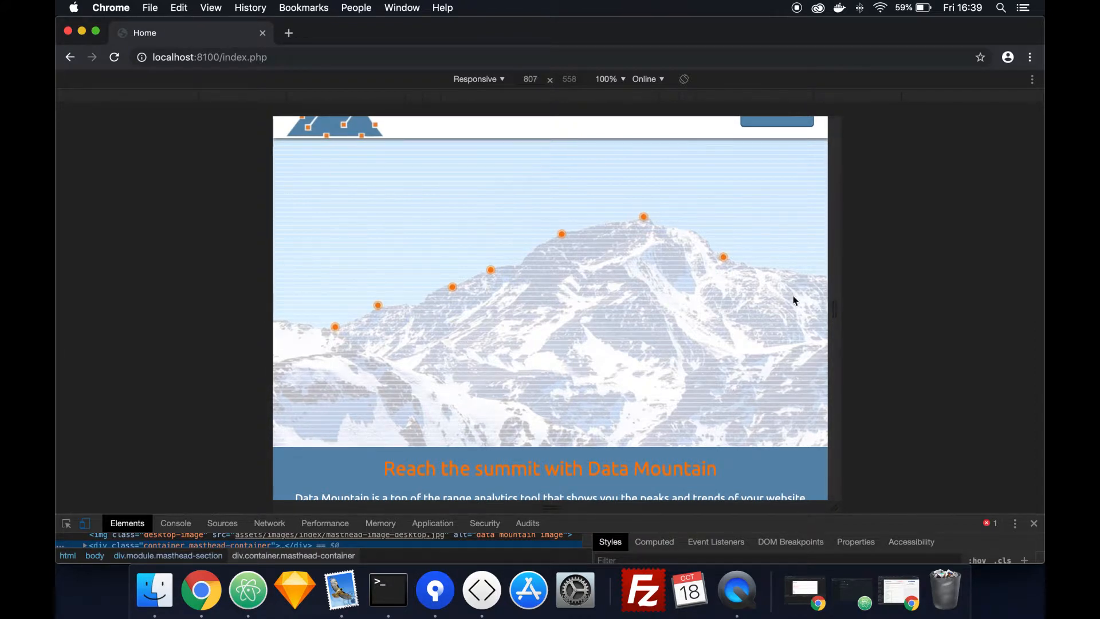
mouse_move(312, 332)
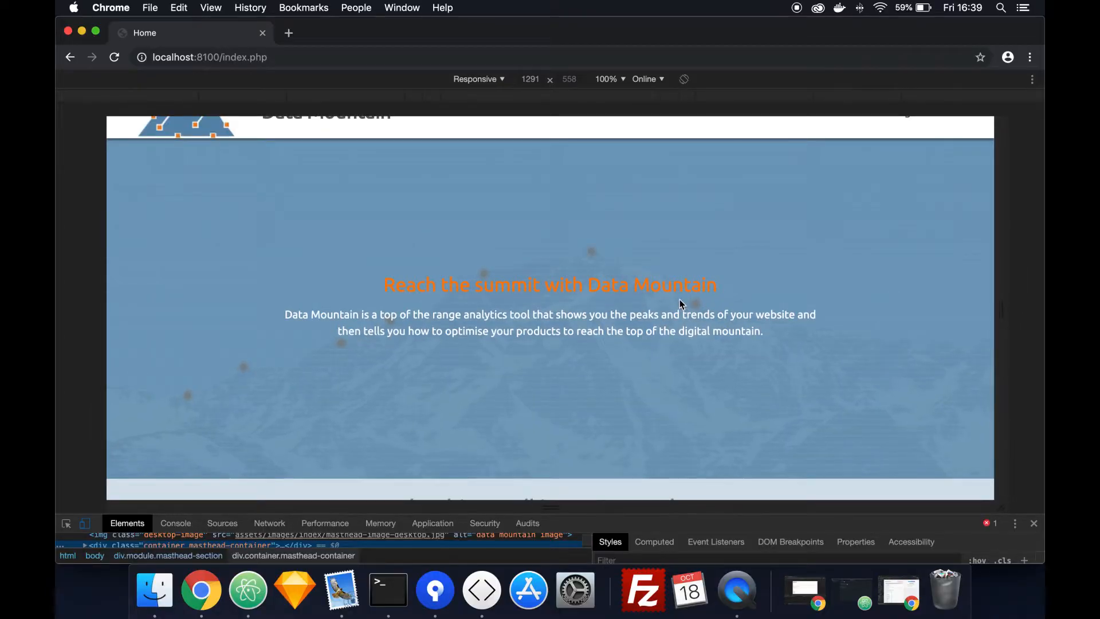
mouse_move(318, 367)
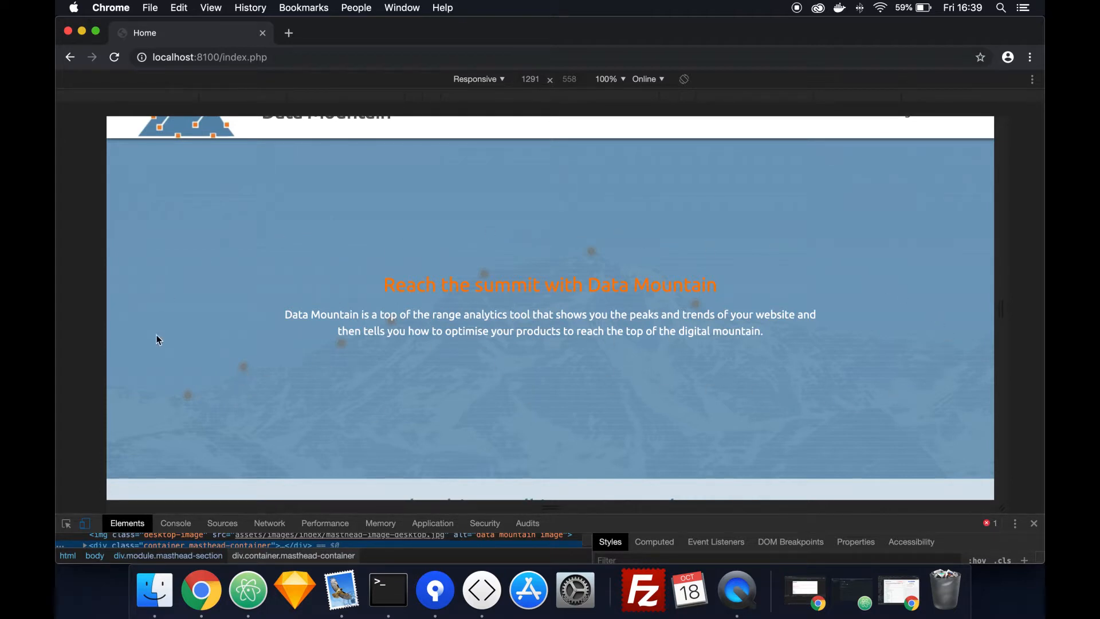
mouse_move(967, 370)
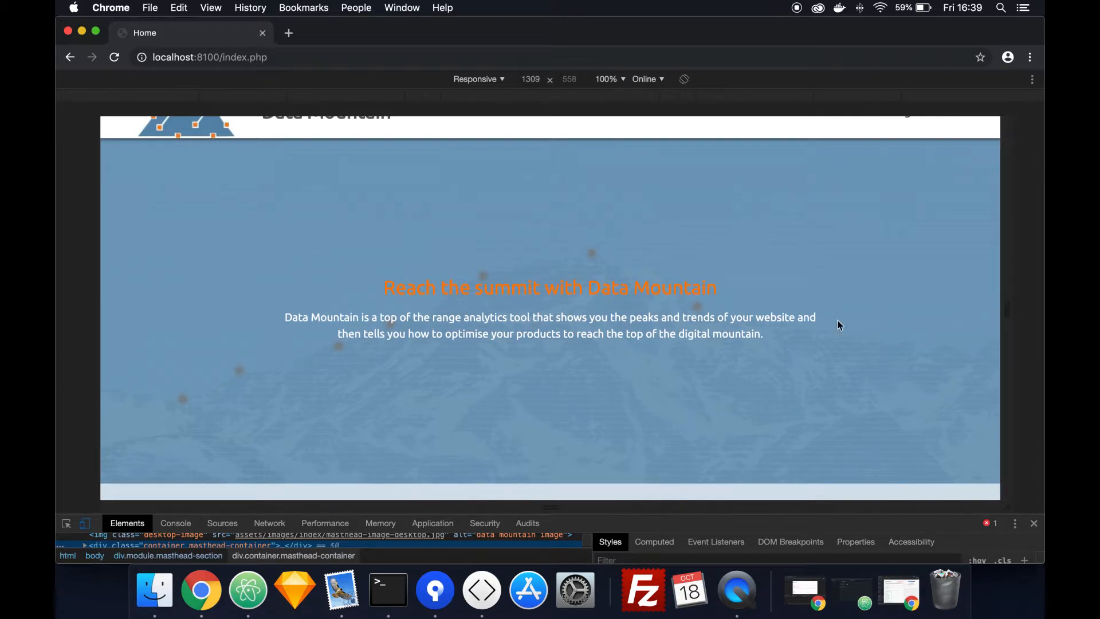
Narrow the home page preview to about 1069 px tablet width, then widen to about 1317 px.
scroll("down", 3)
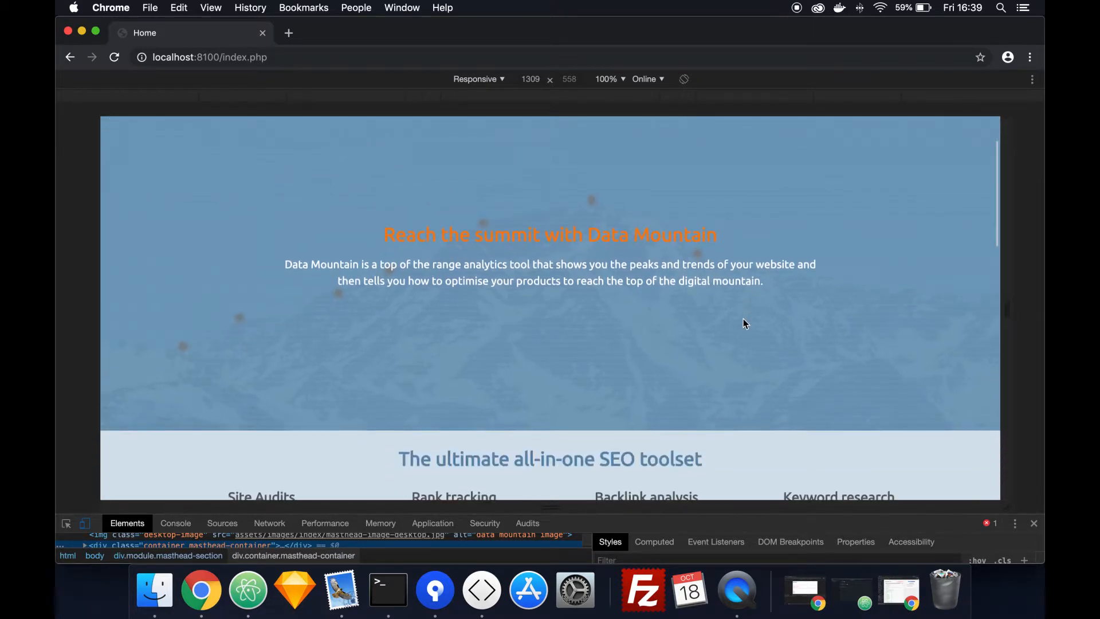
scroll("down", 3)
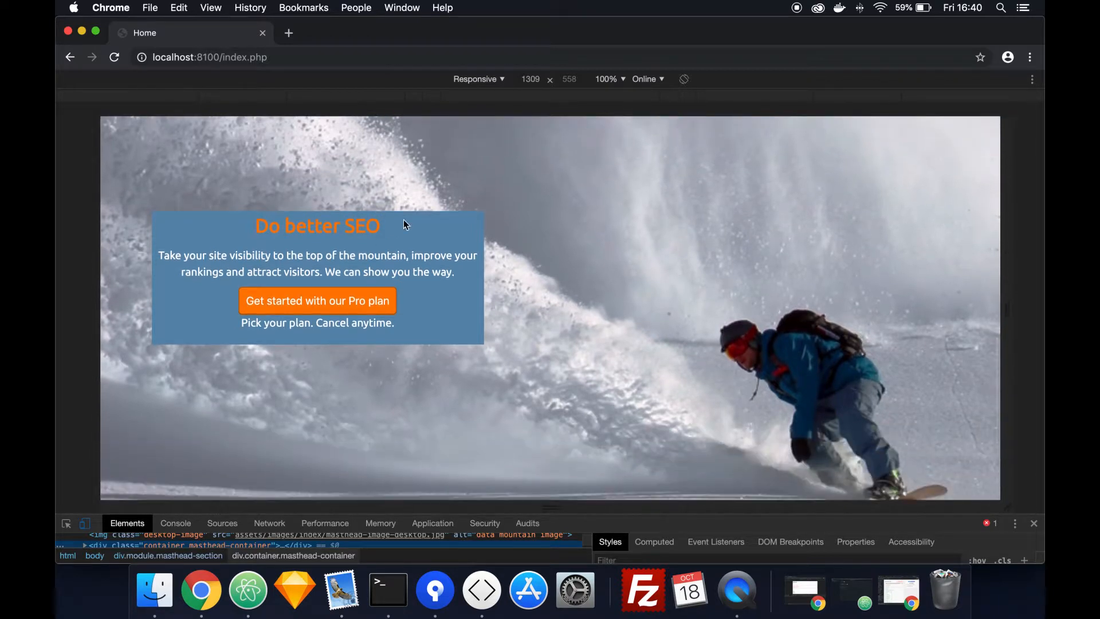
mouse_move(332, 339)
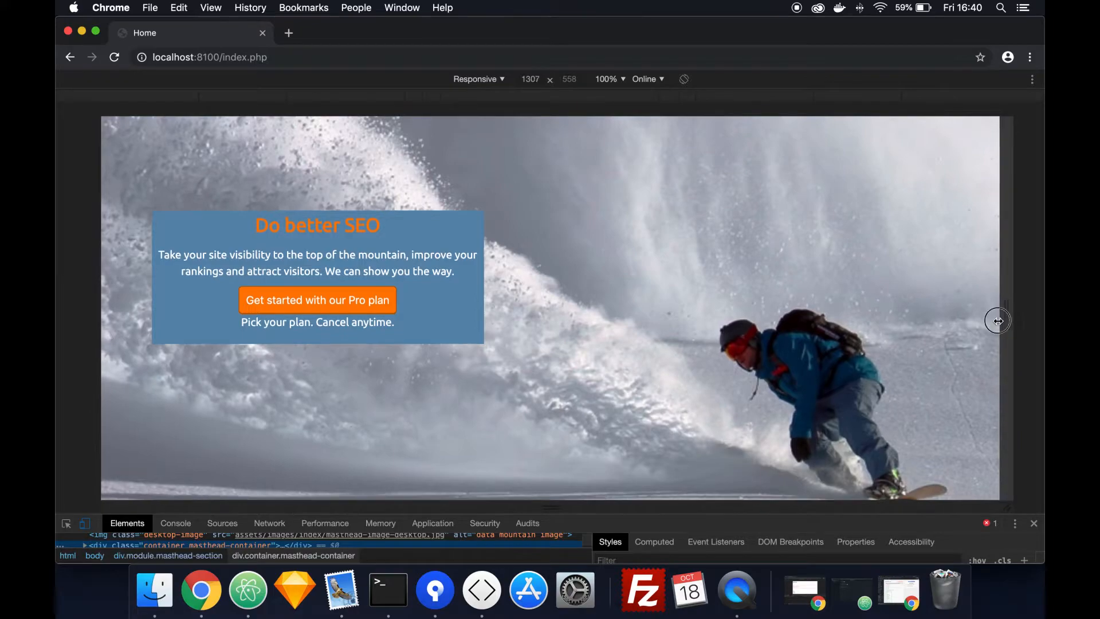
left_click_drag(997, 321, 912, 321)
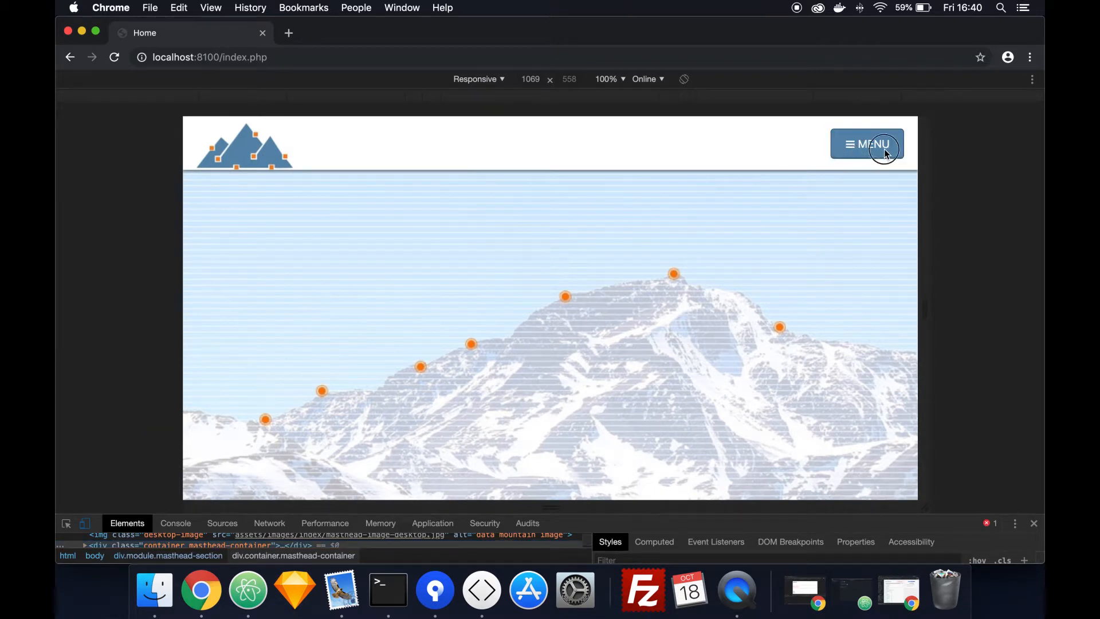
left_click_drag(924, 303, 973, 304)
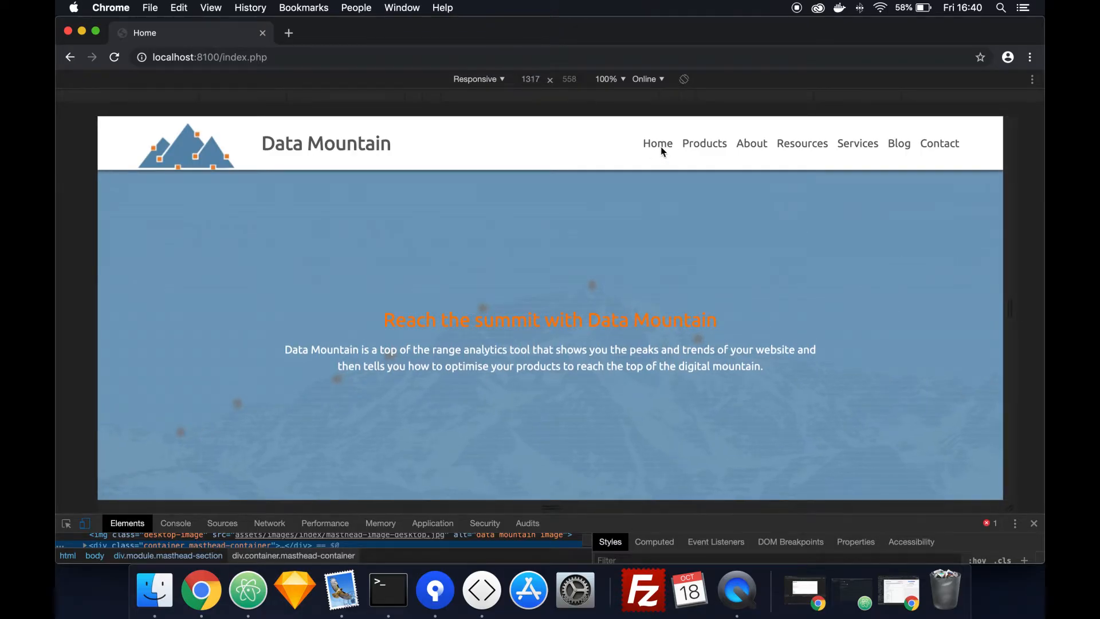
Visit the Products, About and Services pages from the nav bar.
left_click(704, 144)
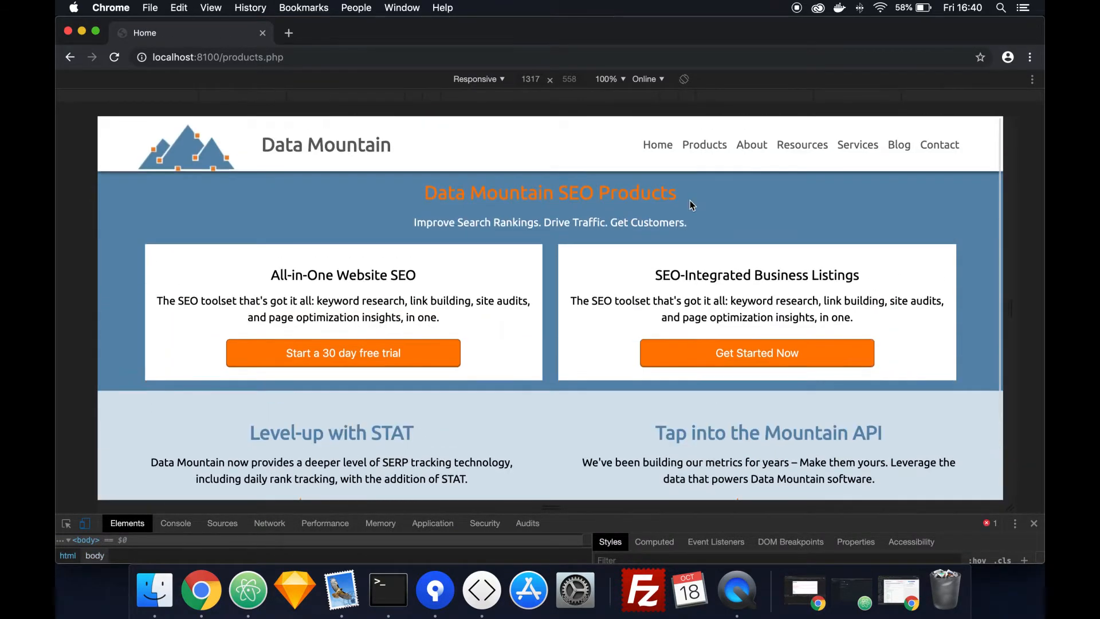
left_click(750, 144)
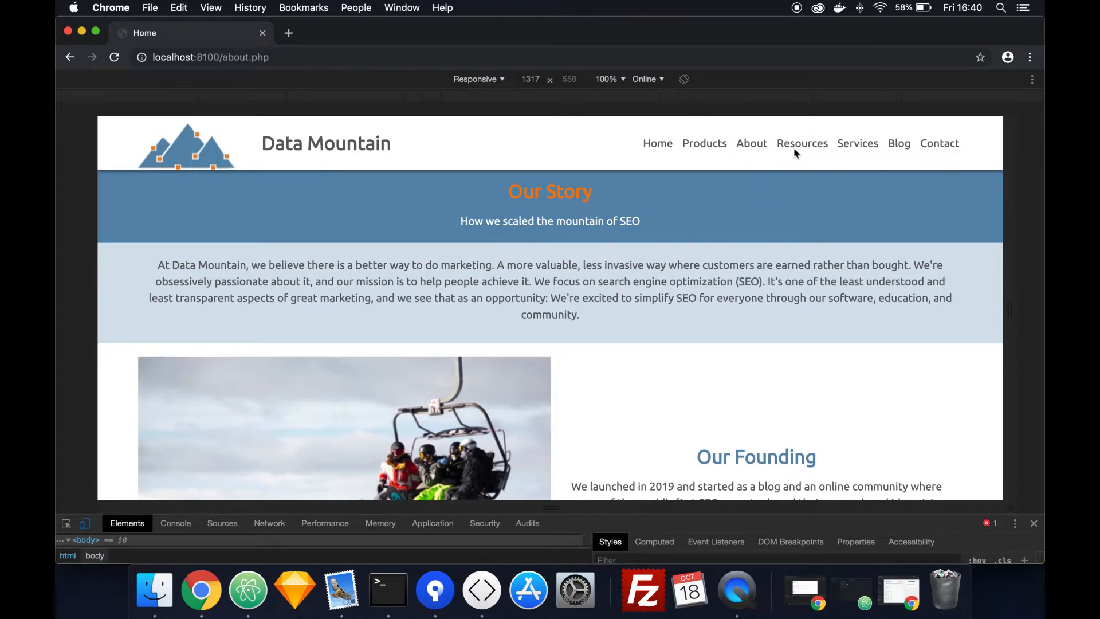
left_click(857, 143)
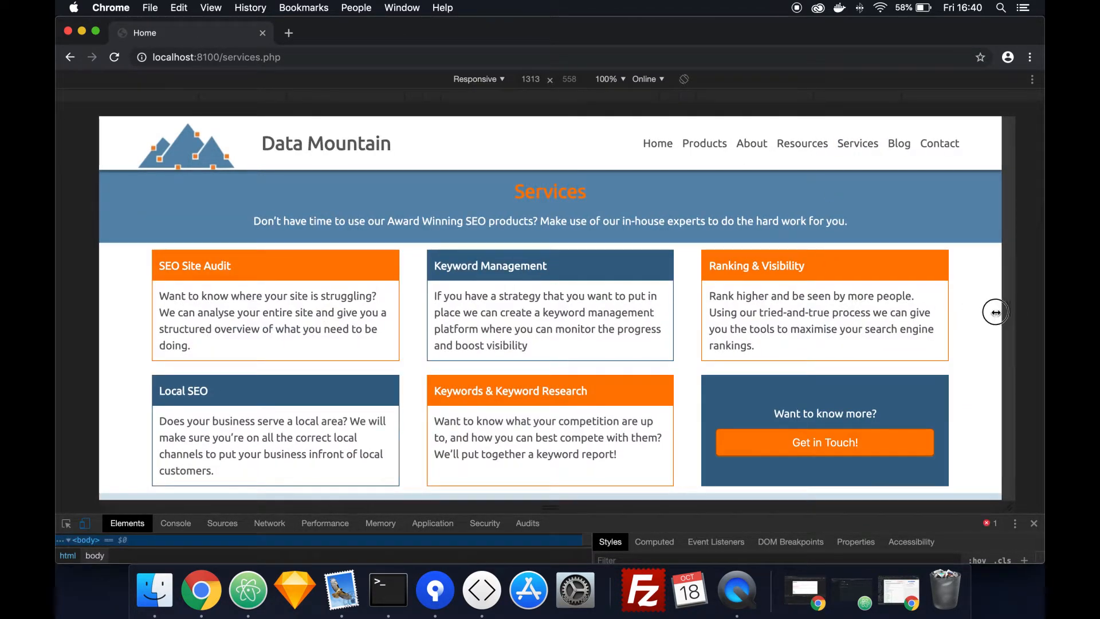
Resize the Services preview between tablet, phone and desktop widths to watch the cards reflow.
left_click_drag(996, 311, 932, 316)
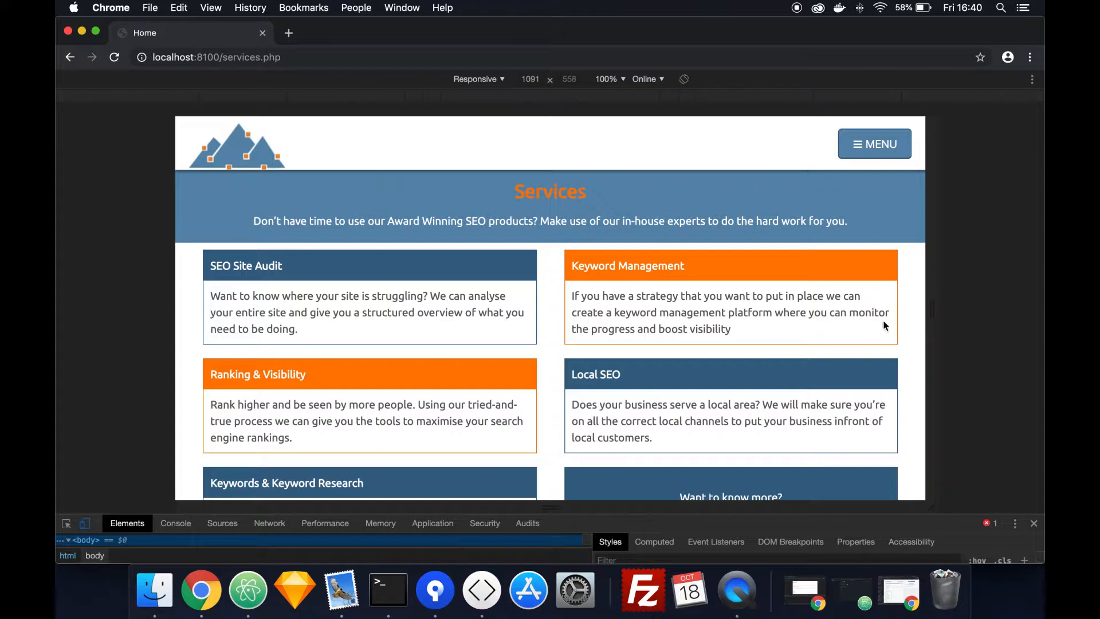
left_click_drag(934, 314, 999, 314)
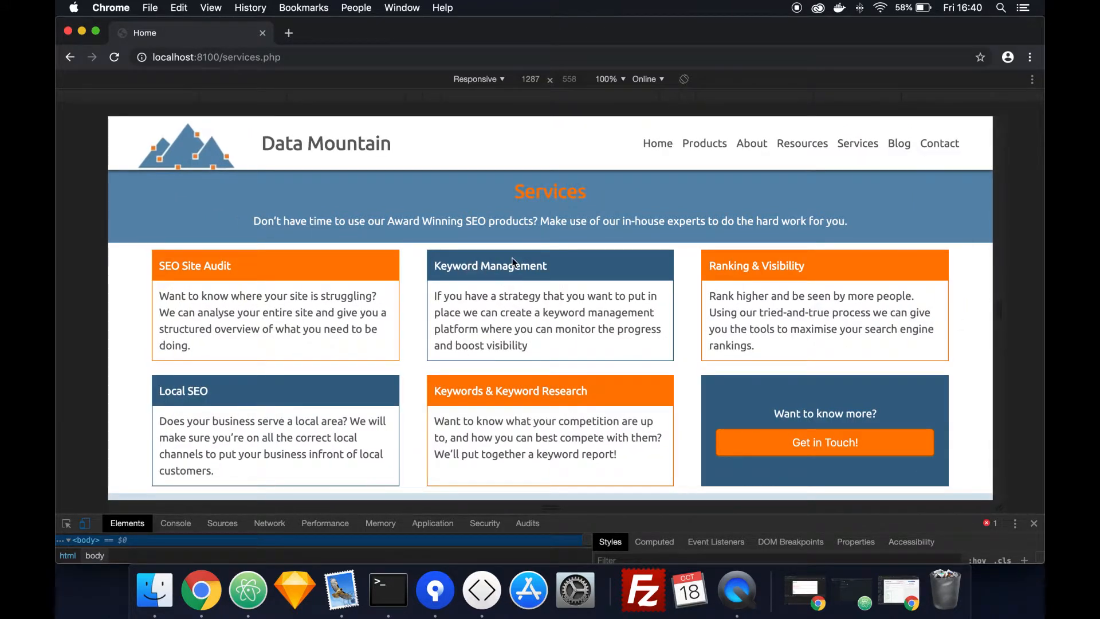
mouse_move(520, 401)
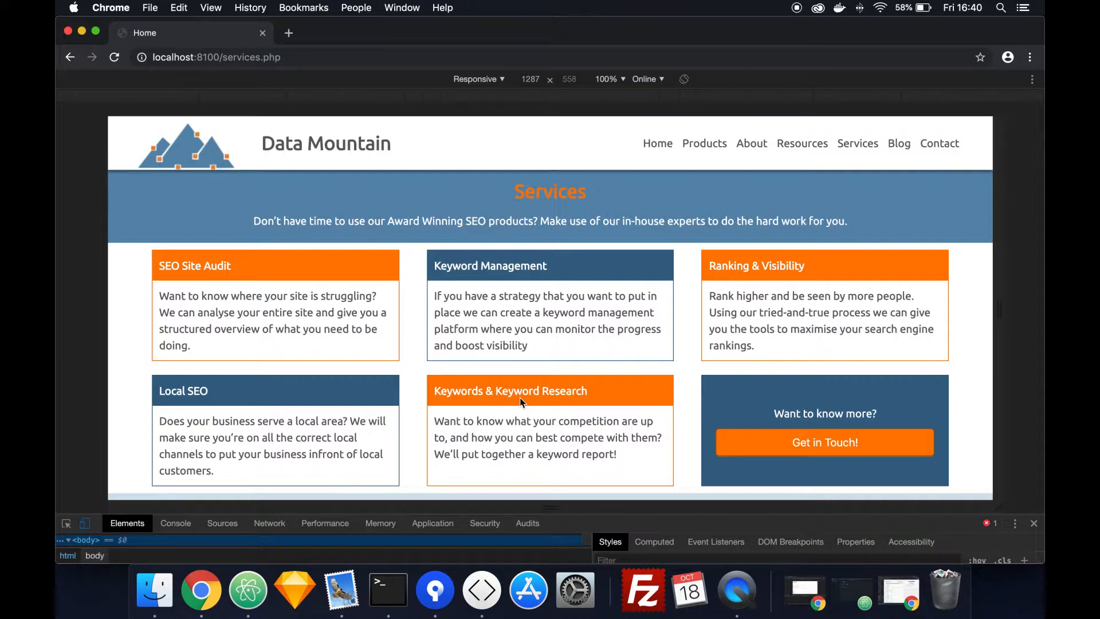
mouse_move(921, 379)
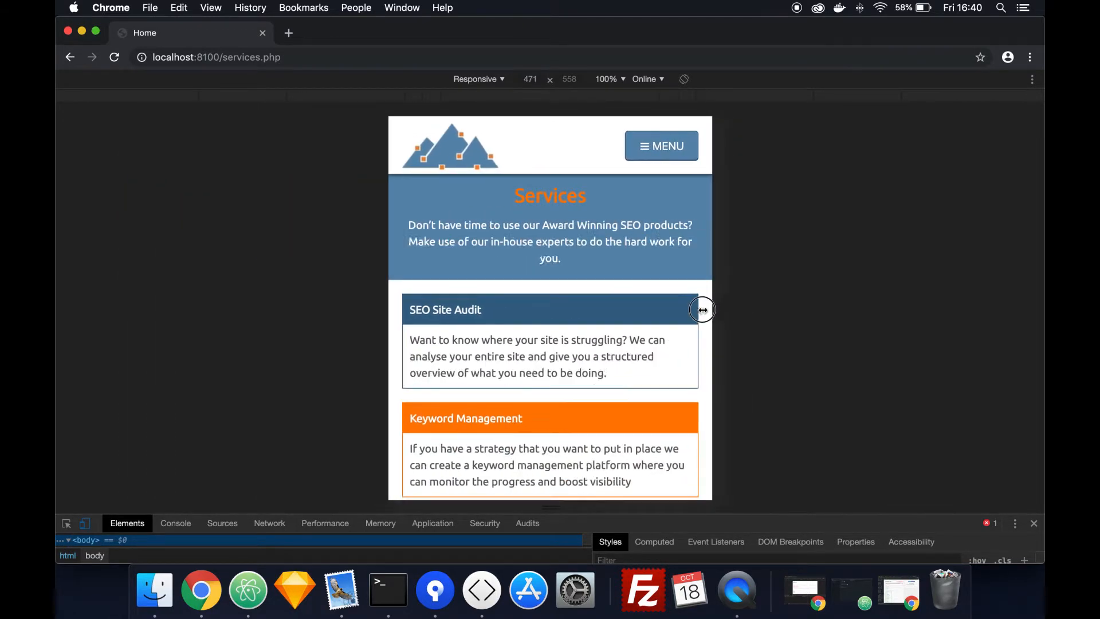
left_click_drag(702, 310, 673, 303)
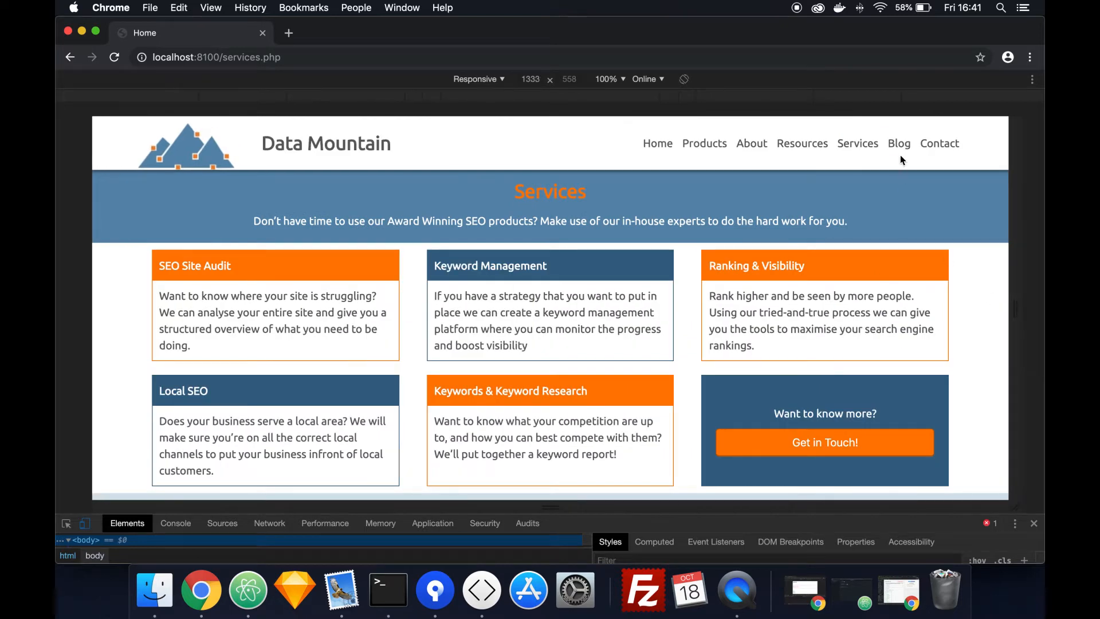
View the near-empty Contact page, return Home and scroll to the footer.
left_click(939, 143)
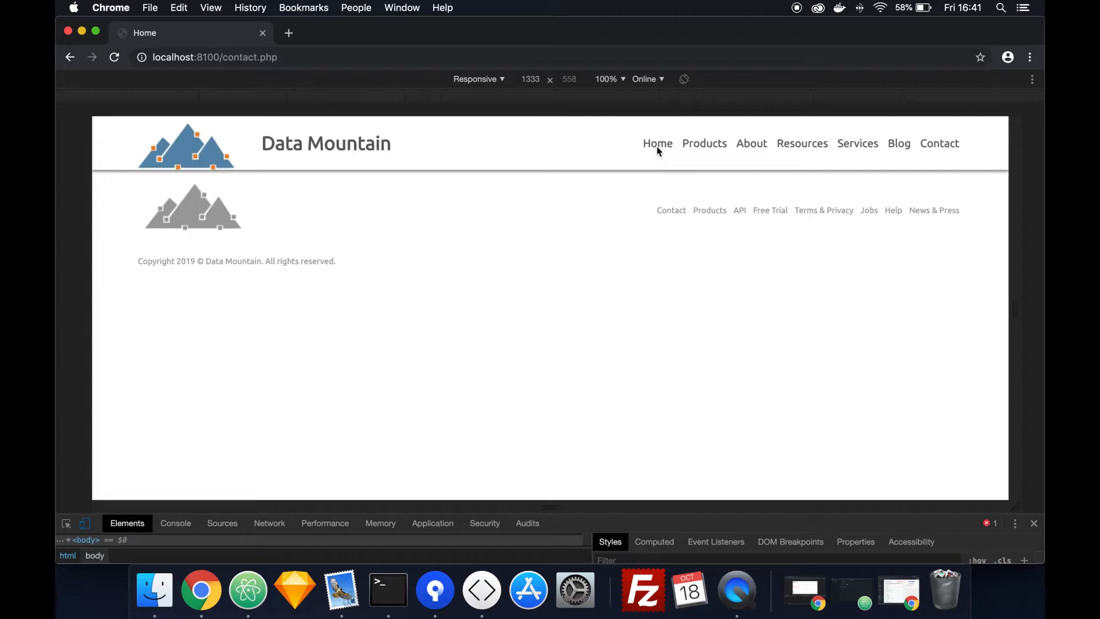
left_click(656, 143)
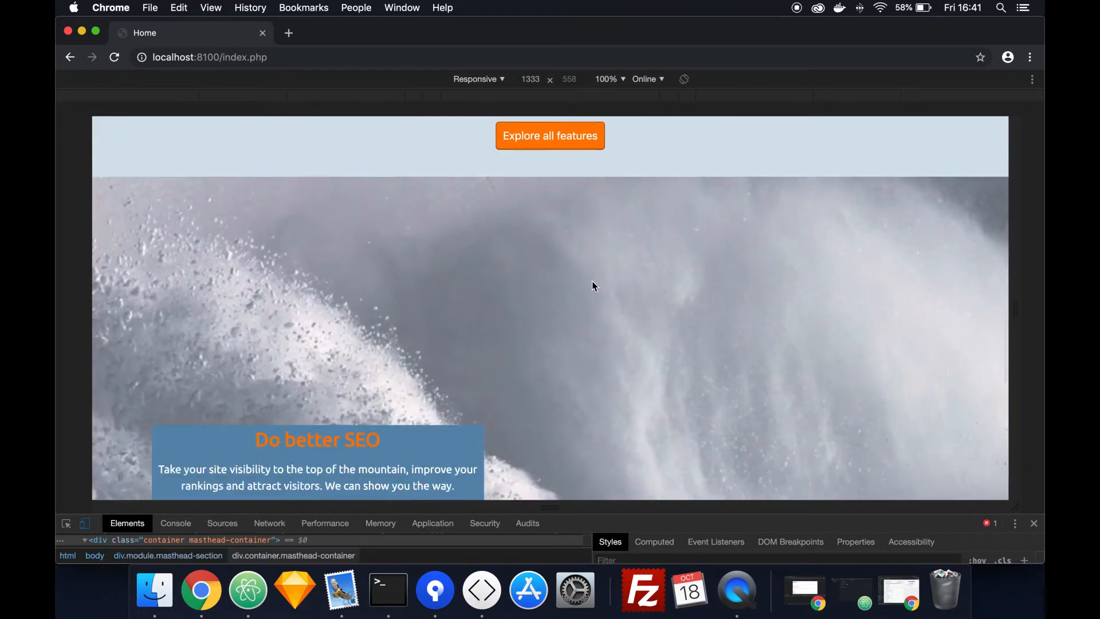
scroll("down", 3)
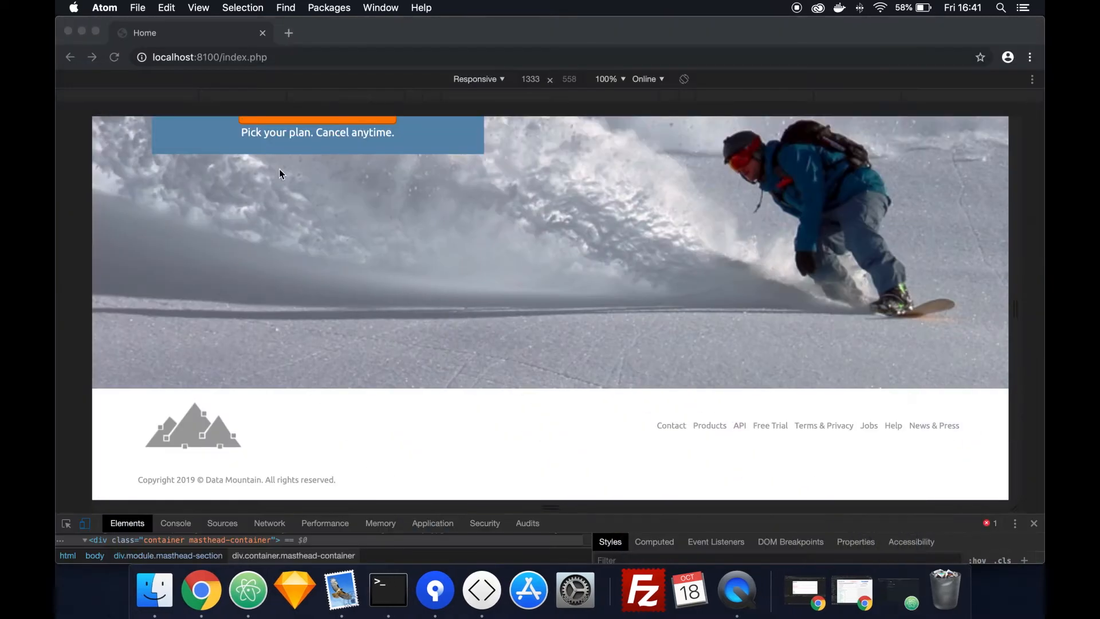
Drag the task-4 folder from Finder onto Atom to open it as a project.
left_click(153, 588)
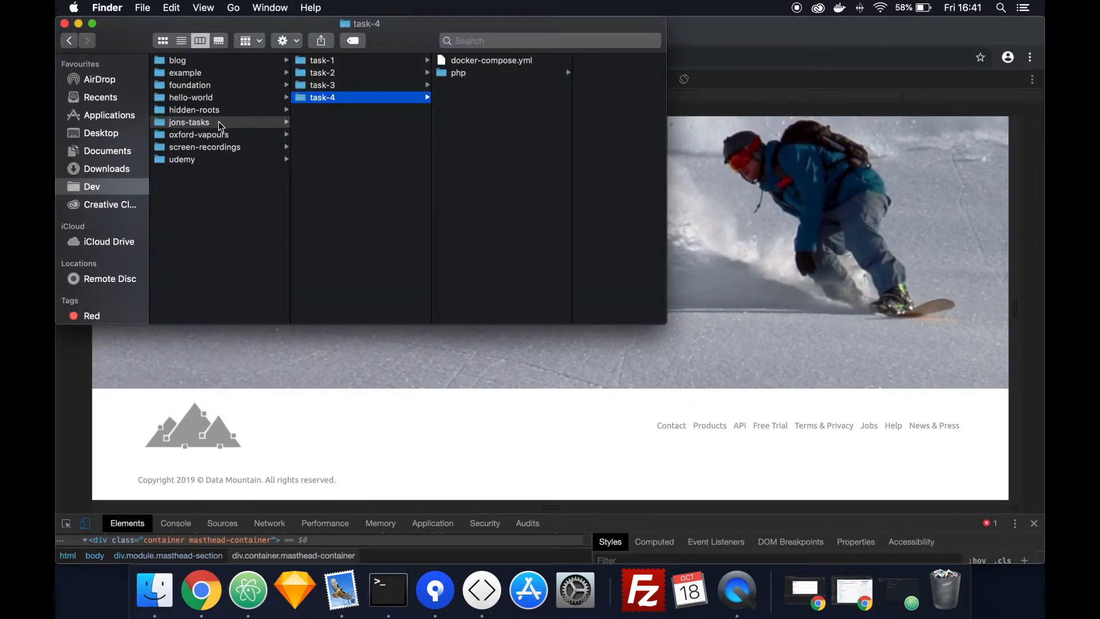
left_click_drag(323, 97, 242, 505)
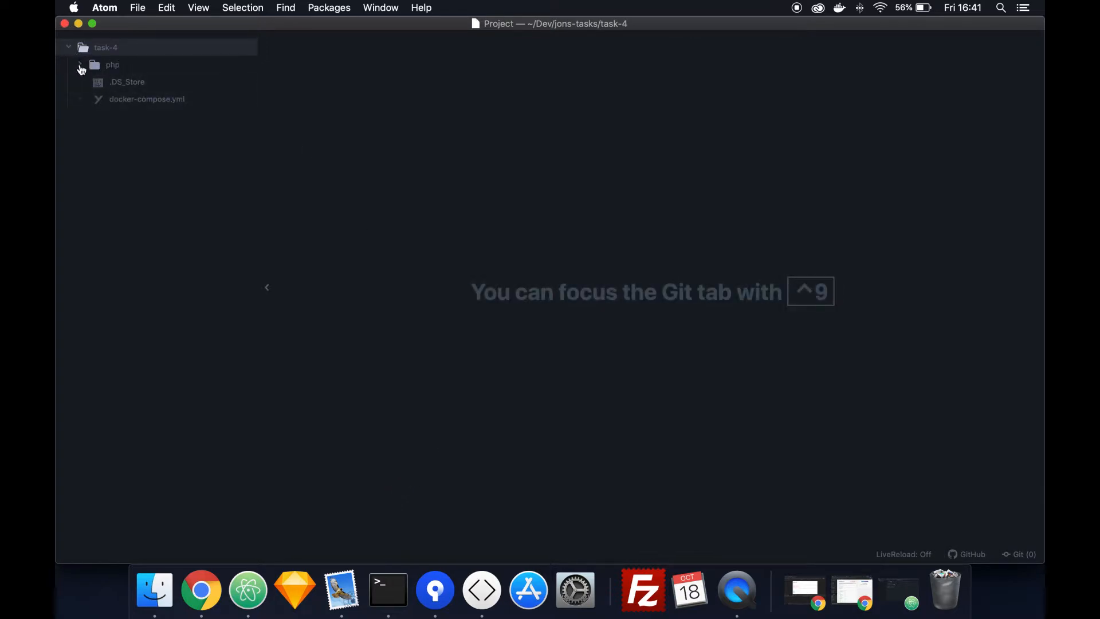
Expand the php folder to list its assets, components and PHP pages like index.php.
left_click(81, 64)
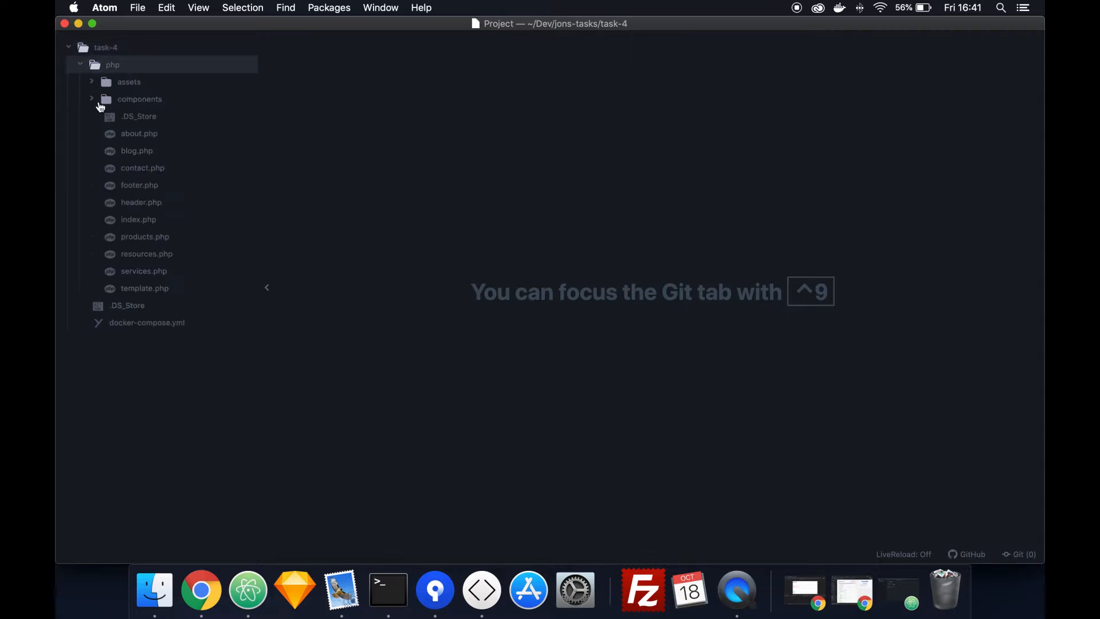
mouse_move(170, 215)
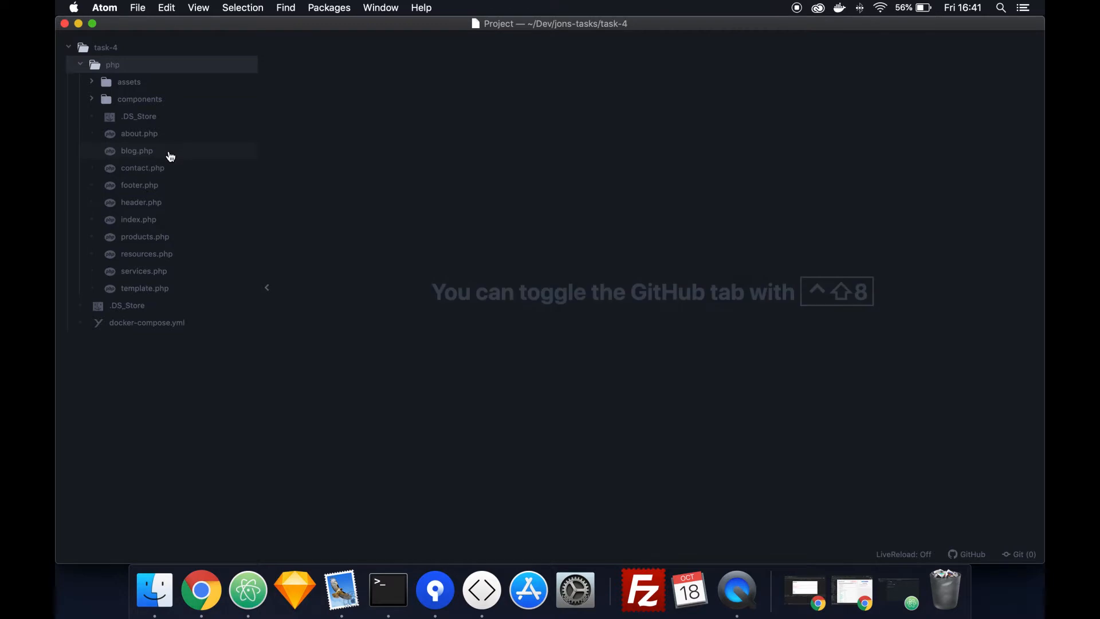
mouse_move(173, 223)
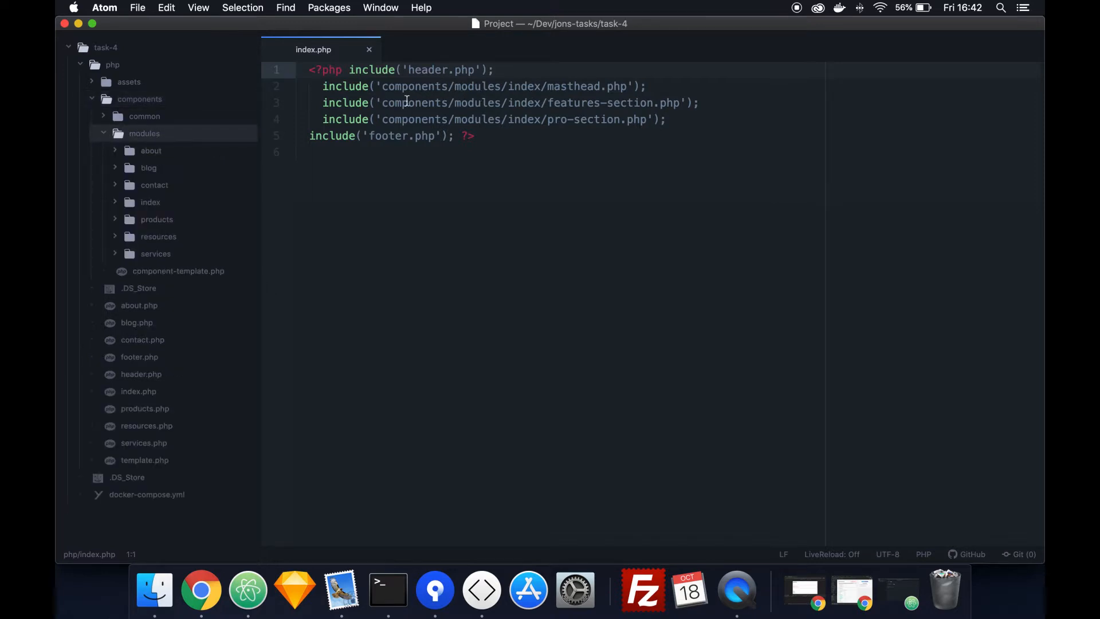
Open masthead.php with its responsive mountain images and summit heading alongside index.php.
left_click(150, 201)
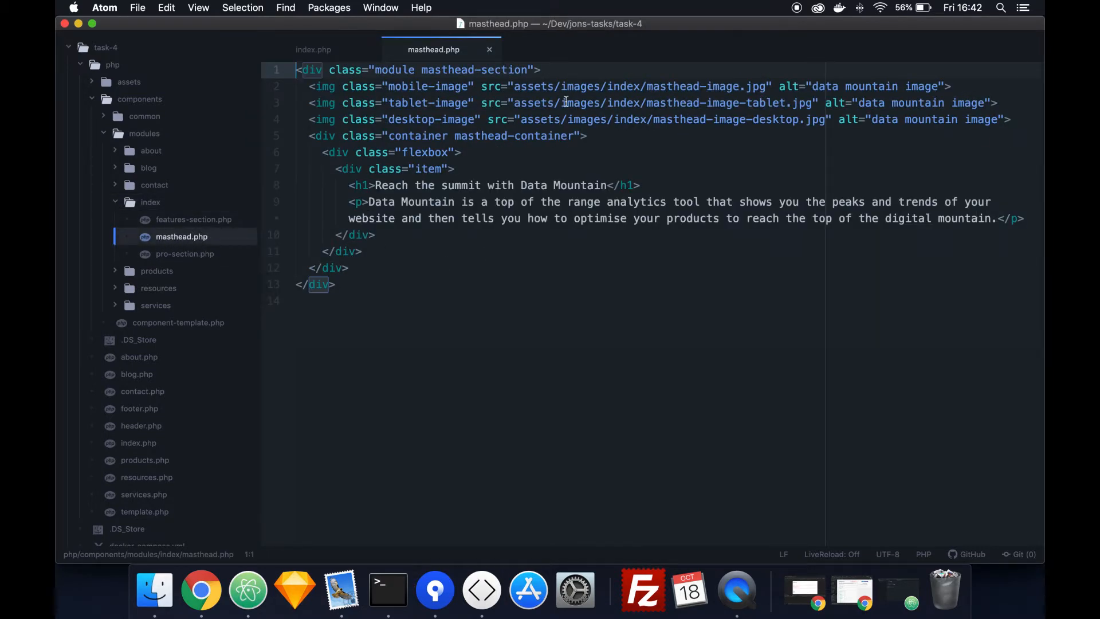
mouse_move(433, 93)
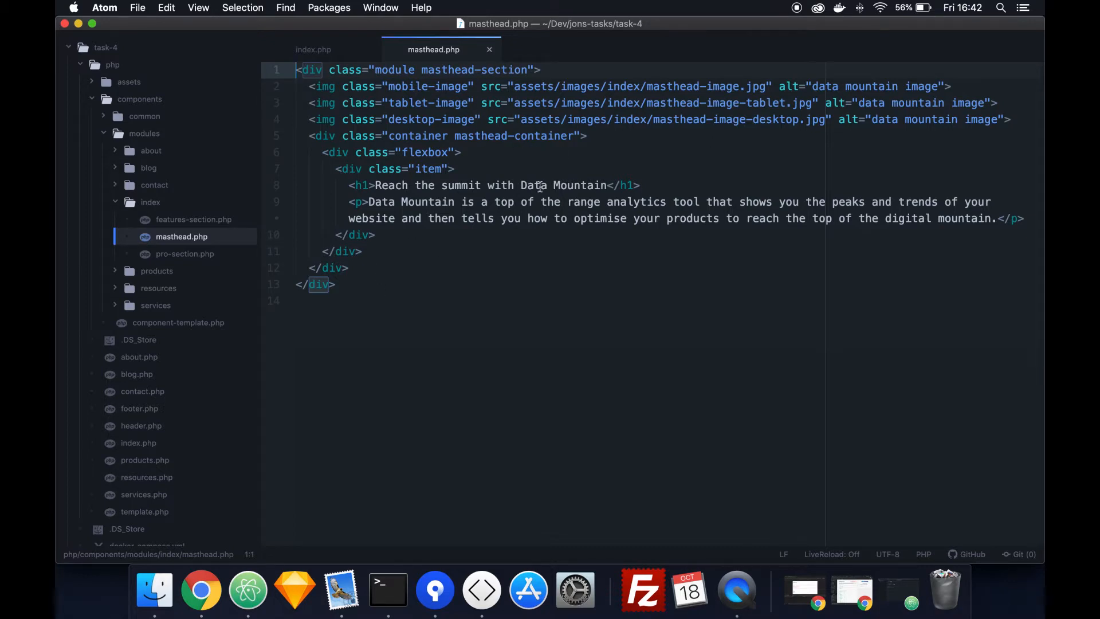
mouse_move(578, 205)
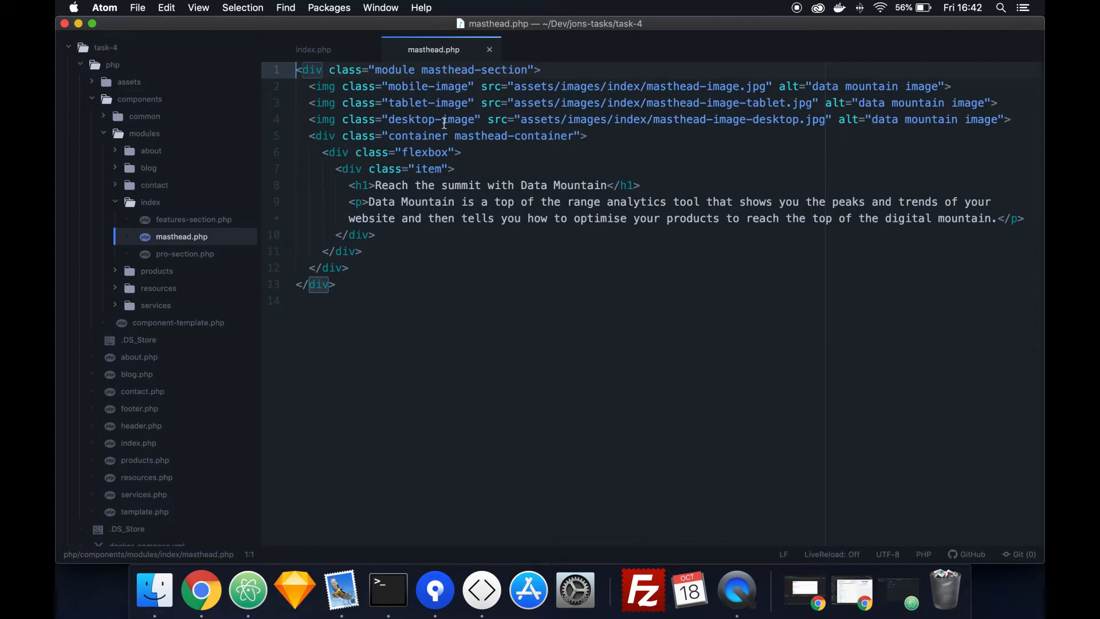
mouse_move(429, 245)
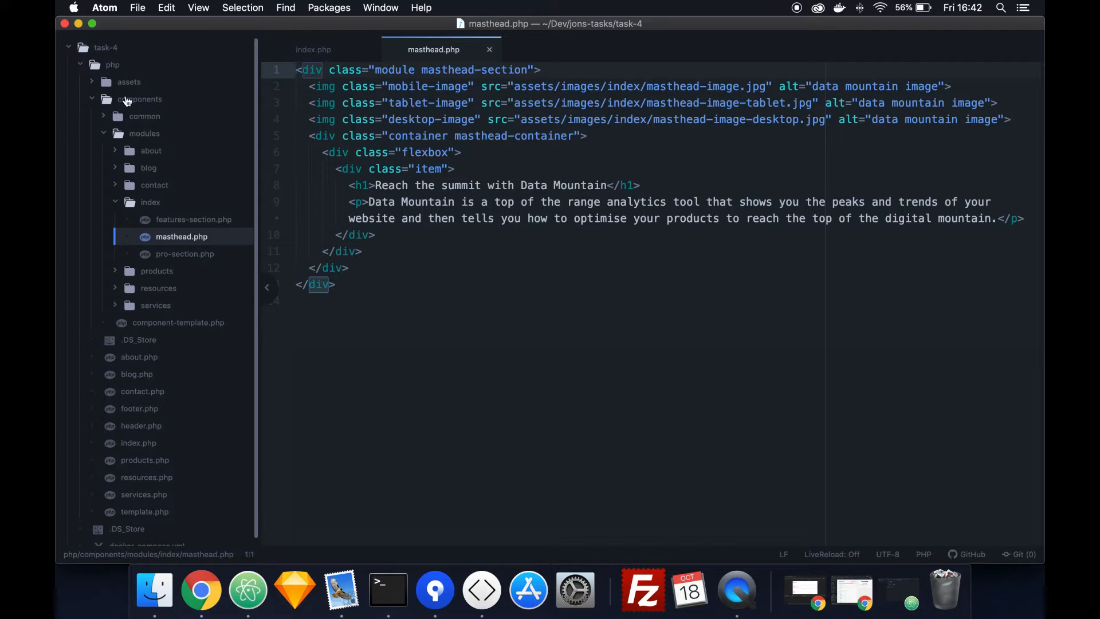
Expand assets and its images folder to show css, js and per-page image folders, then return to the Chrome preview.
left_click(128, 81)
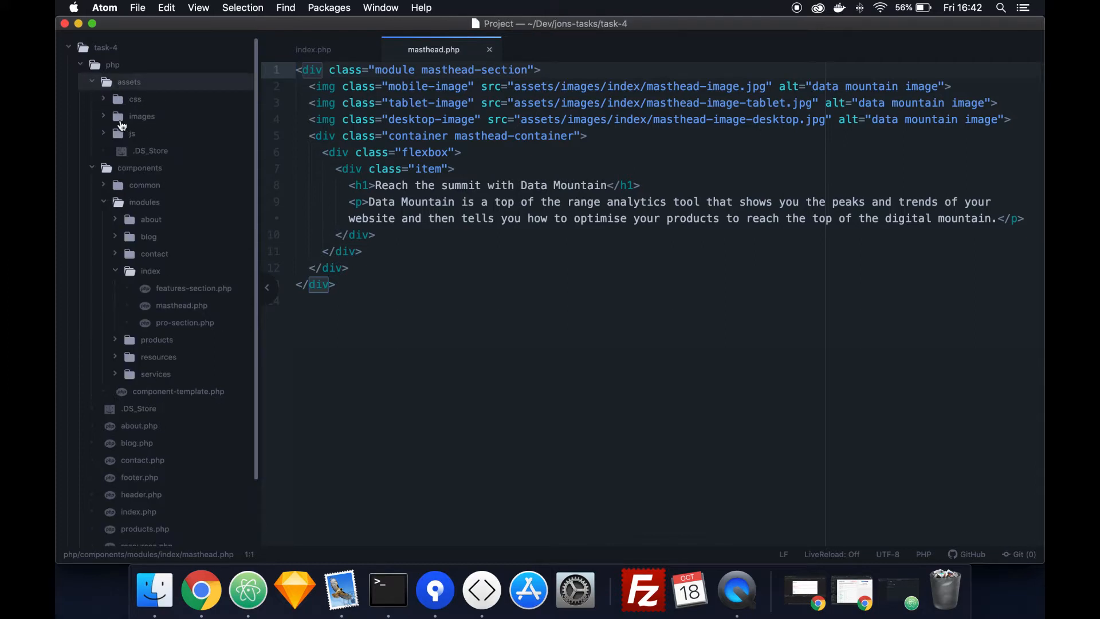
left_click(132, 133)
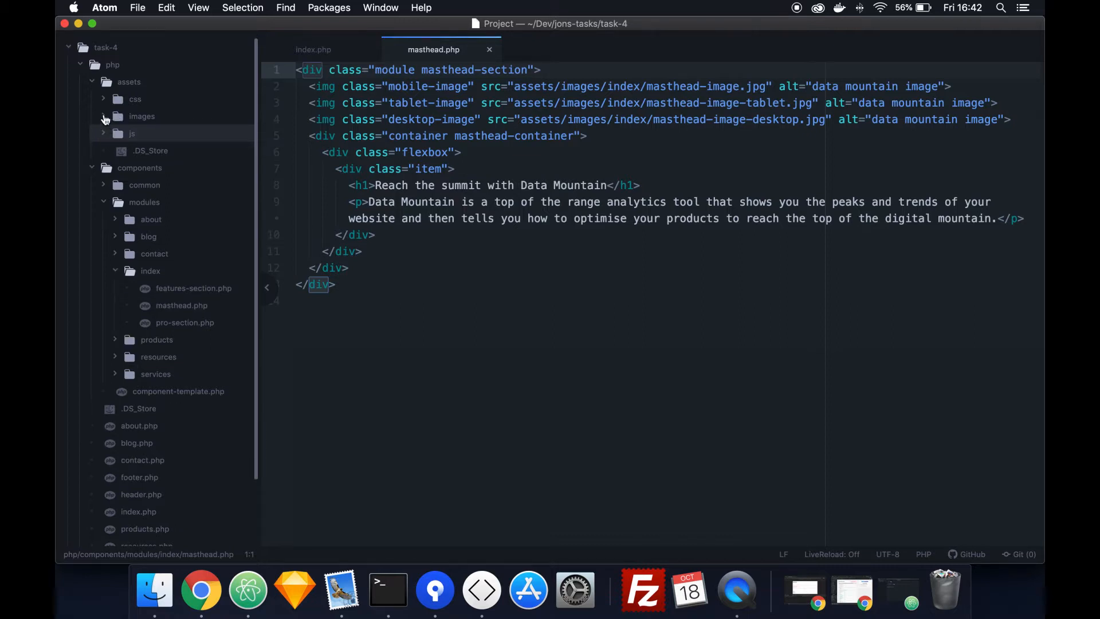
left_click(140, 115)
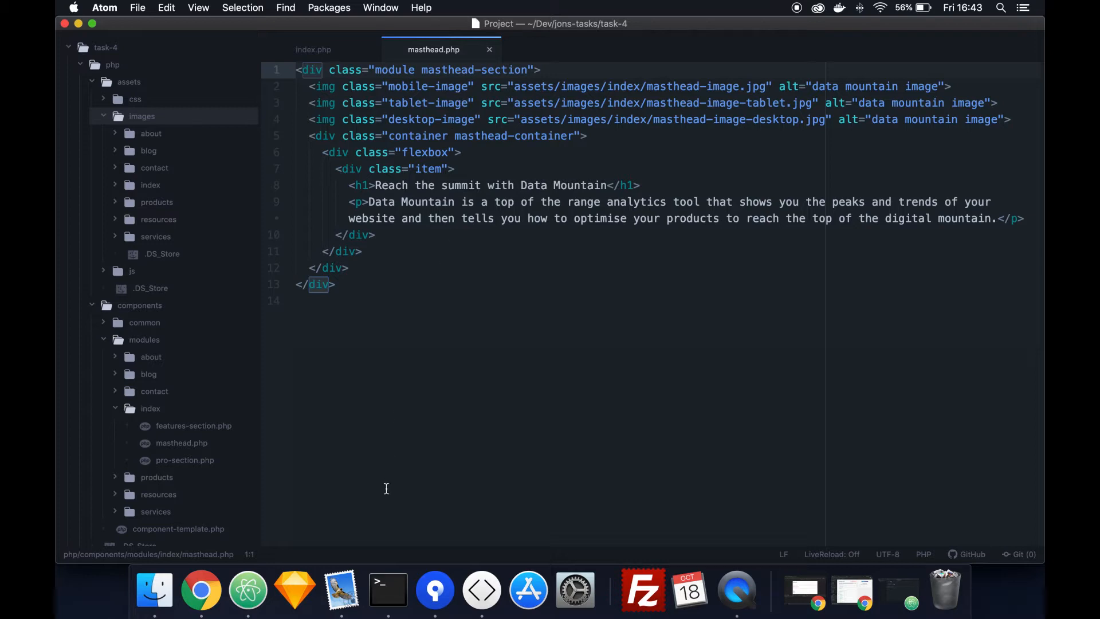
left_click(200, 589)
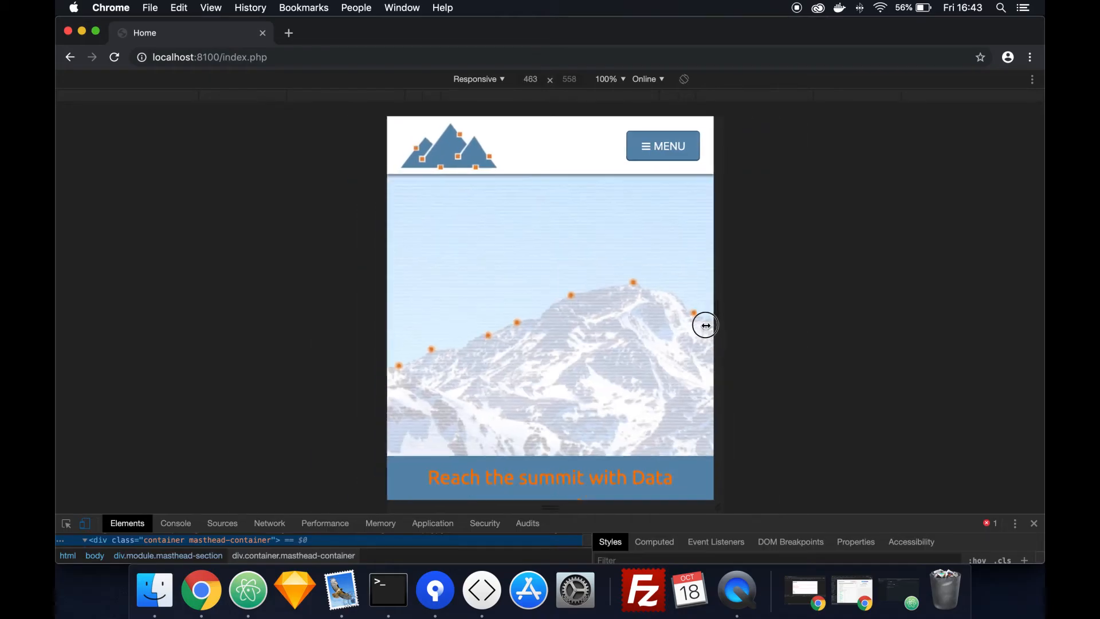
Resize the home page masthead preview to phone width, then switch back to Atom.
left_click_drag(704, 324, 881, 321)
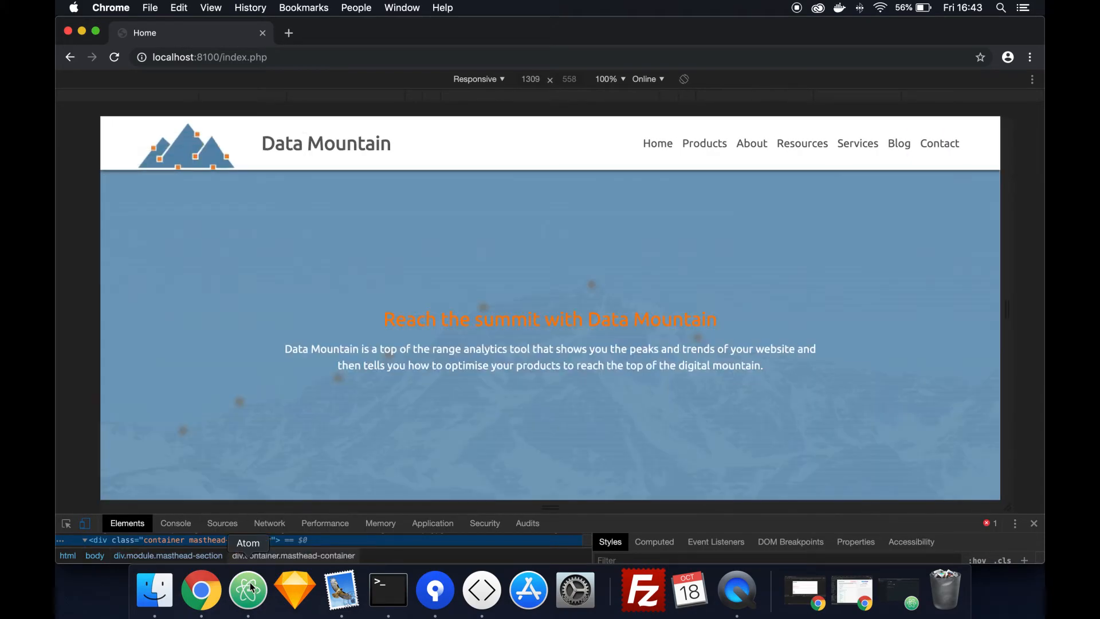
left_click(247, 589)
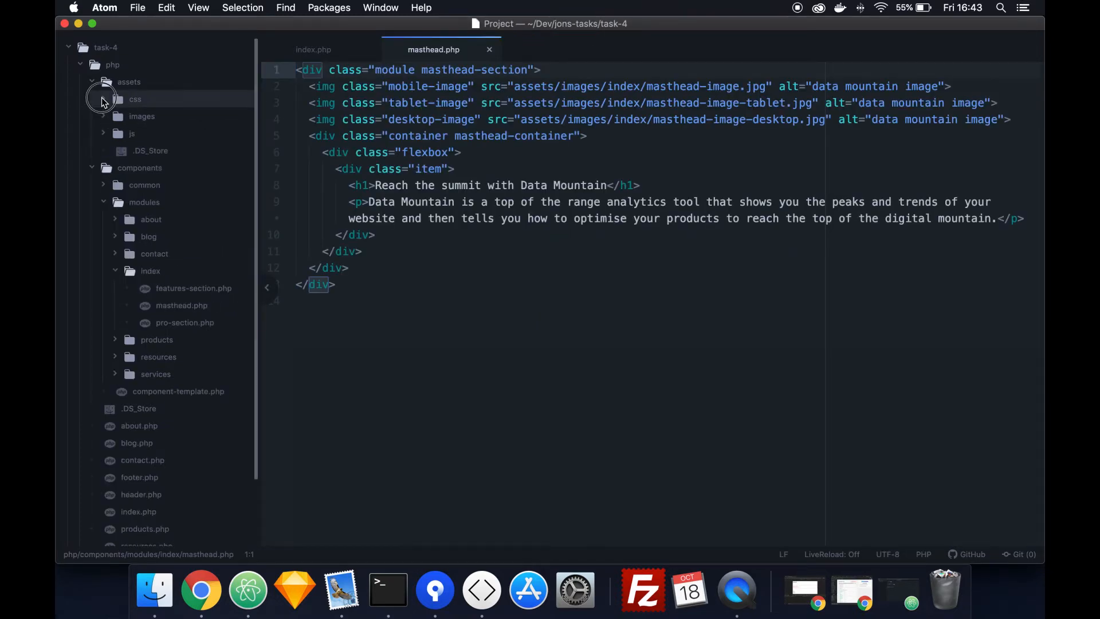
Open index.css from assets/css and review its mobile link, masthead and features rules.
left_click(135, 99)
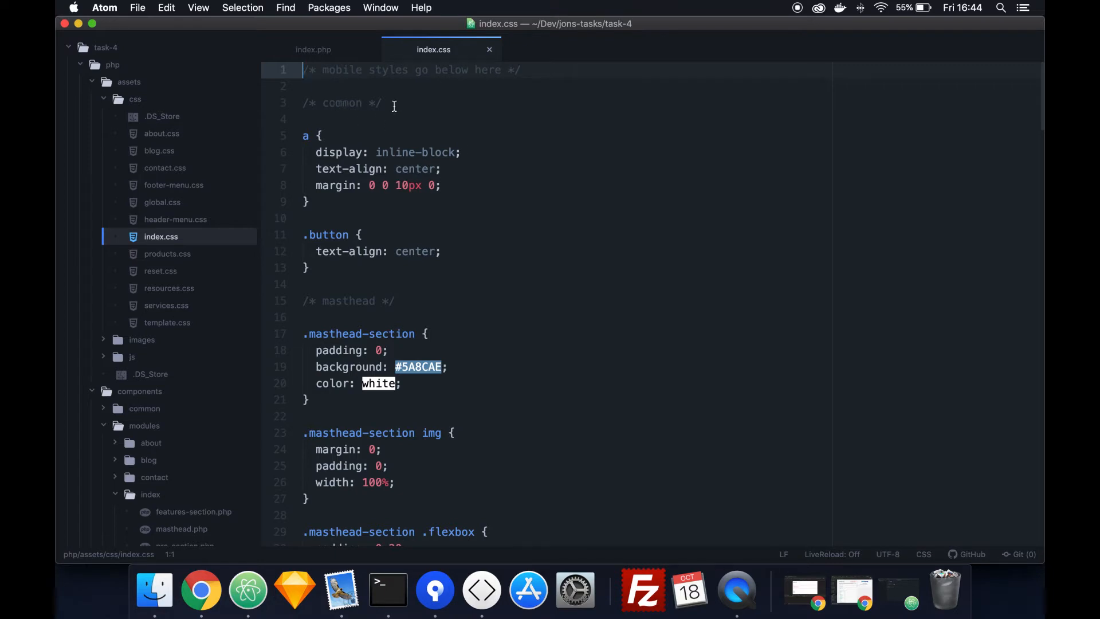
scroll("down", 3)
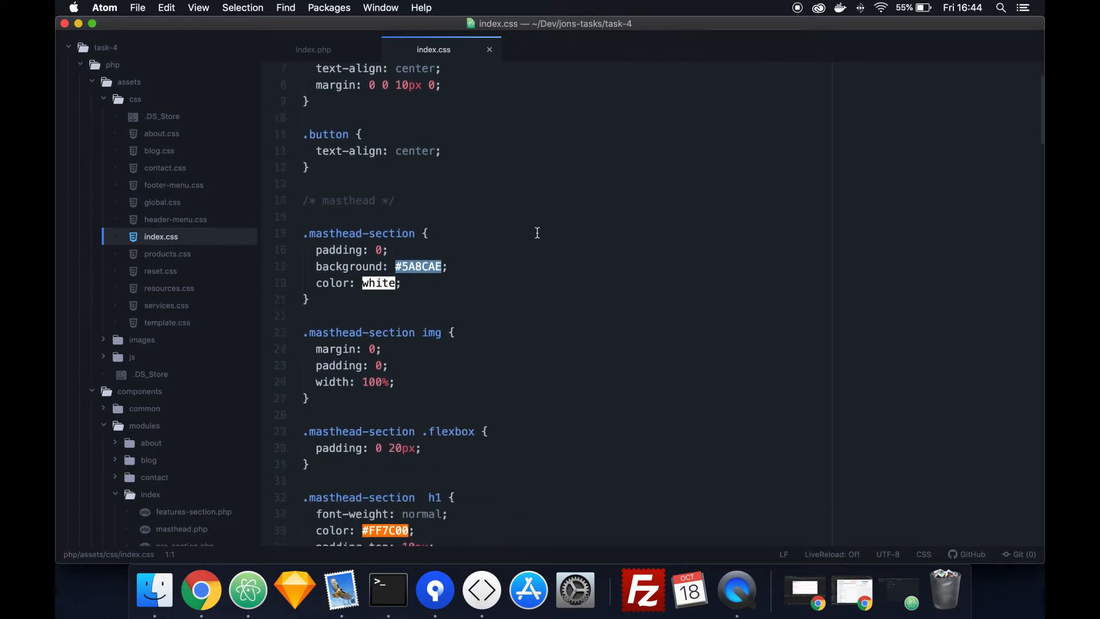
scroll("down", 3)
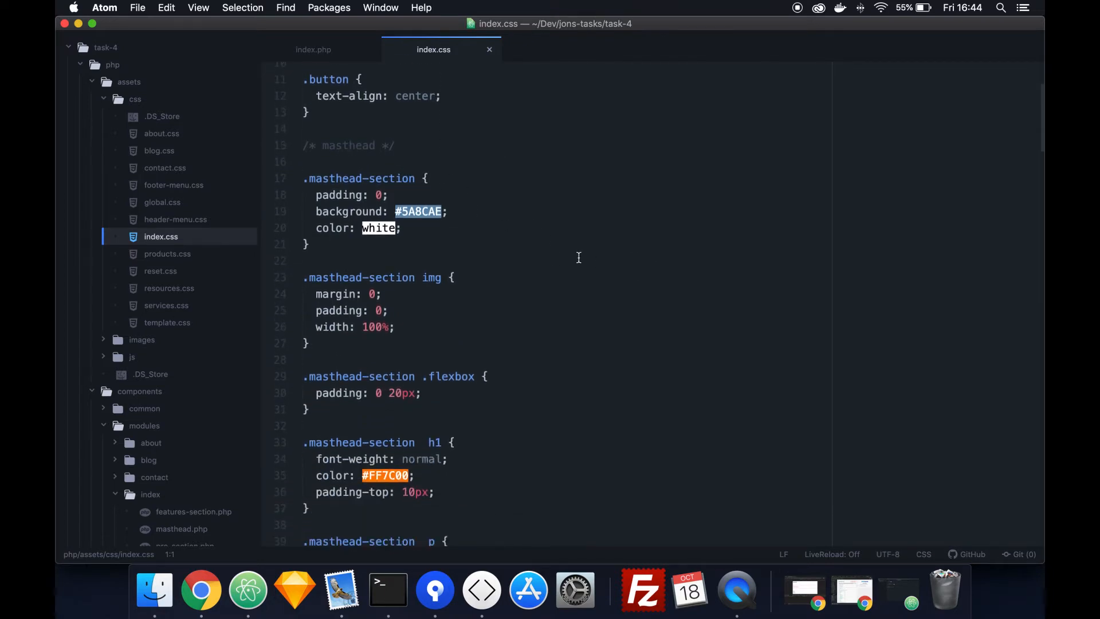
scroll("down", 3)
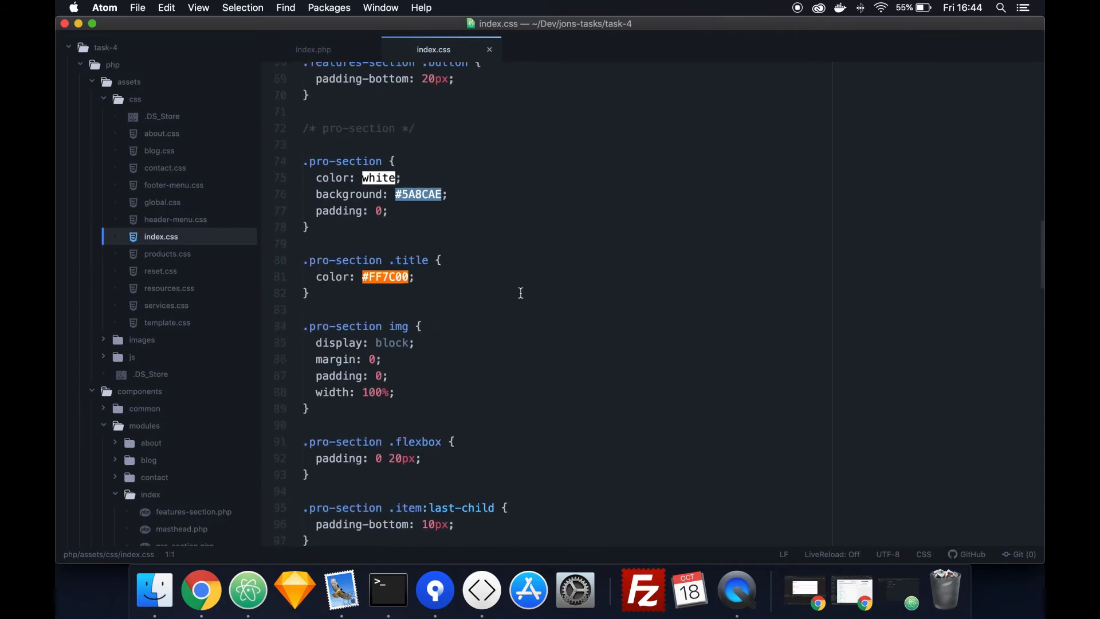
scroll("down", 3)
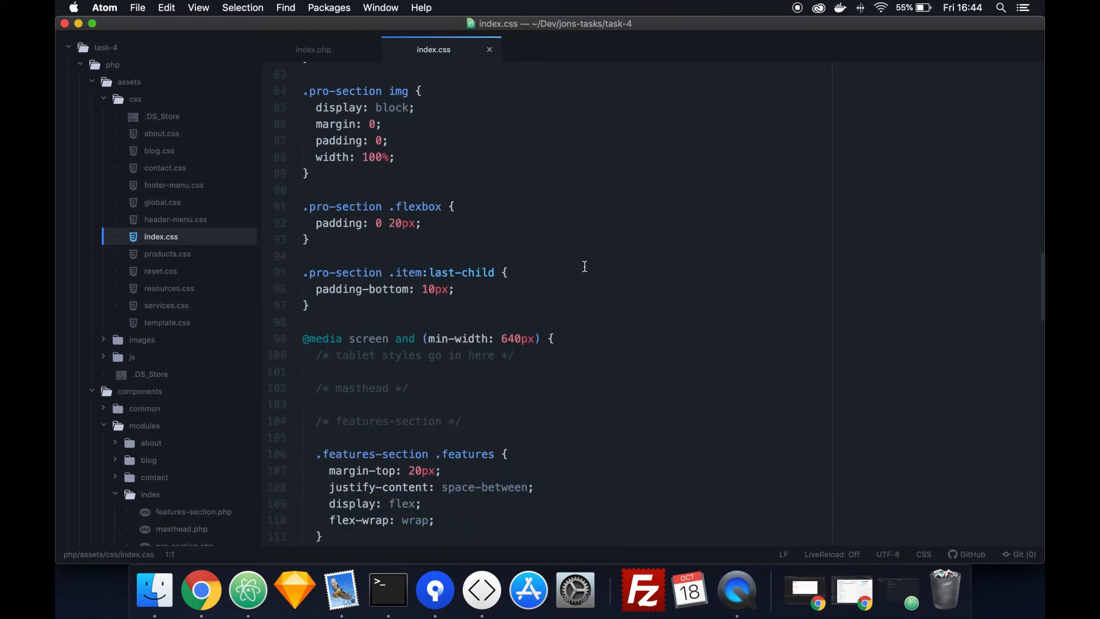
scroll("down", 3)
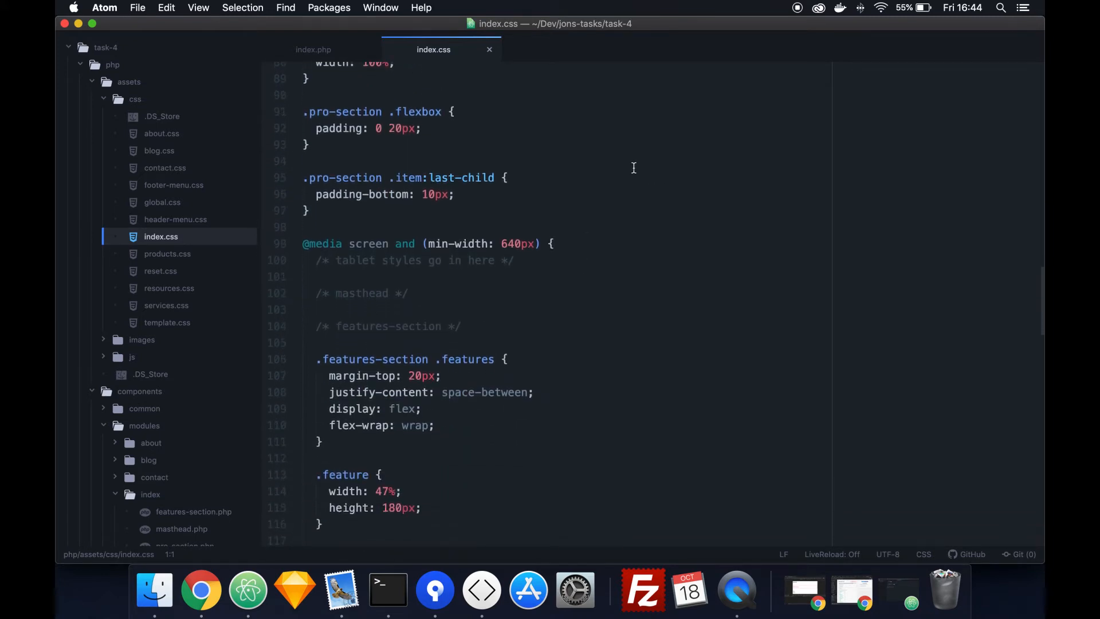
mouse_move(395, 249)
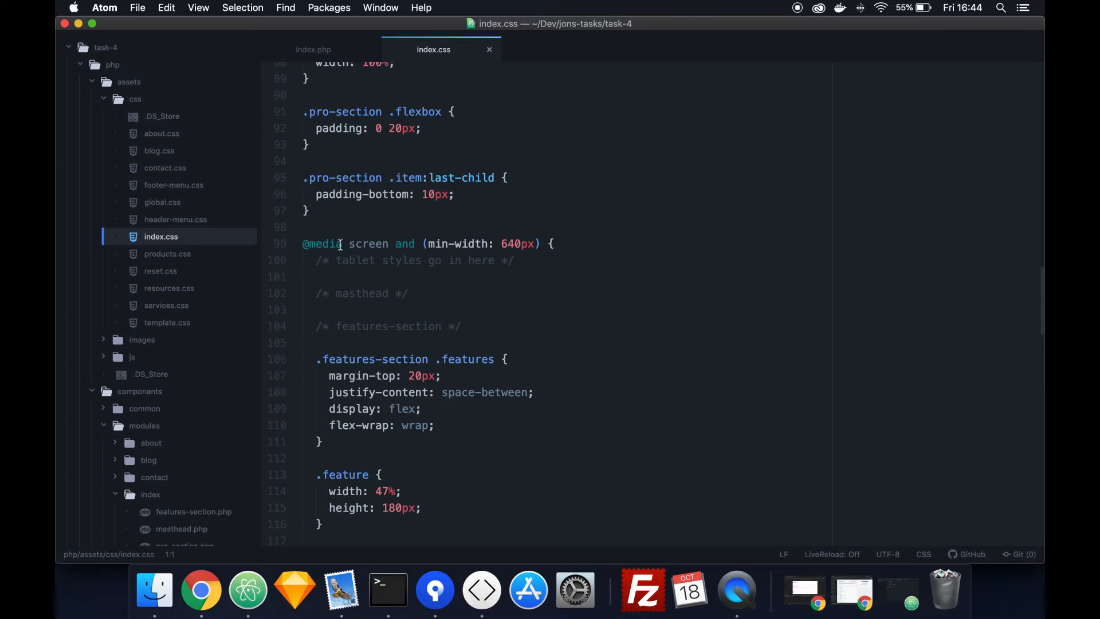
Review the 640px tablet and 1200px desktop media queries for the masthead and features sections.
scroll("down", 3)
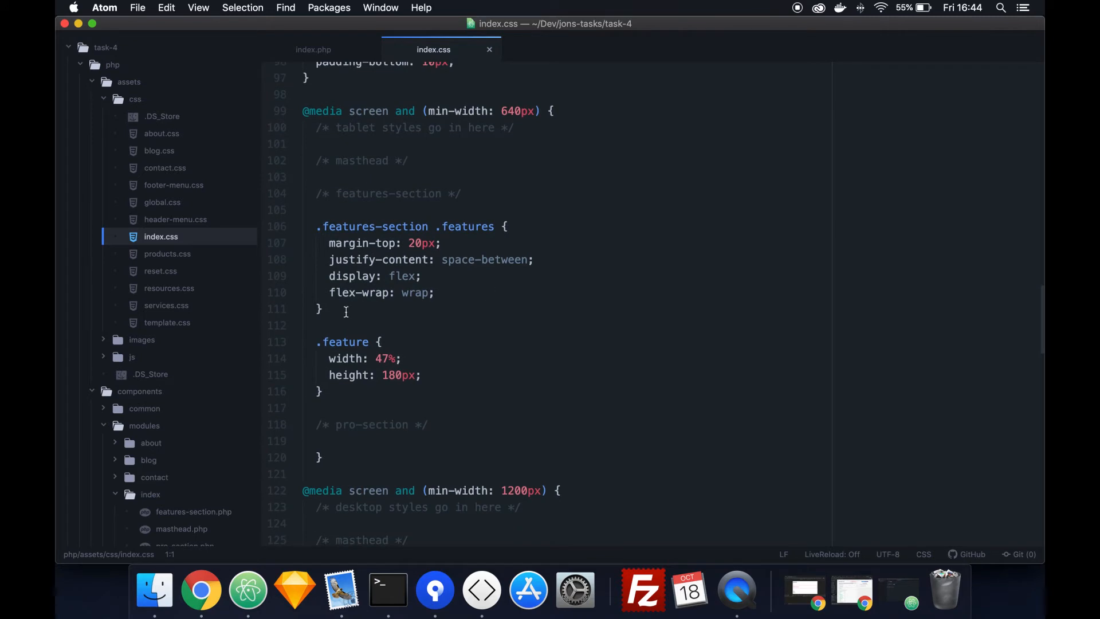
scroll("down", 3)
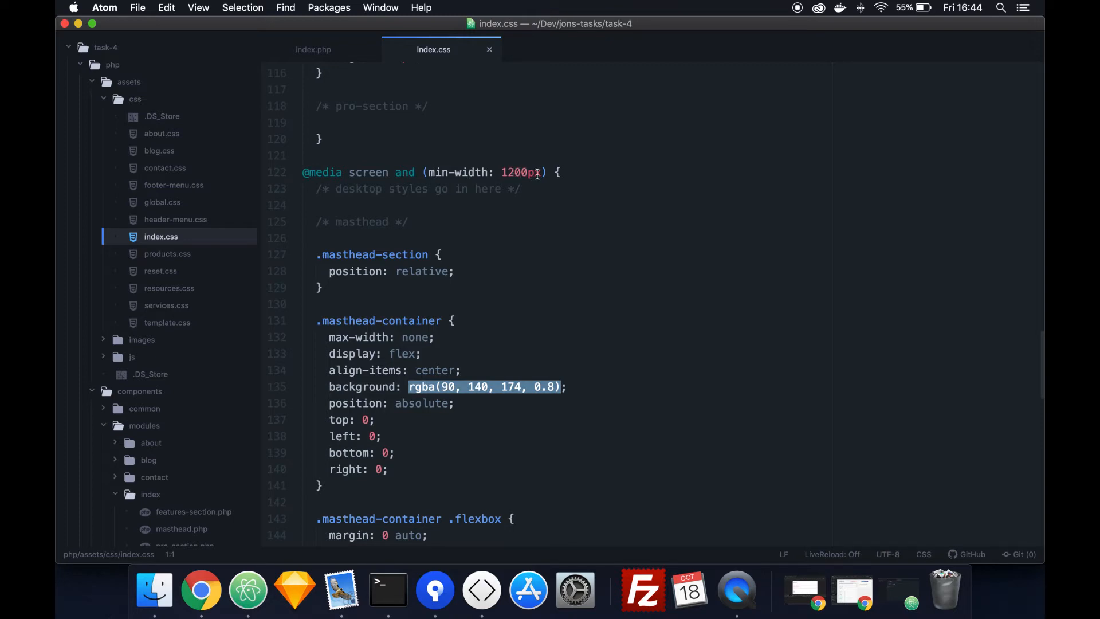
scroll("down", 3)
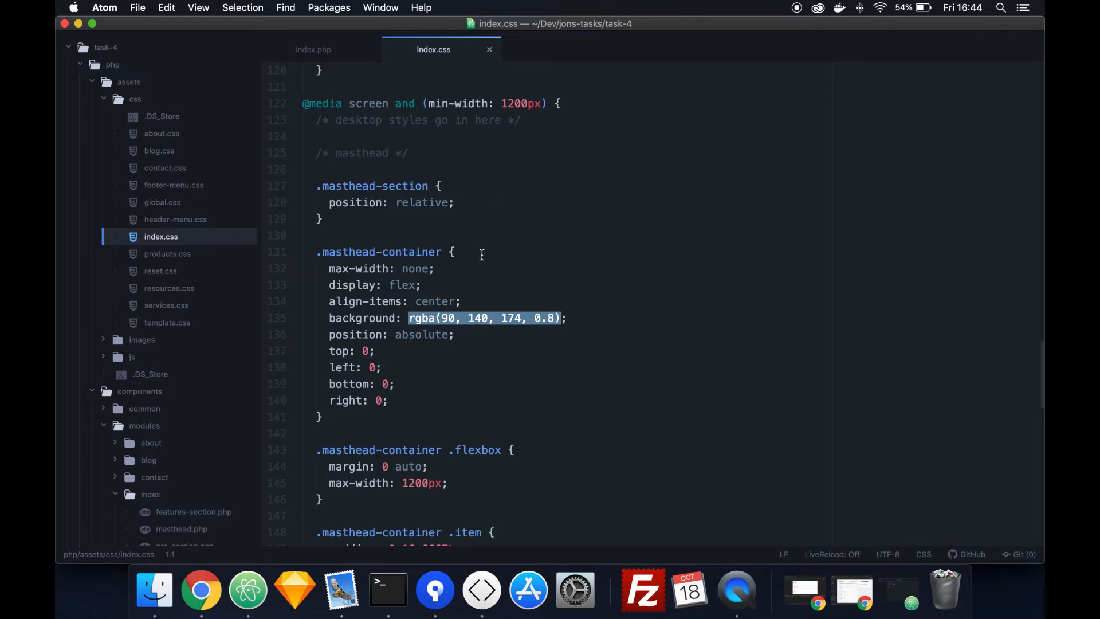
scroll("down", 3)
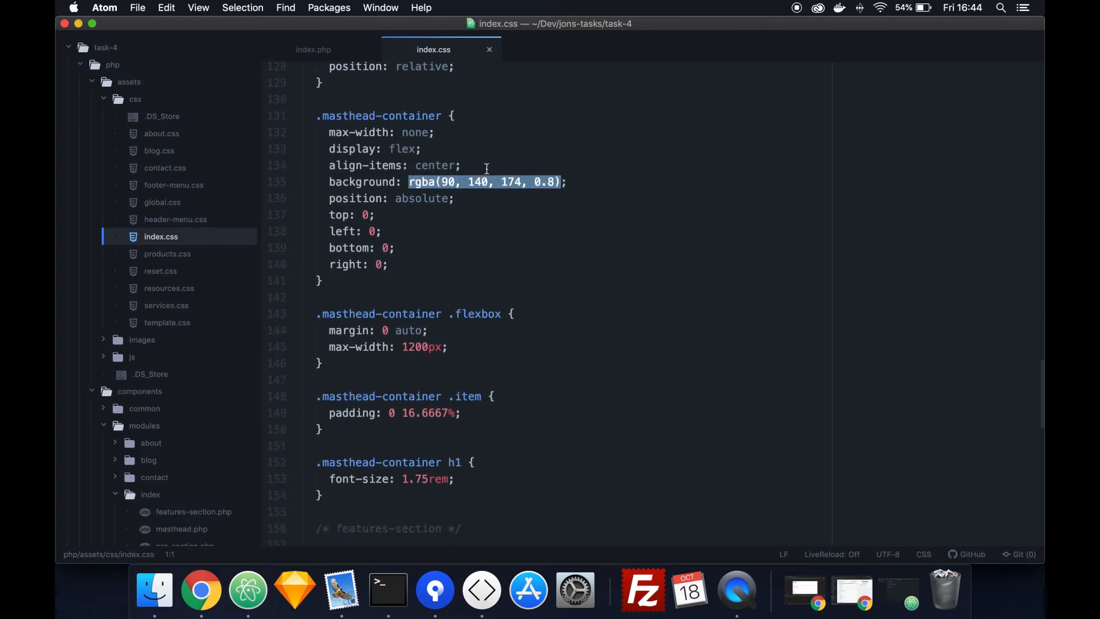
mouse_move(573, 302)
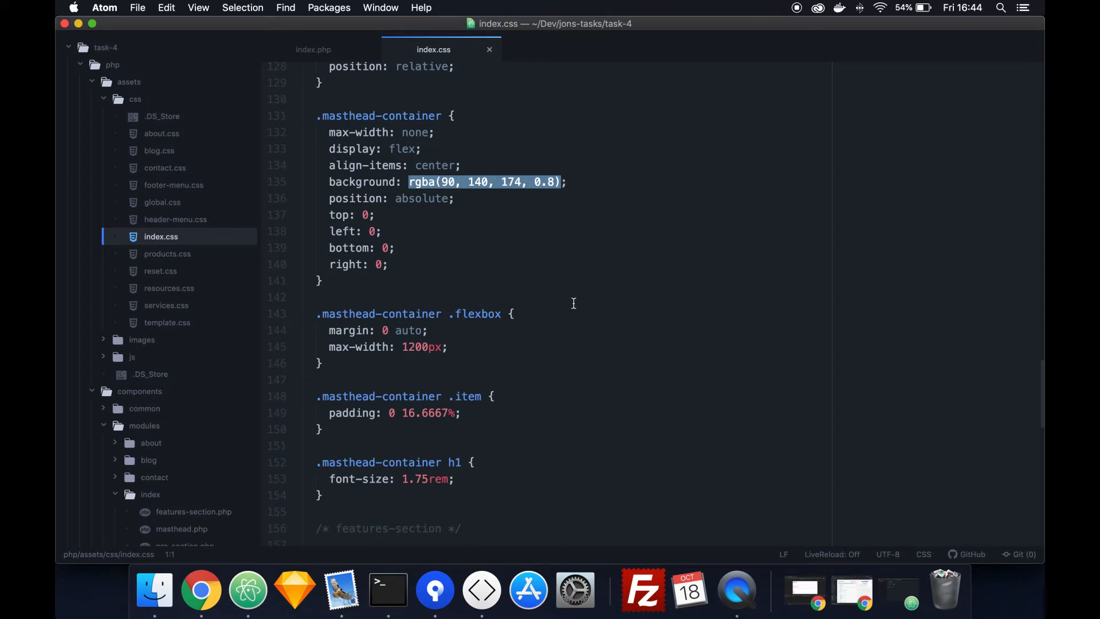
scroll("down", 3)
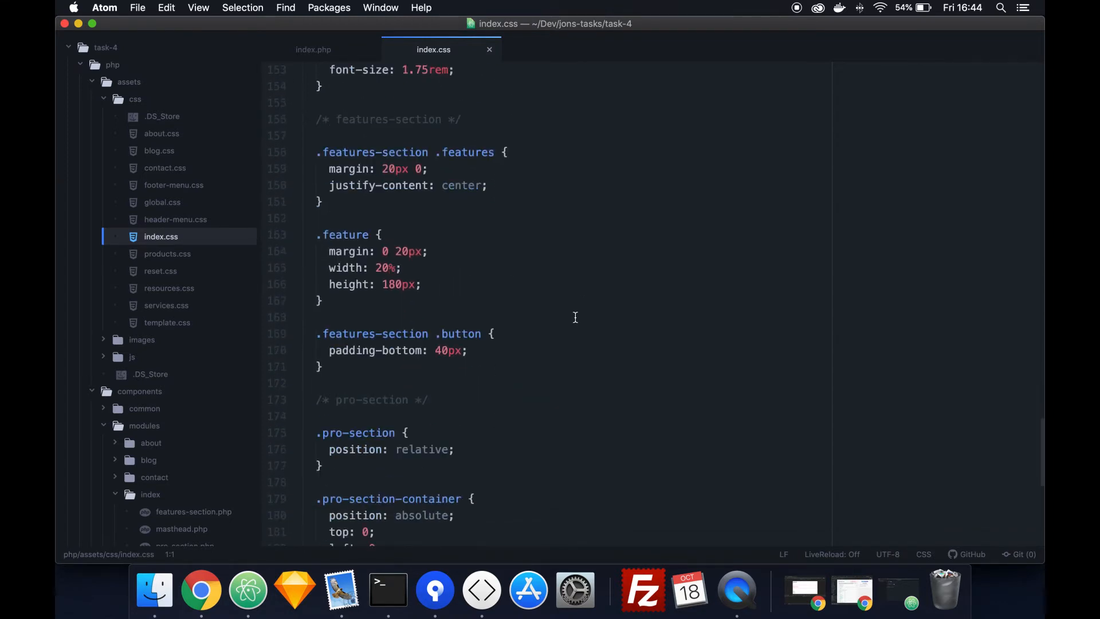
scroll("down", 3)
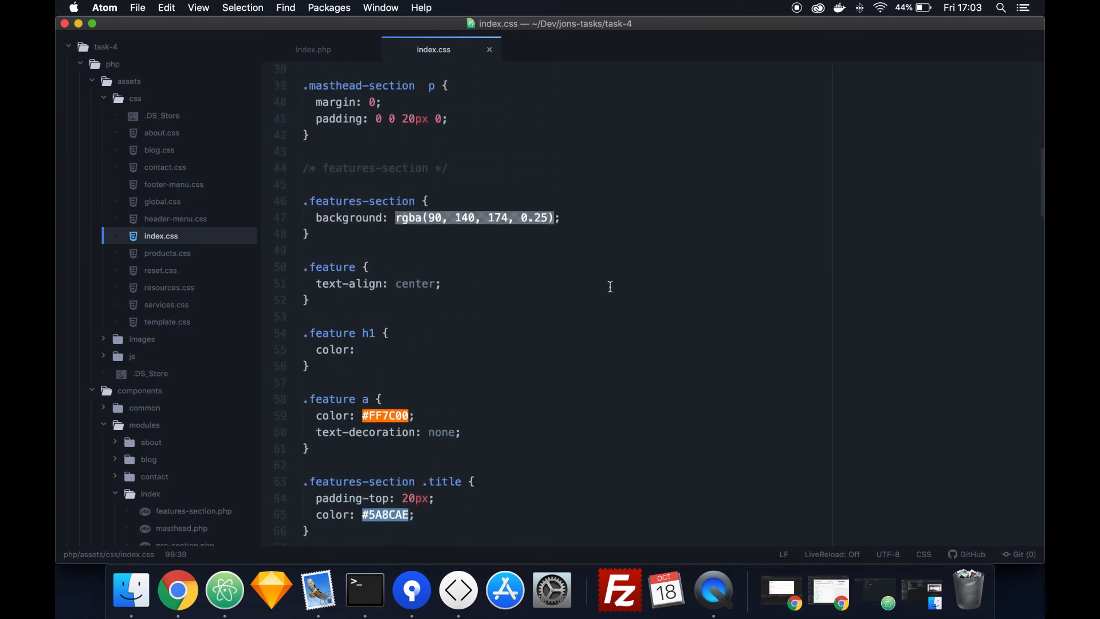
Scroll through index.css once more, then bring the Terminal showing task-4 containers created to the front.
scroll("up", 3)
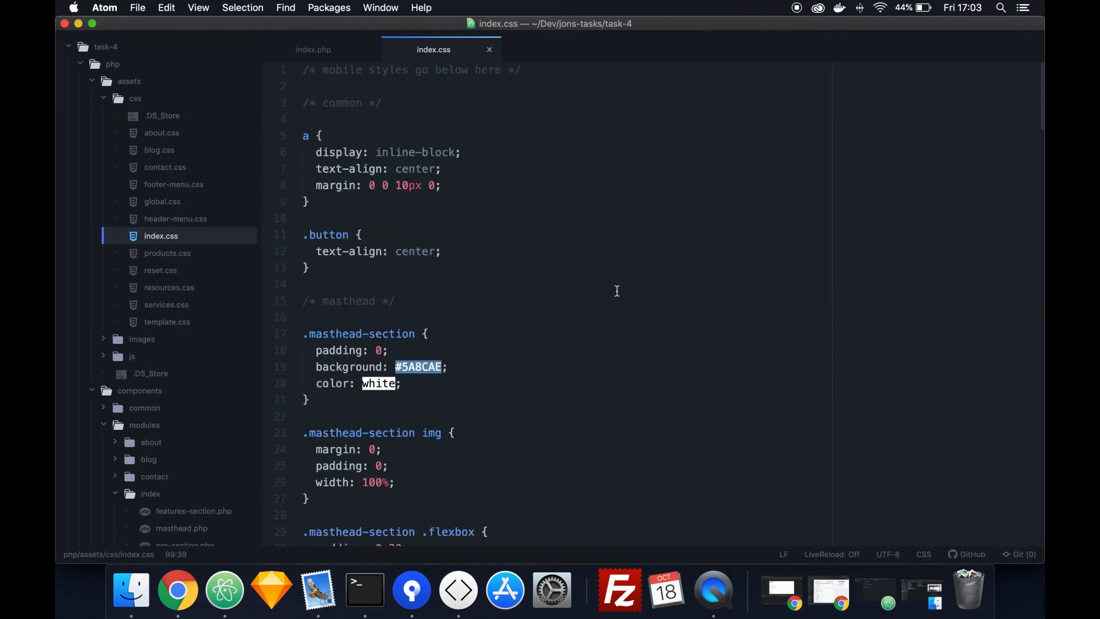
mouse_move(592, 288)
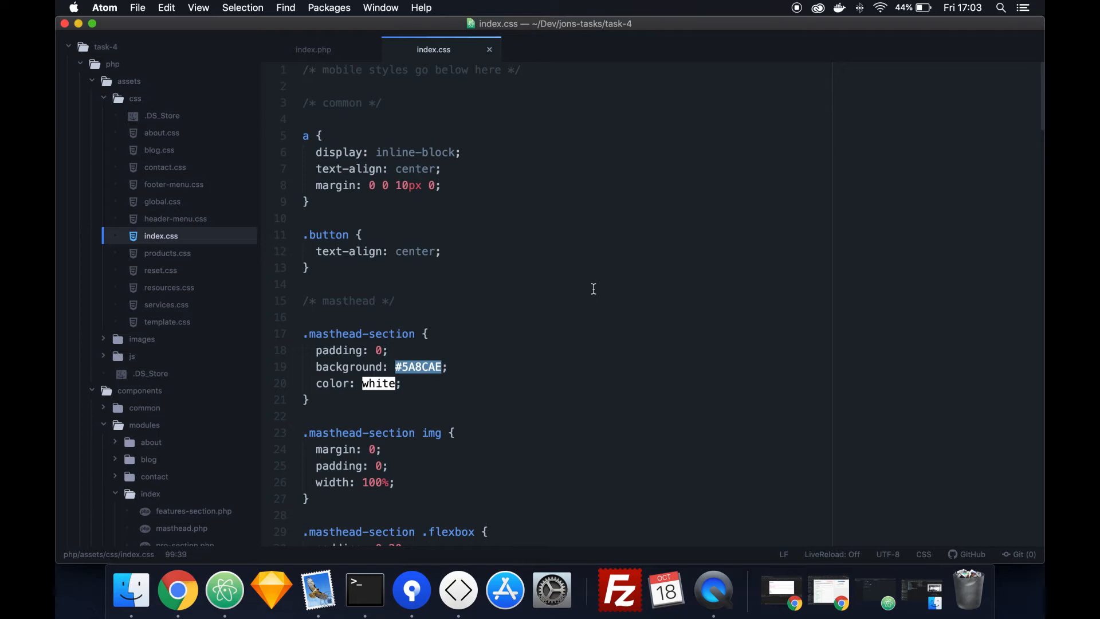
scroll("down", 3)
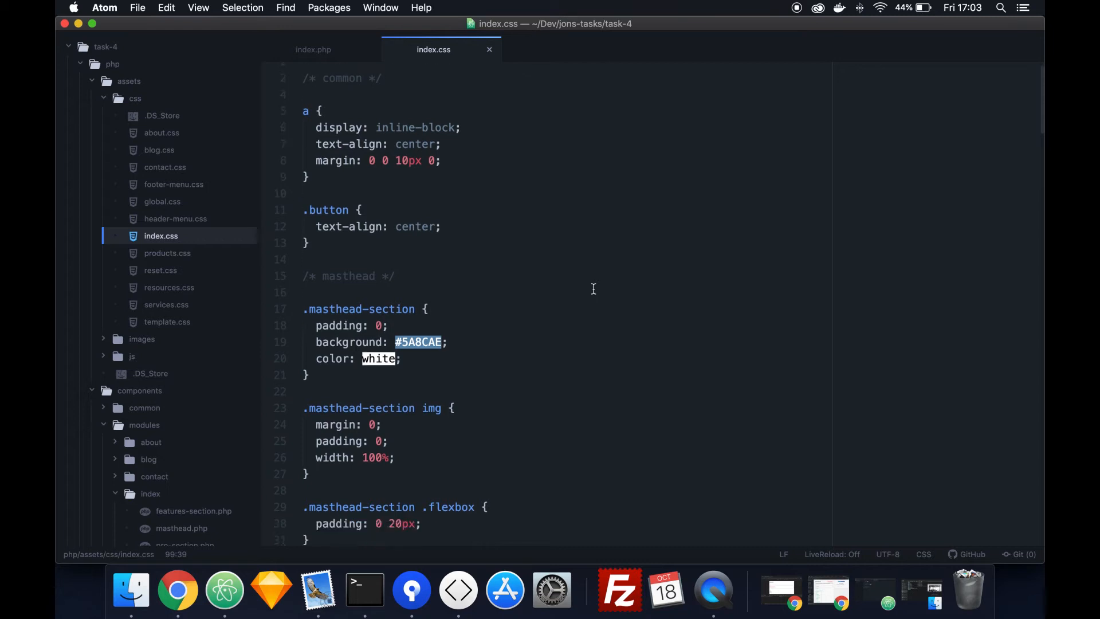
scroll("down", 3)
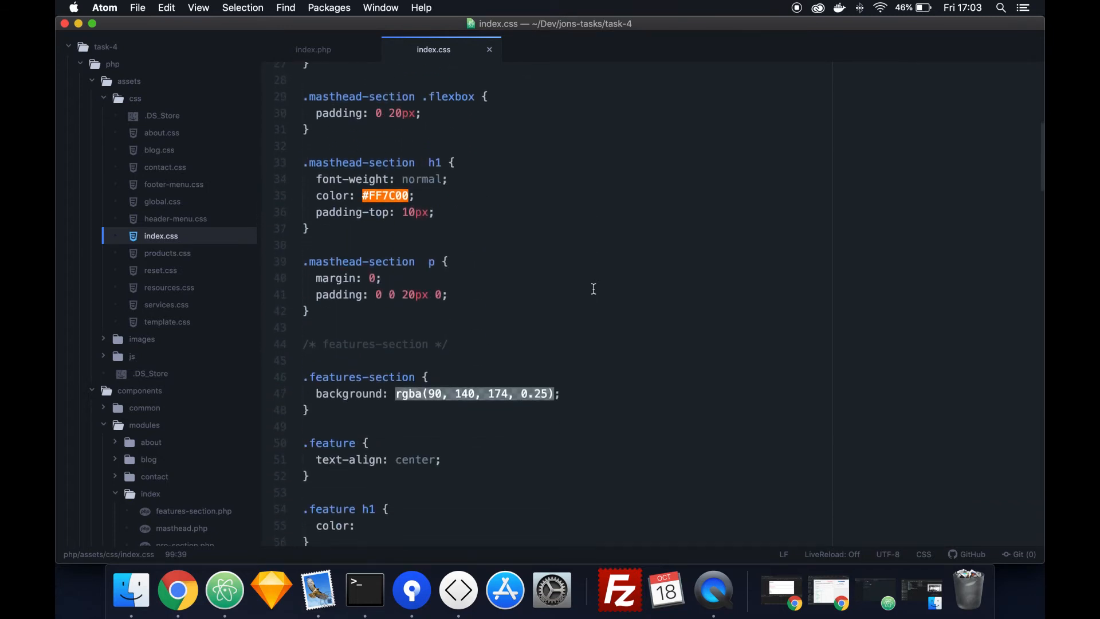
scroll("down", 3)
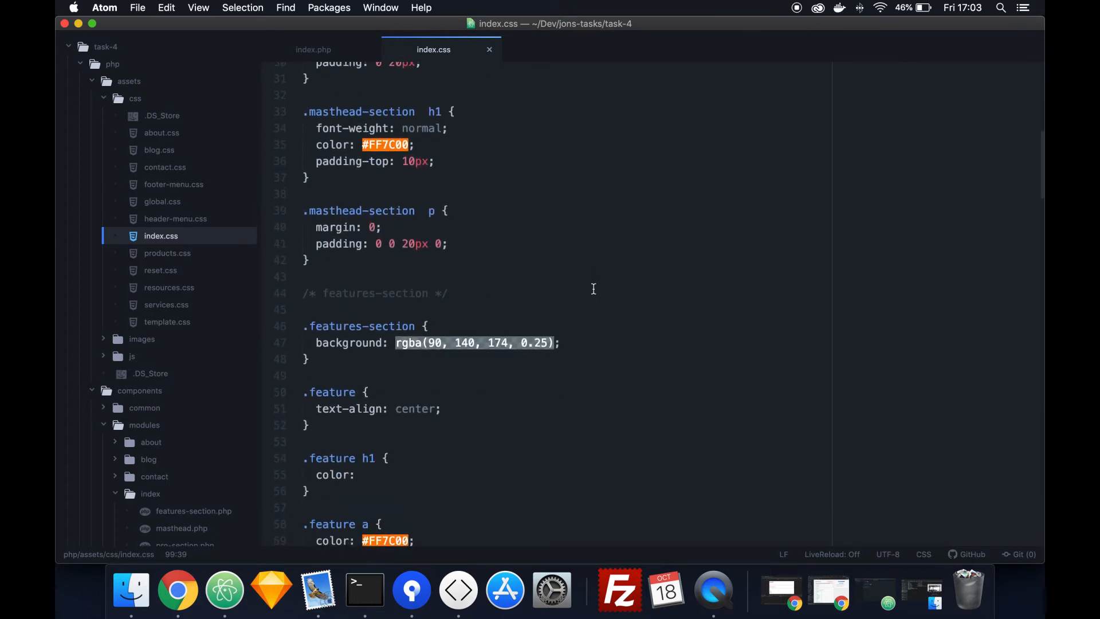
scroll("down", 3)
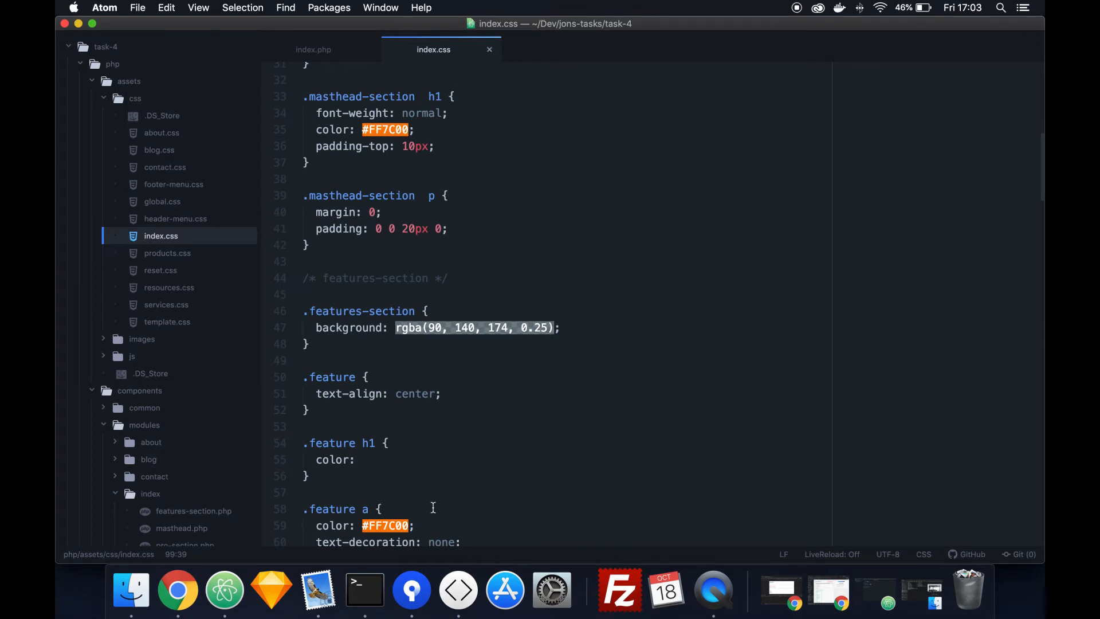
left_click(364, 588)
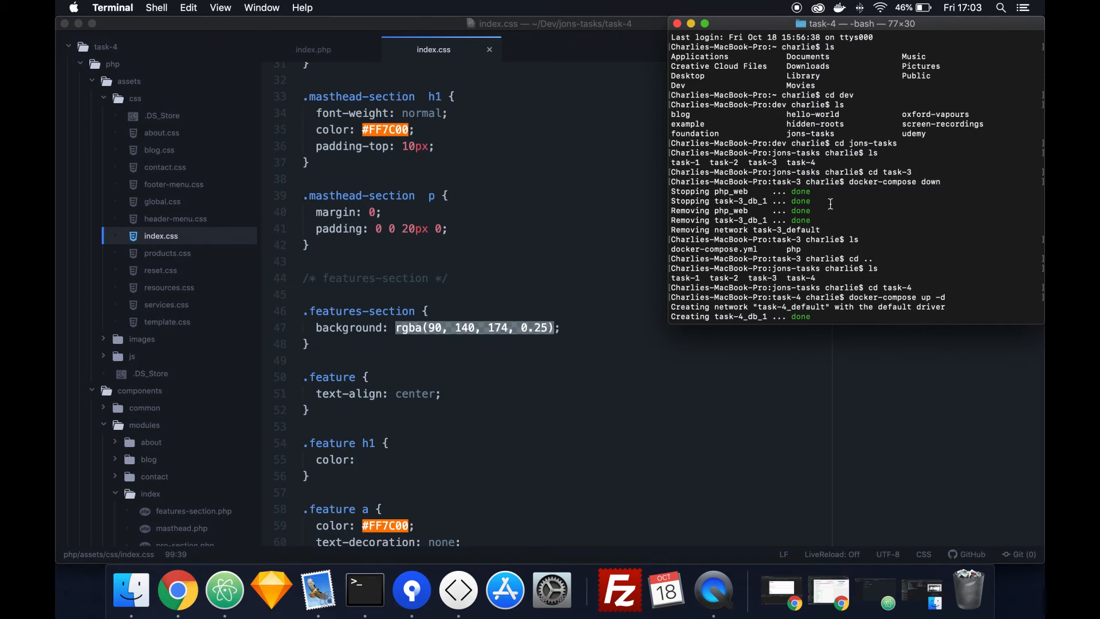
mouse_move(830, 204)
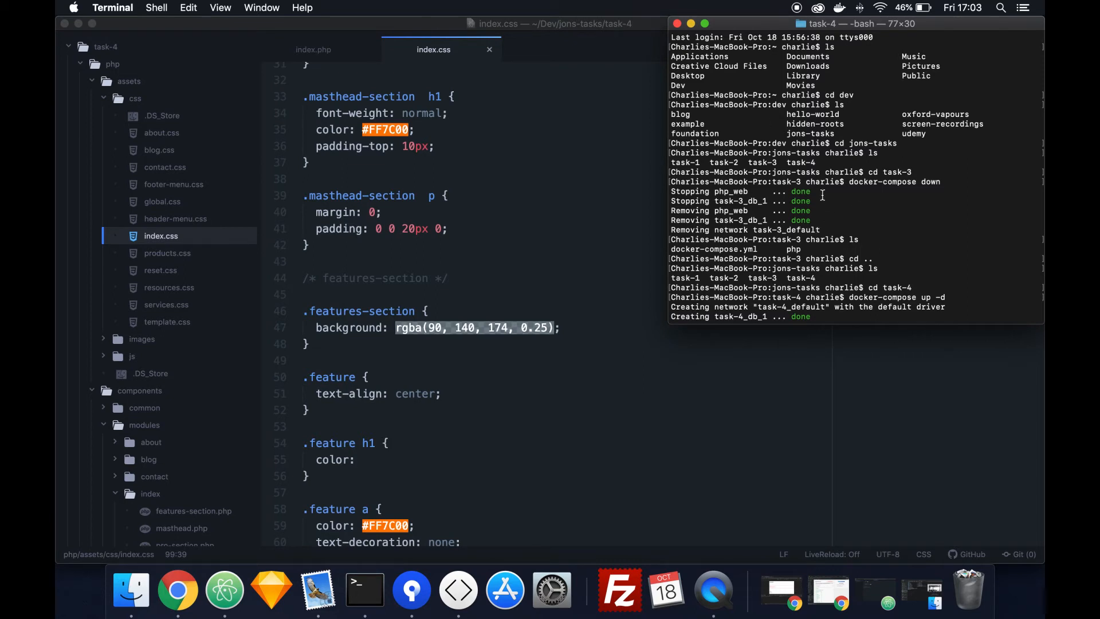